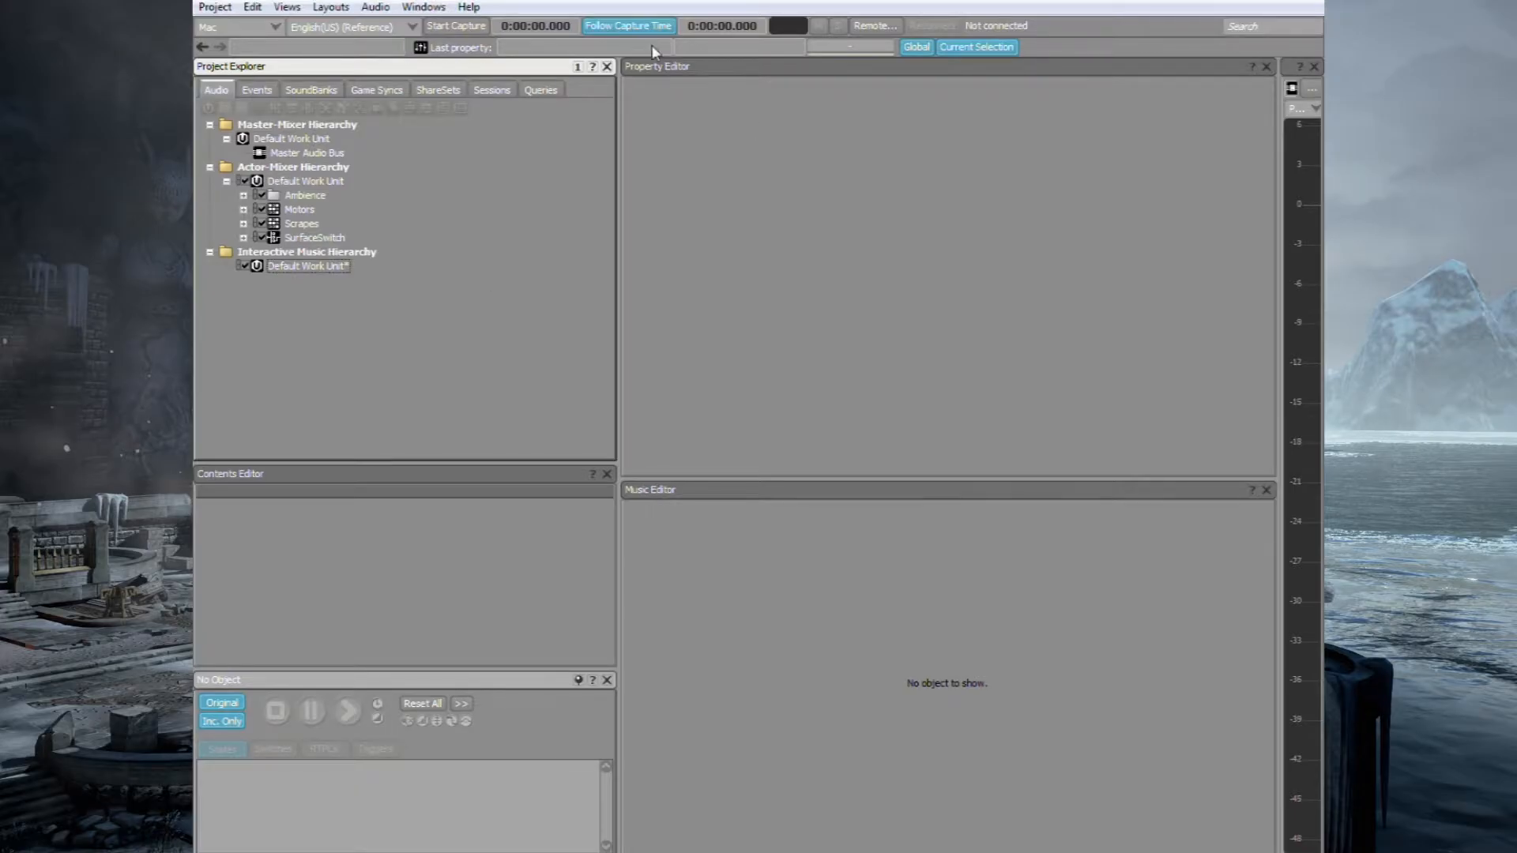
- Create a Music Switch Container named 'Scene 1' under the Default Work Unit
{"action": "right_click", "coordinate": [307, 266]}
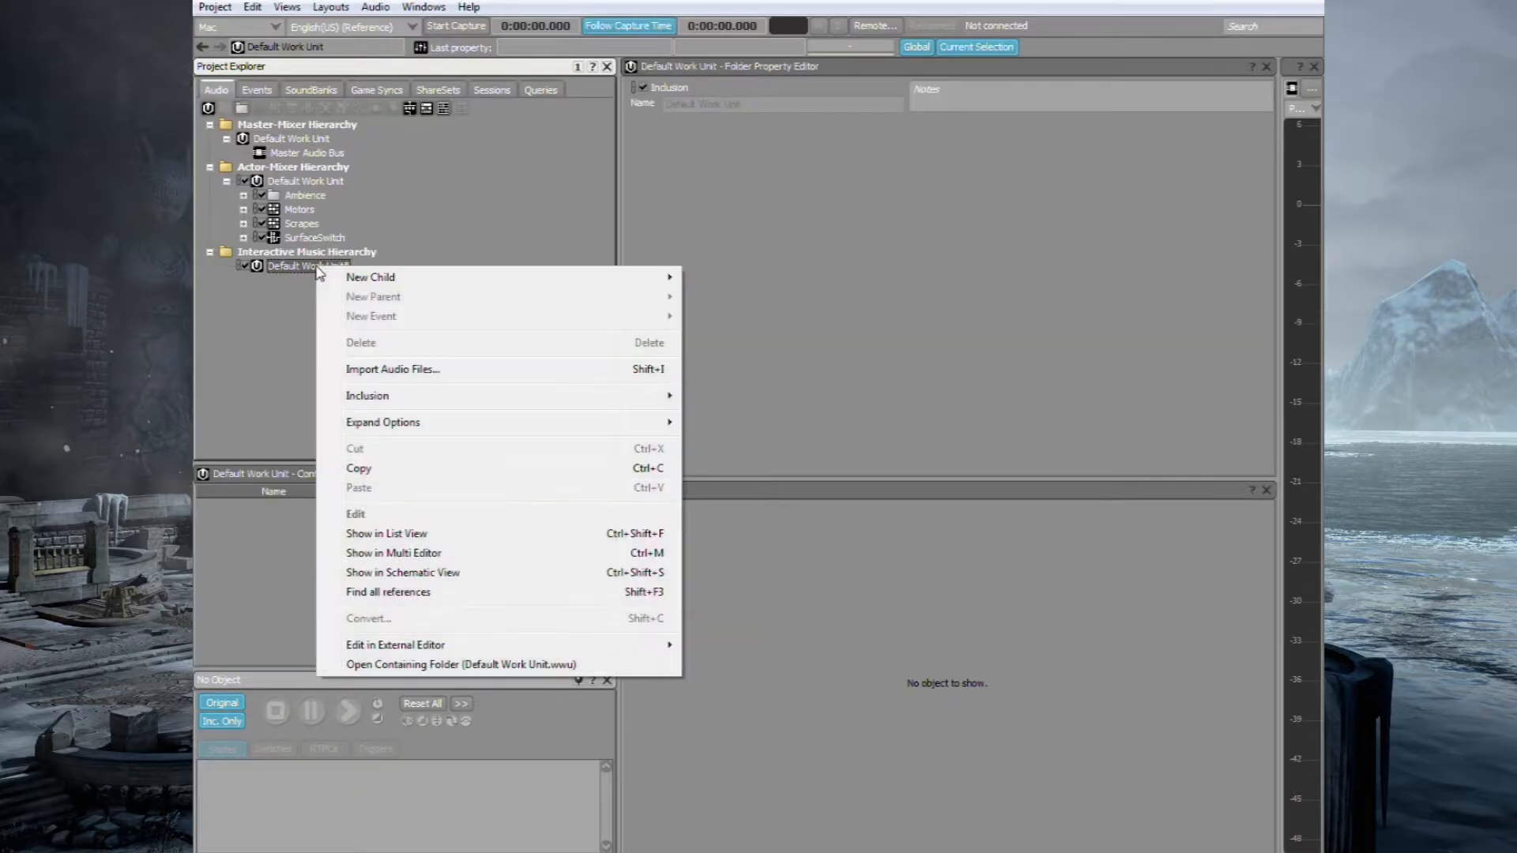
{"action": "mouse_move", "coordinate": [370, 277]}
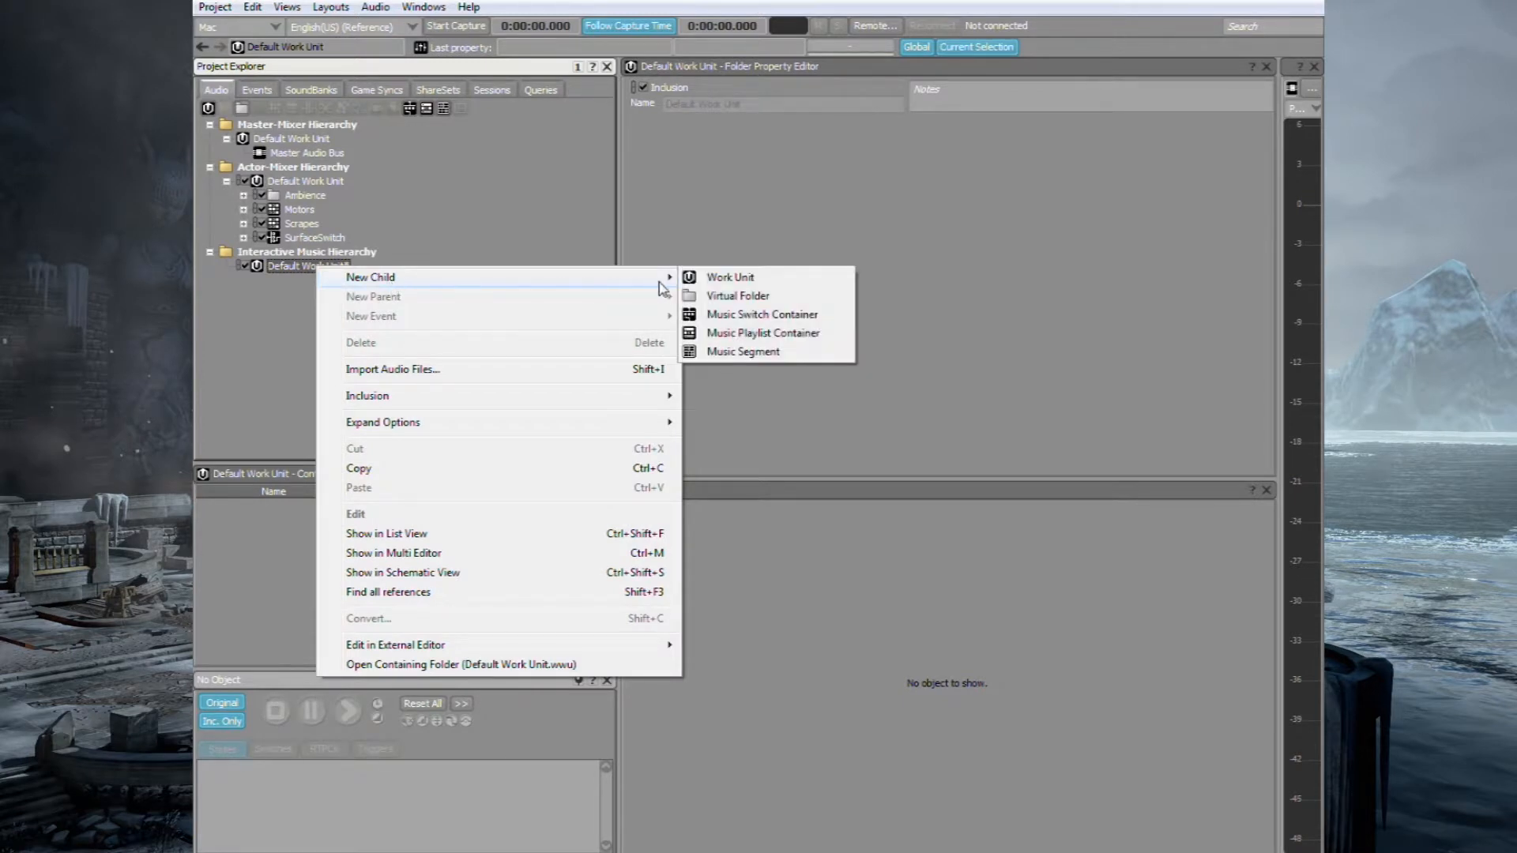
{"action": "mouse_move", "coordinate": [764, 315]}
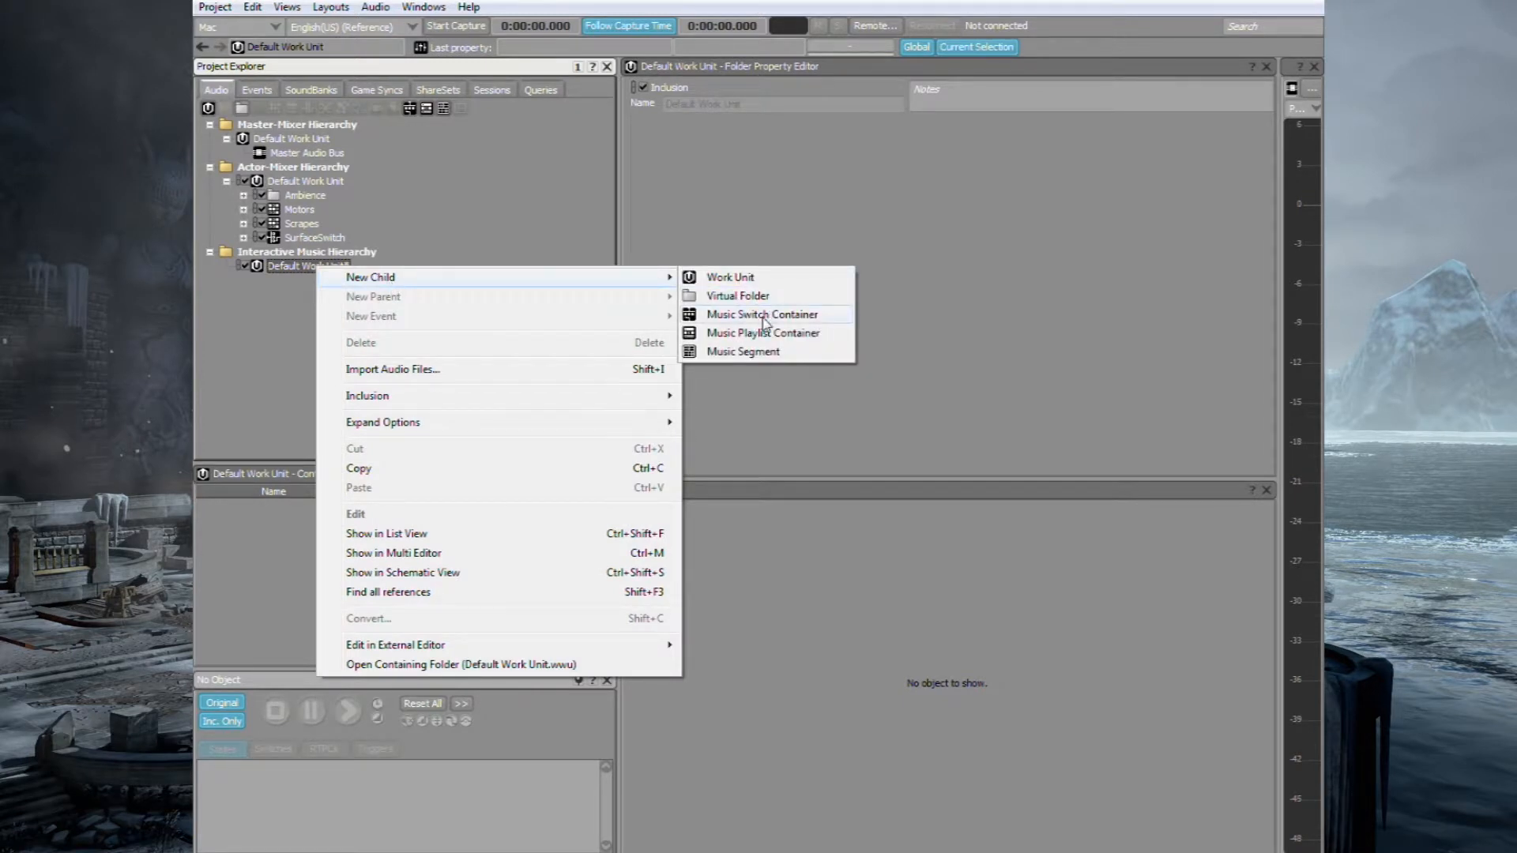
{"action": "left_click", "coordinate": [761, 314]}
{"action": "type", "text": "M"}
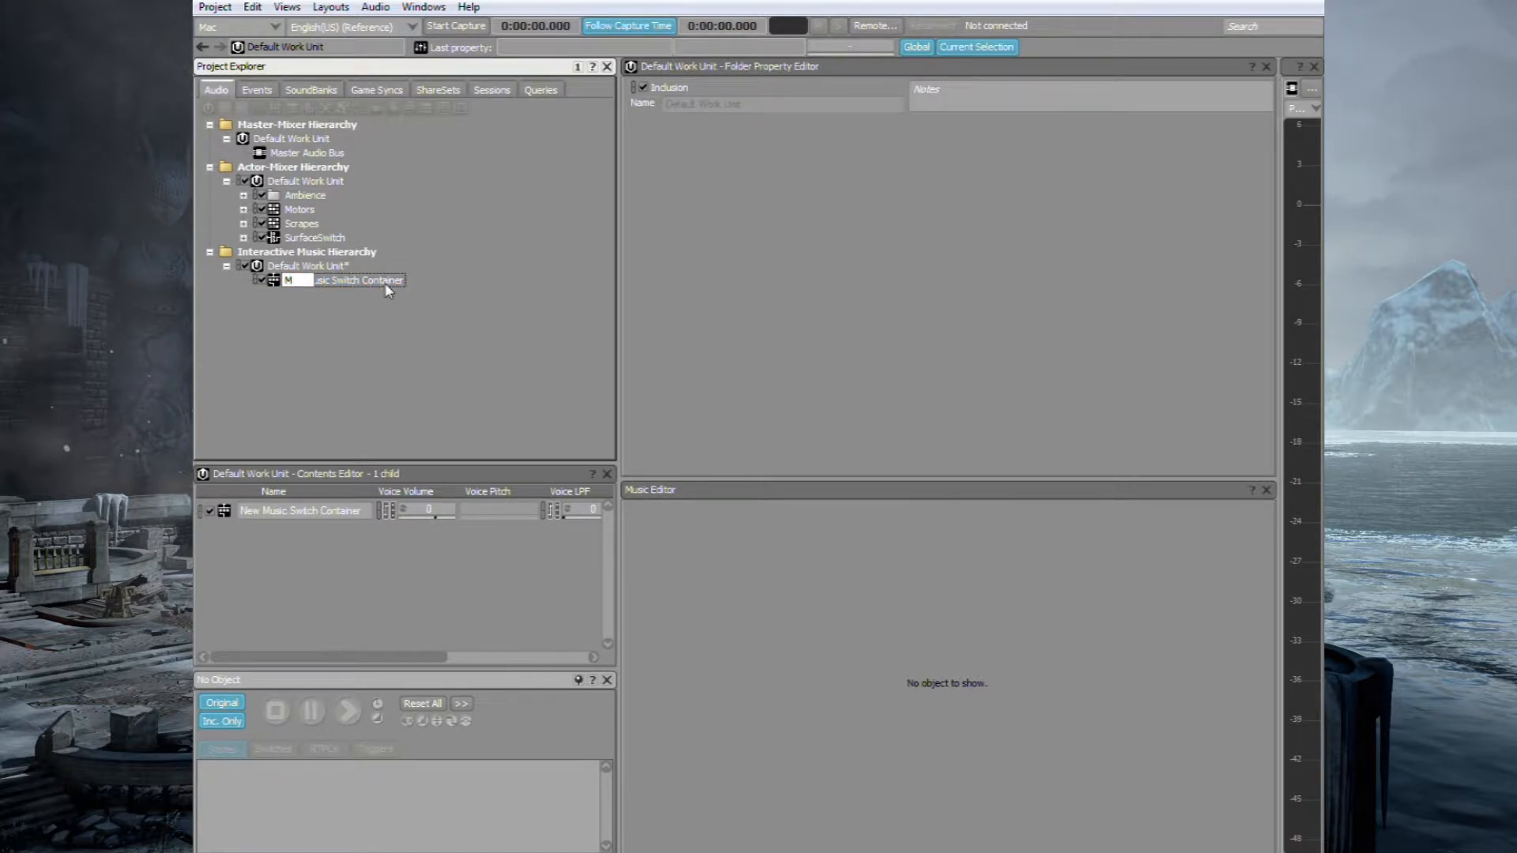
{"action": "type", "text": "Scene 1"}
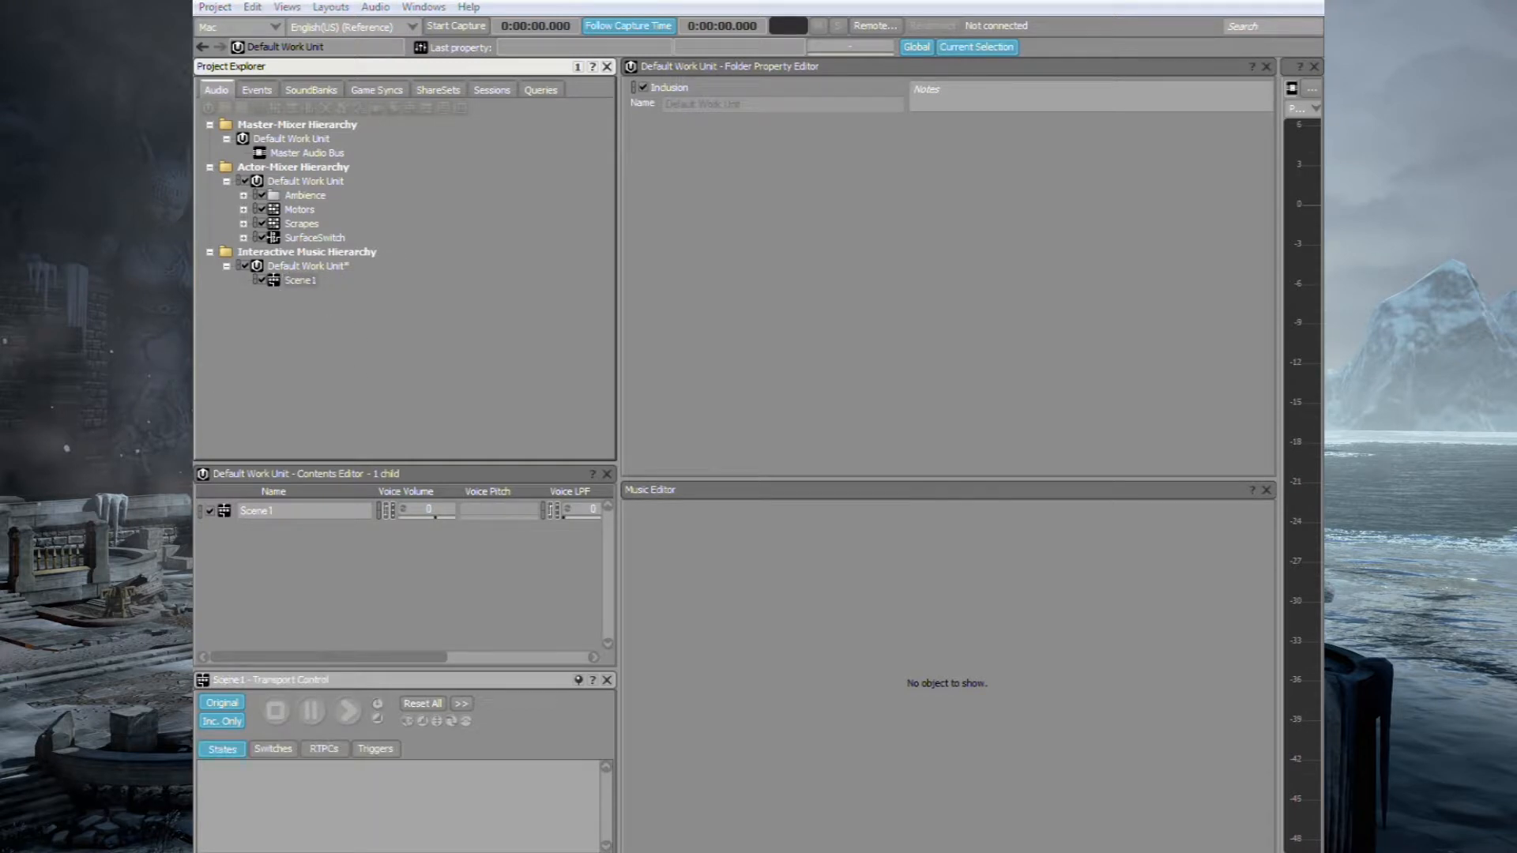
- Add a 'Low Action' music playlist container to Scene1 with a music segment inside it
{"action": "left_click", "coordinate": [300, 281]}
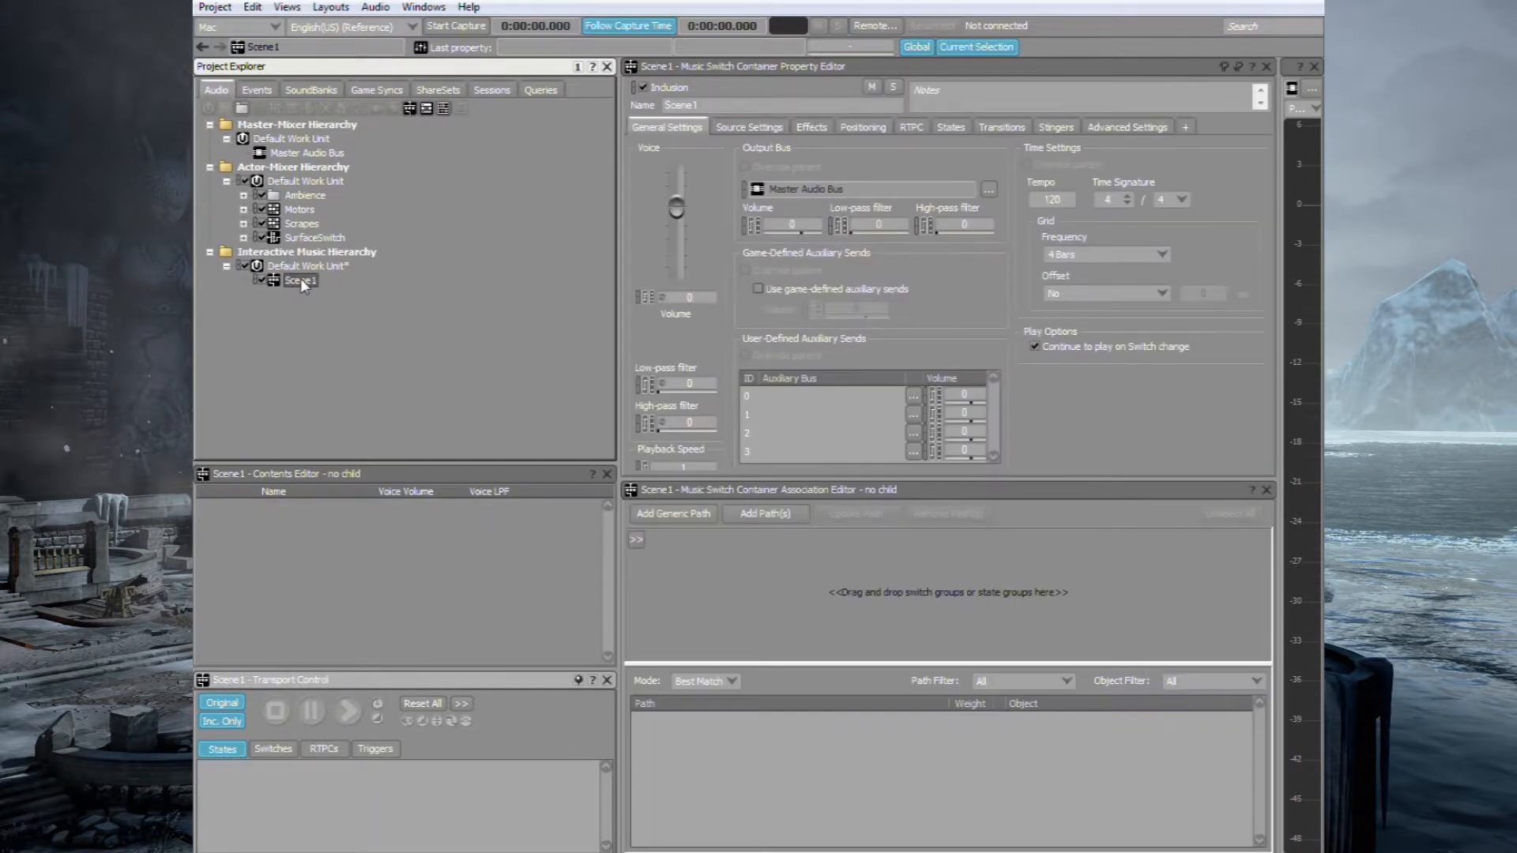
{"action": "right_click", "coordinate": [300, 279]}
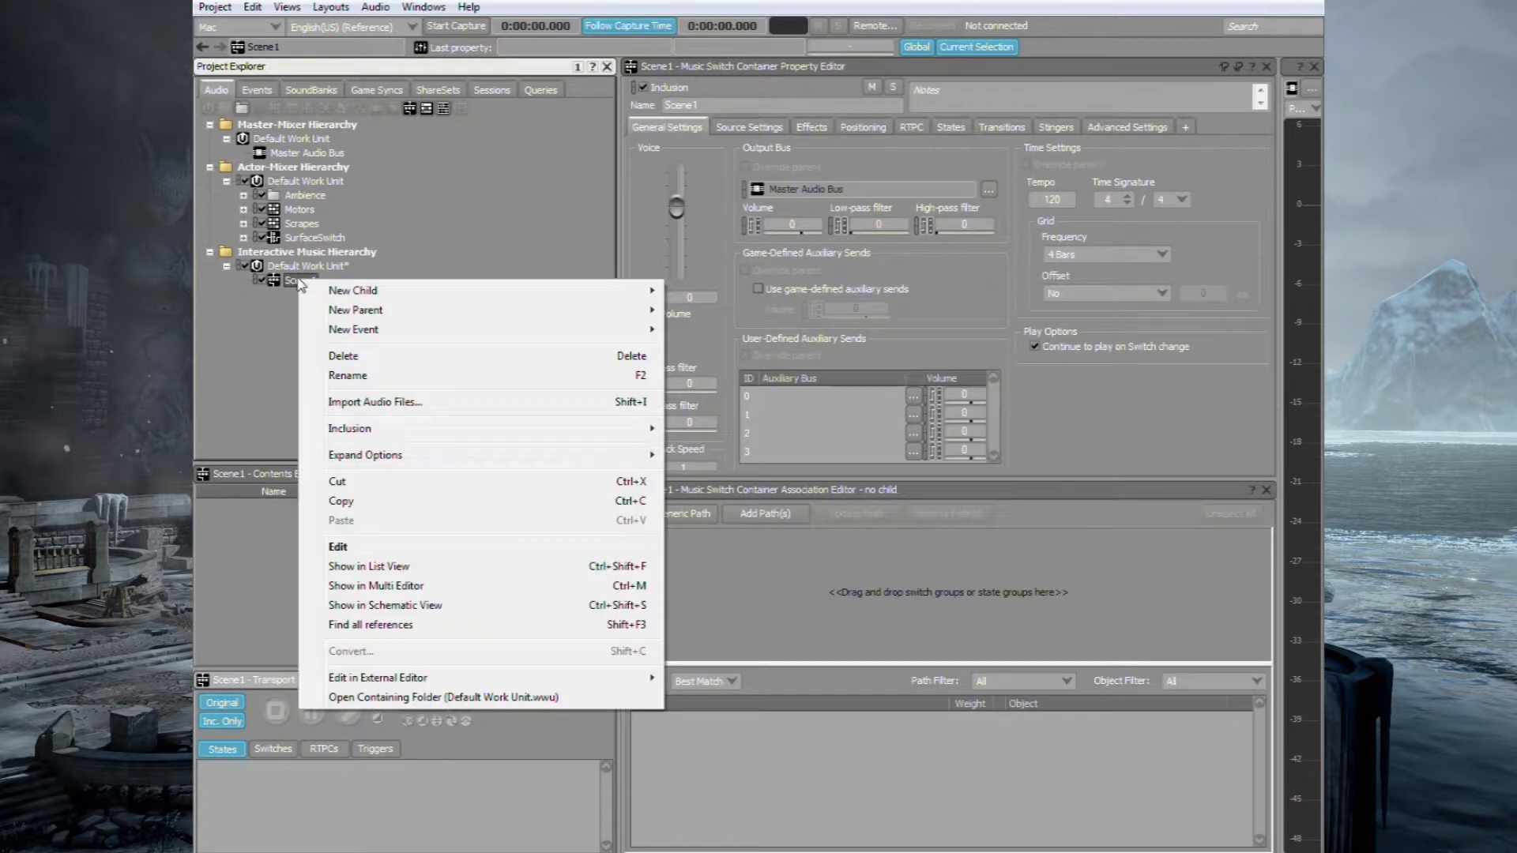
{"action": "mouse_move", "coordinate": [353, 290]}
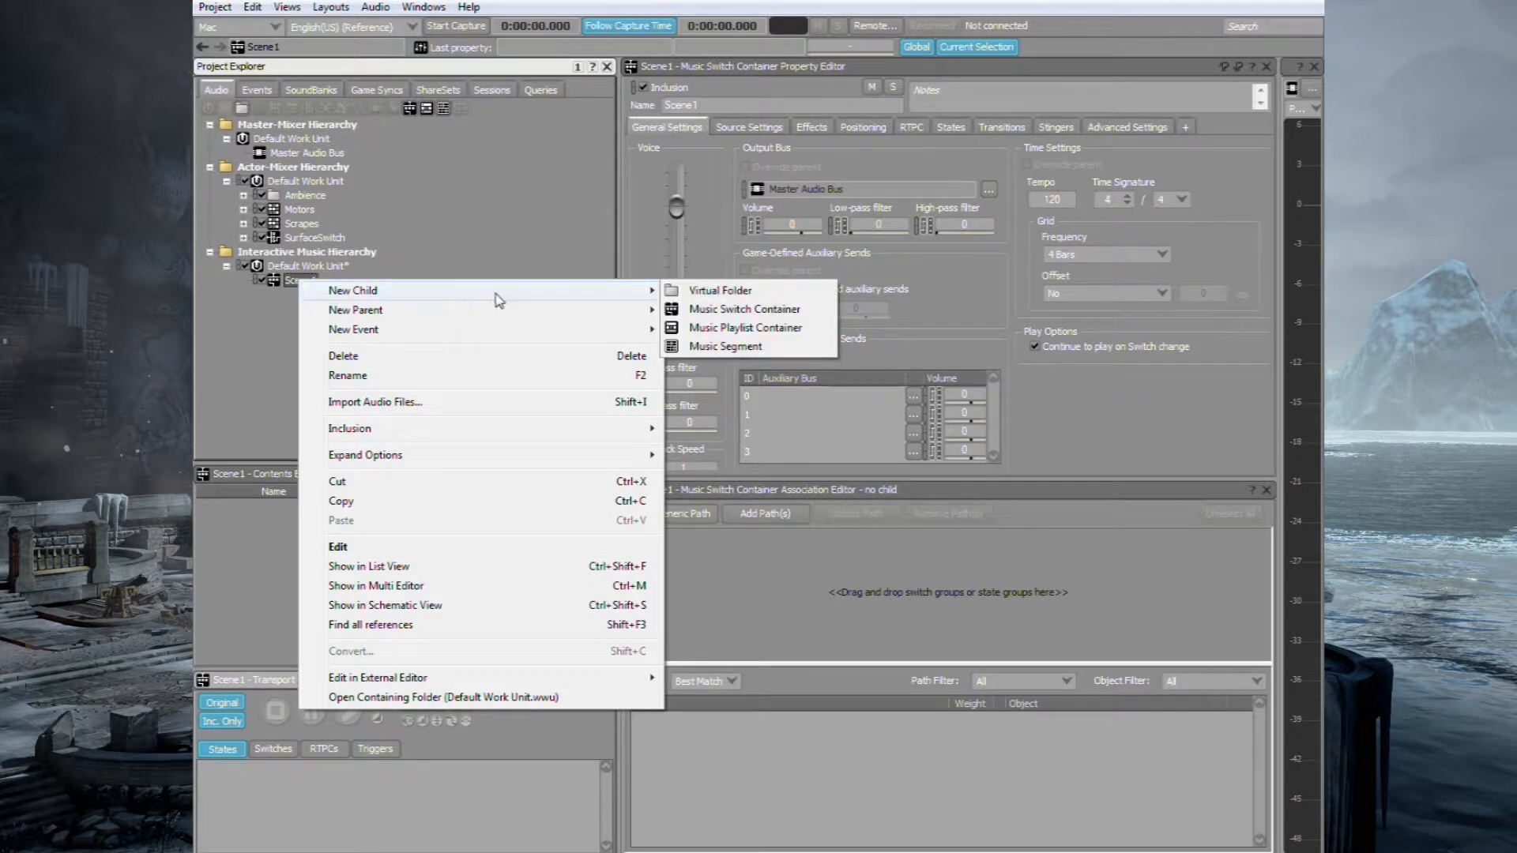
{"action": "left_click", "coordinate": [745, 327]}
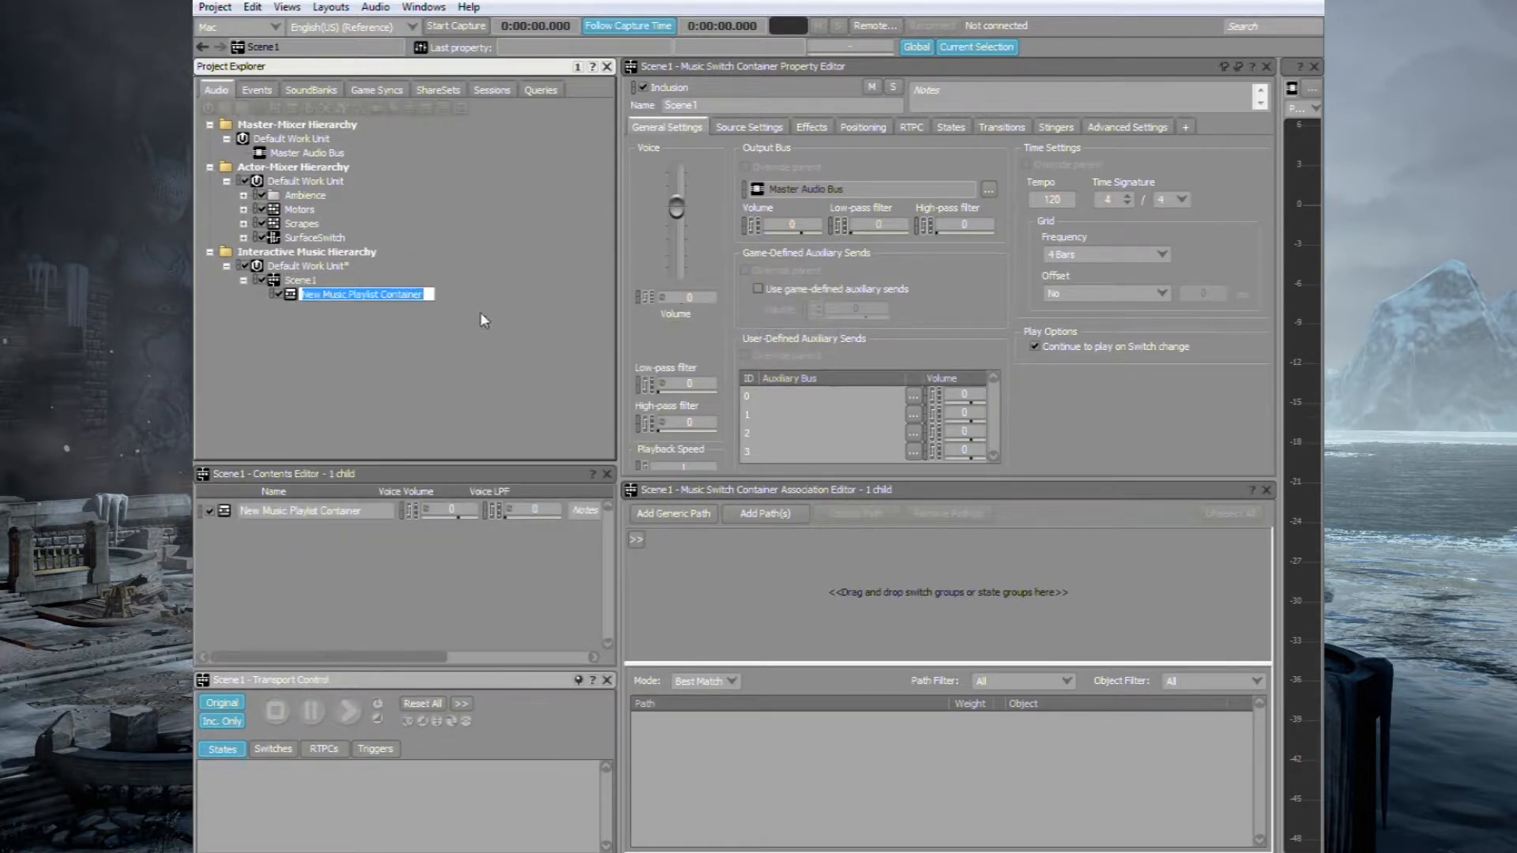
{"action": "type", "text": "Low Action"}
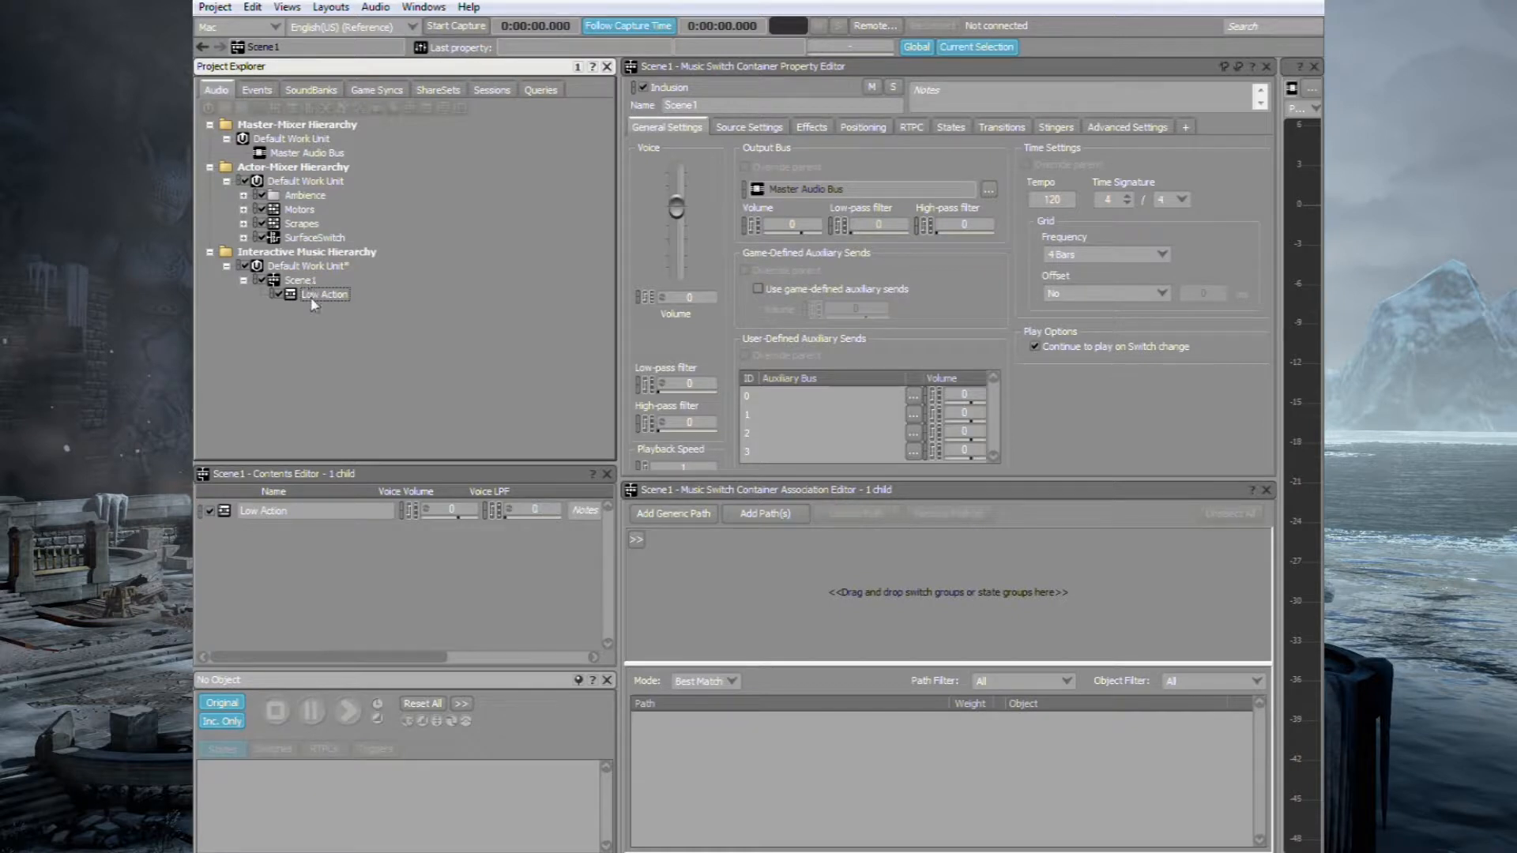
{"action": "right_click", "coordinate": [324, 294]}
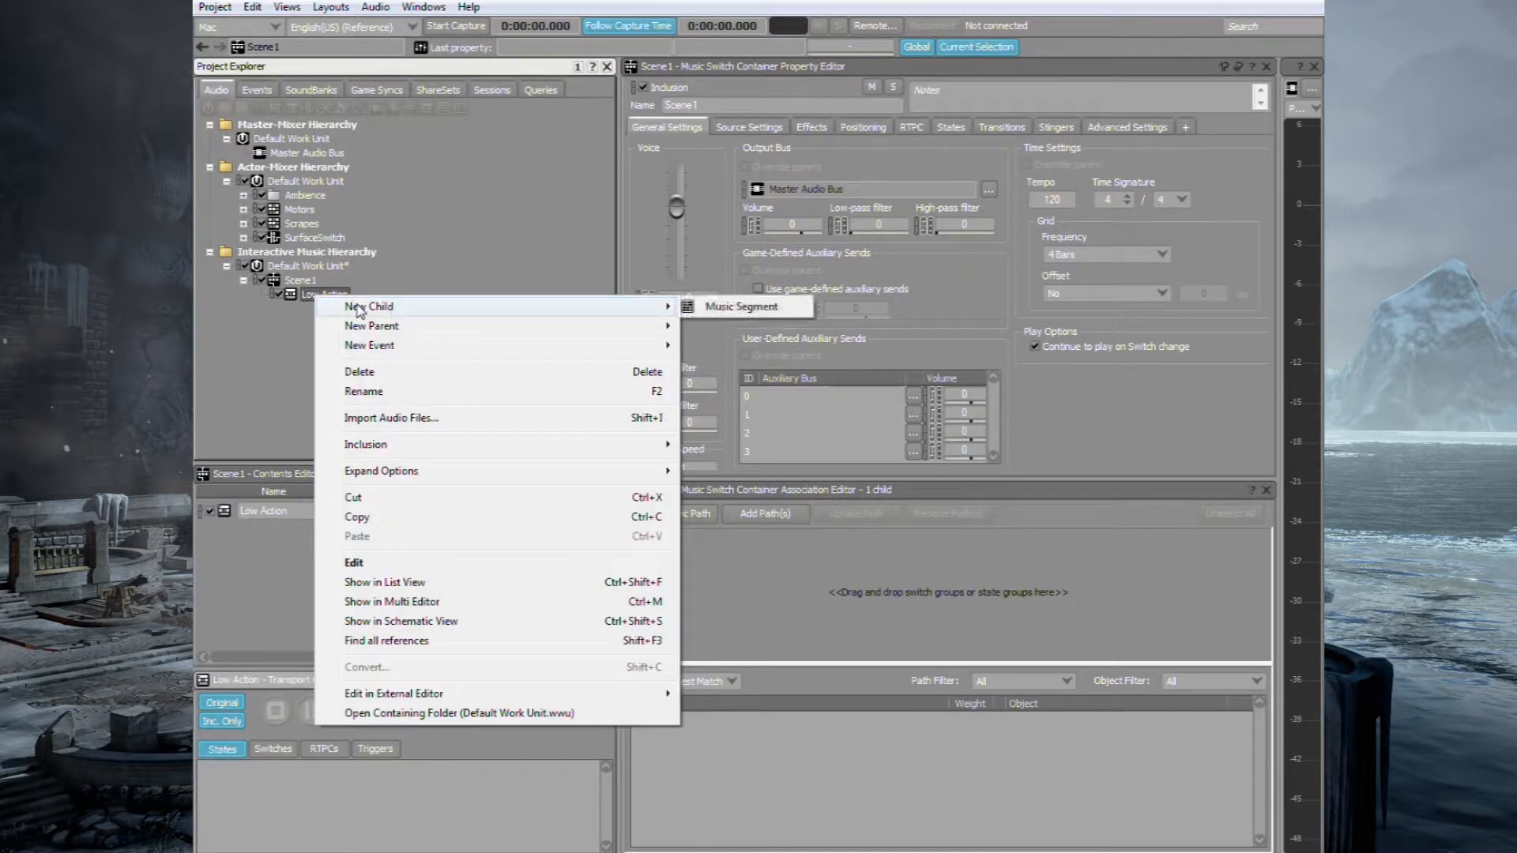
{"action": "left_click", "coordinate": [742, 307]}
{"action": "type", "text": "Low Action"}
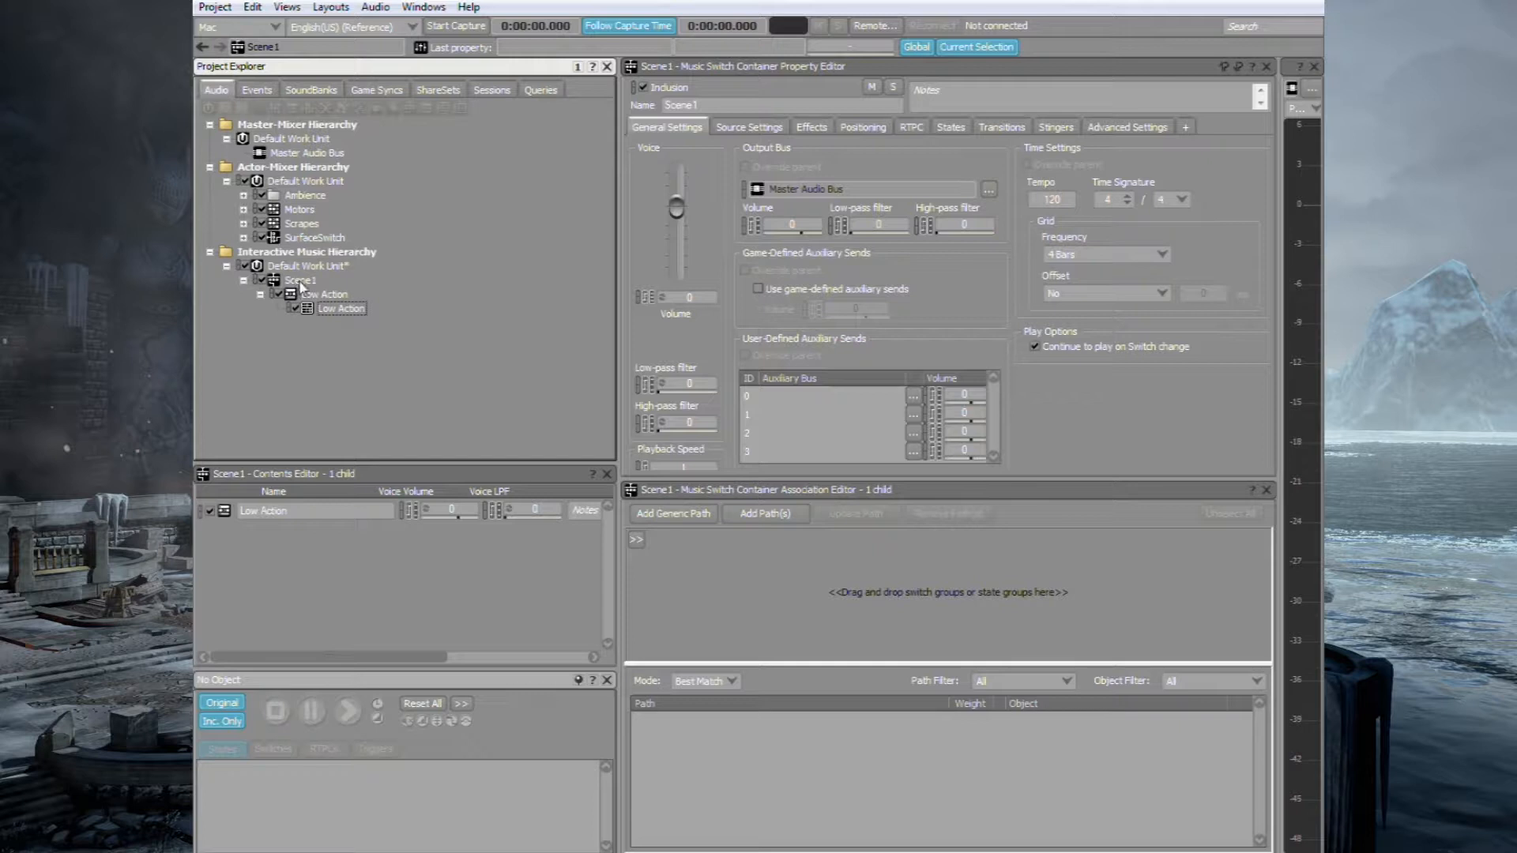
- Add a Tension playlist with its own segment, and start a third playlist for Chimes
{"action": "right_click", "coordinate": [301, 280]}
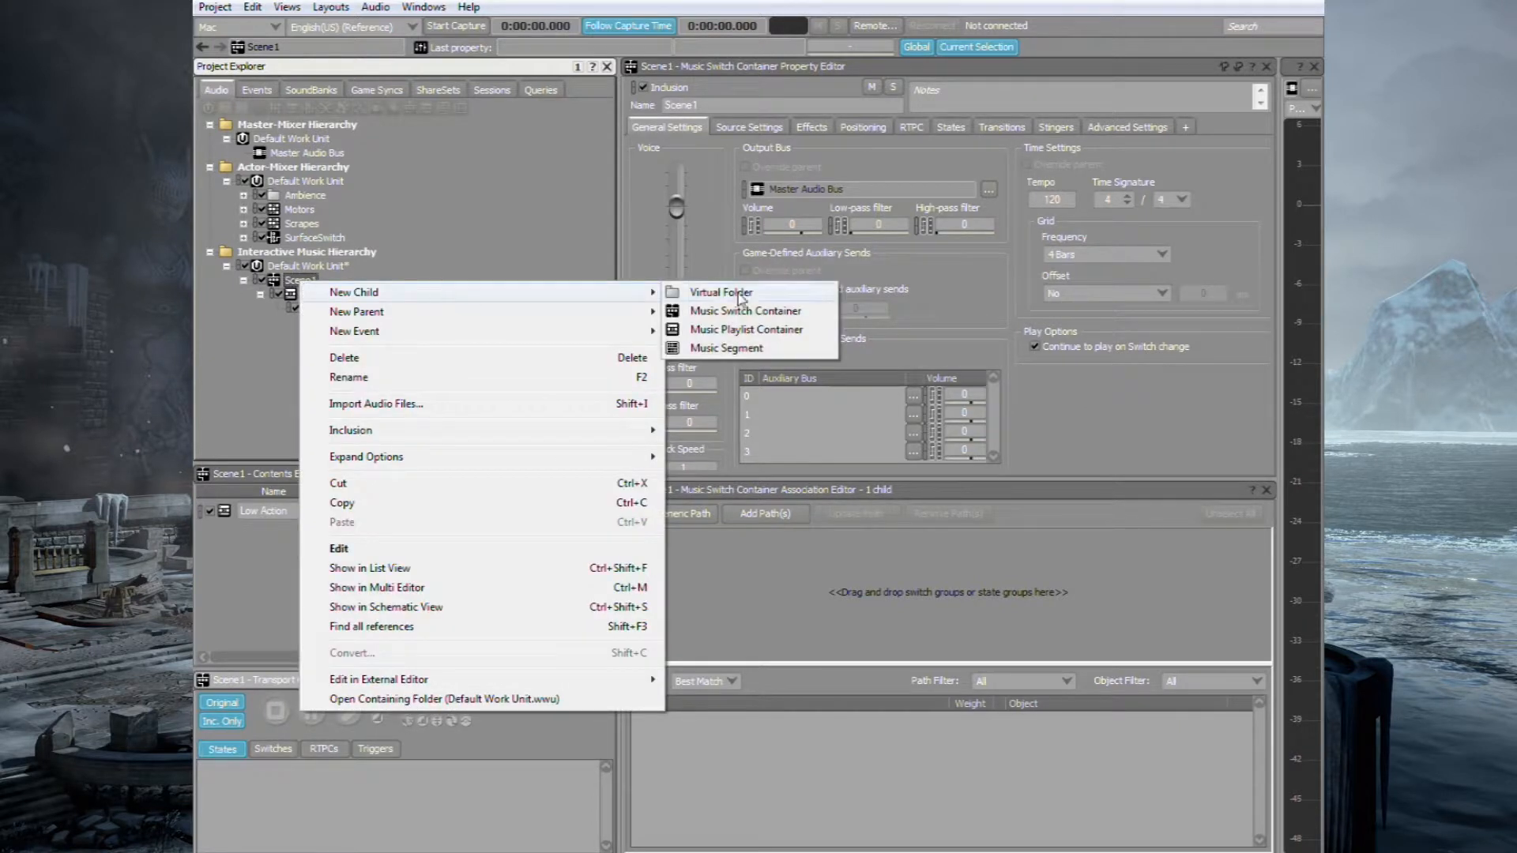
{"action": "left_click", "coordinate": [746, 329]}
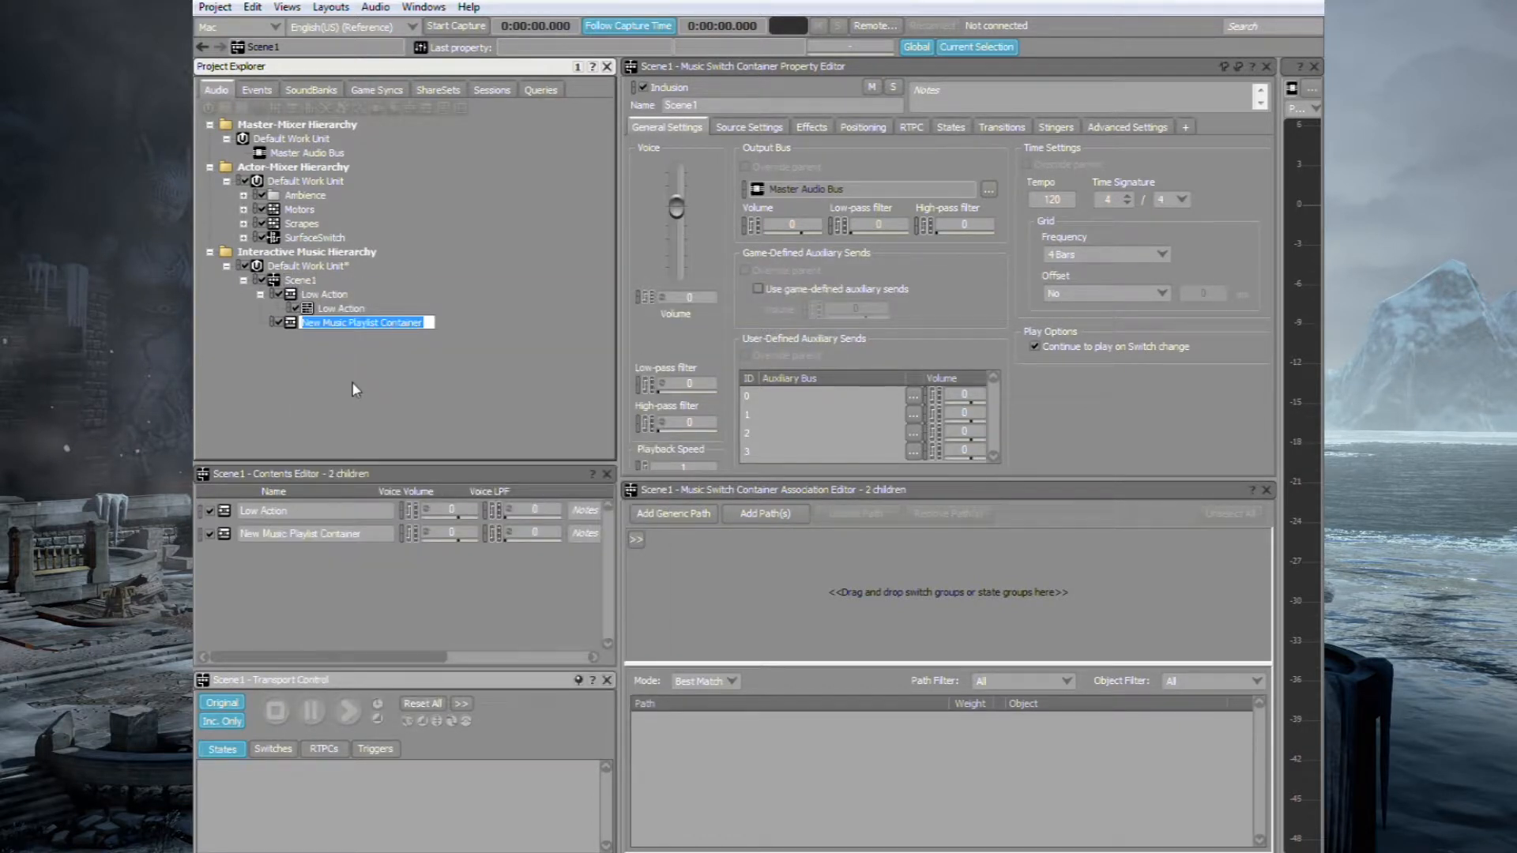
{"action": "type", "text": "Tension"}
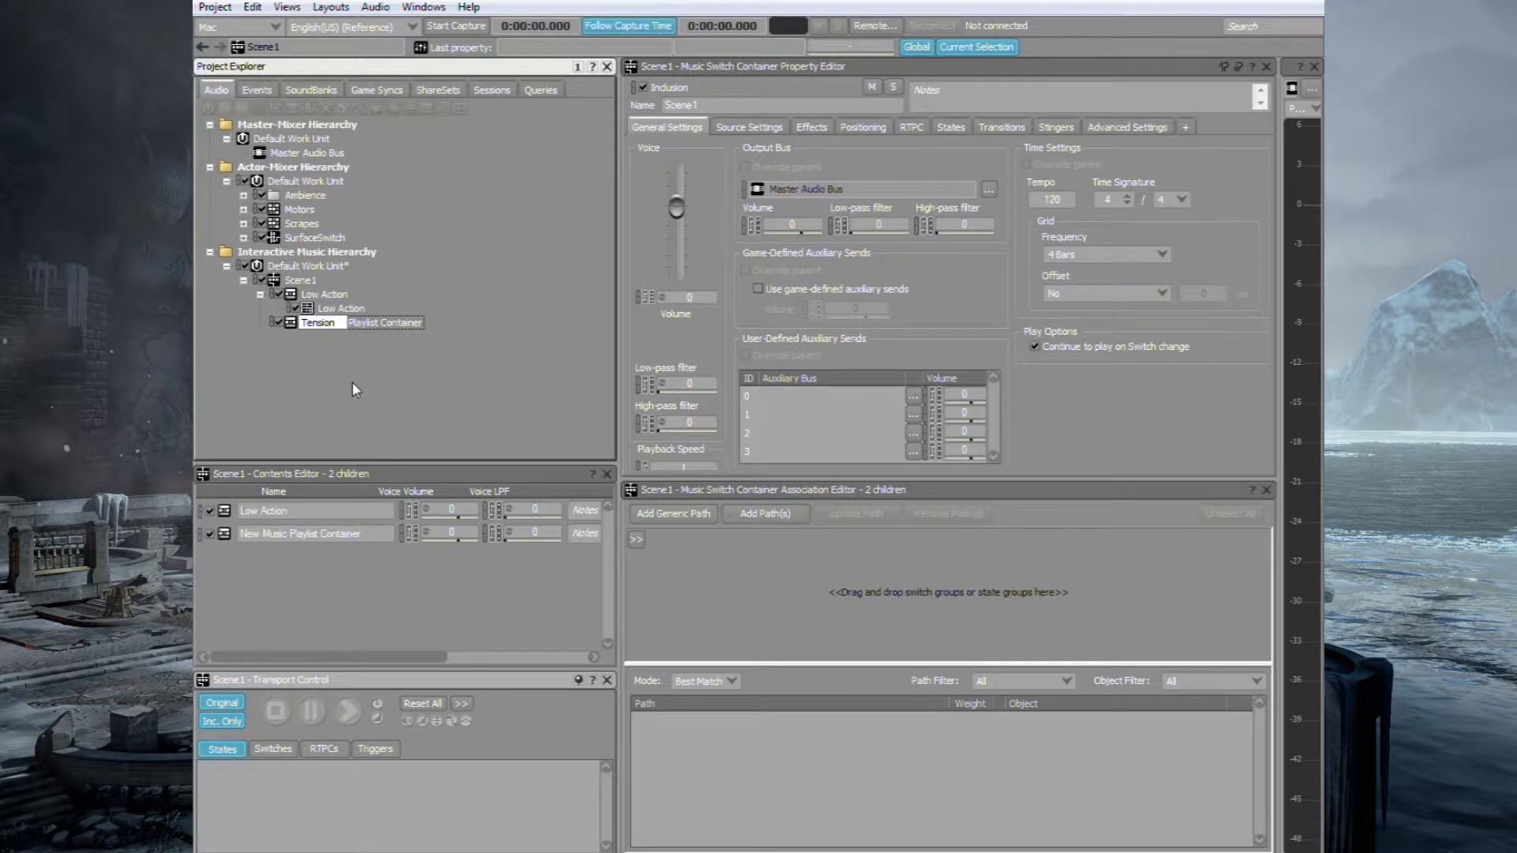
{"action": "right_click", "coordinate": [320, 322]}
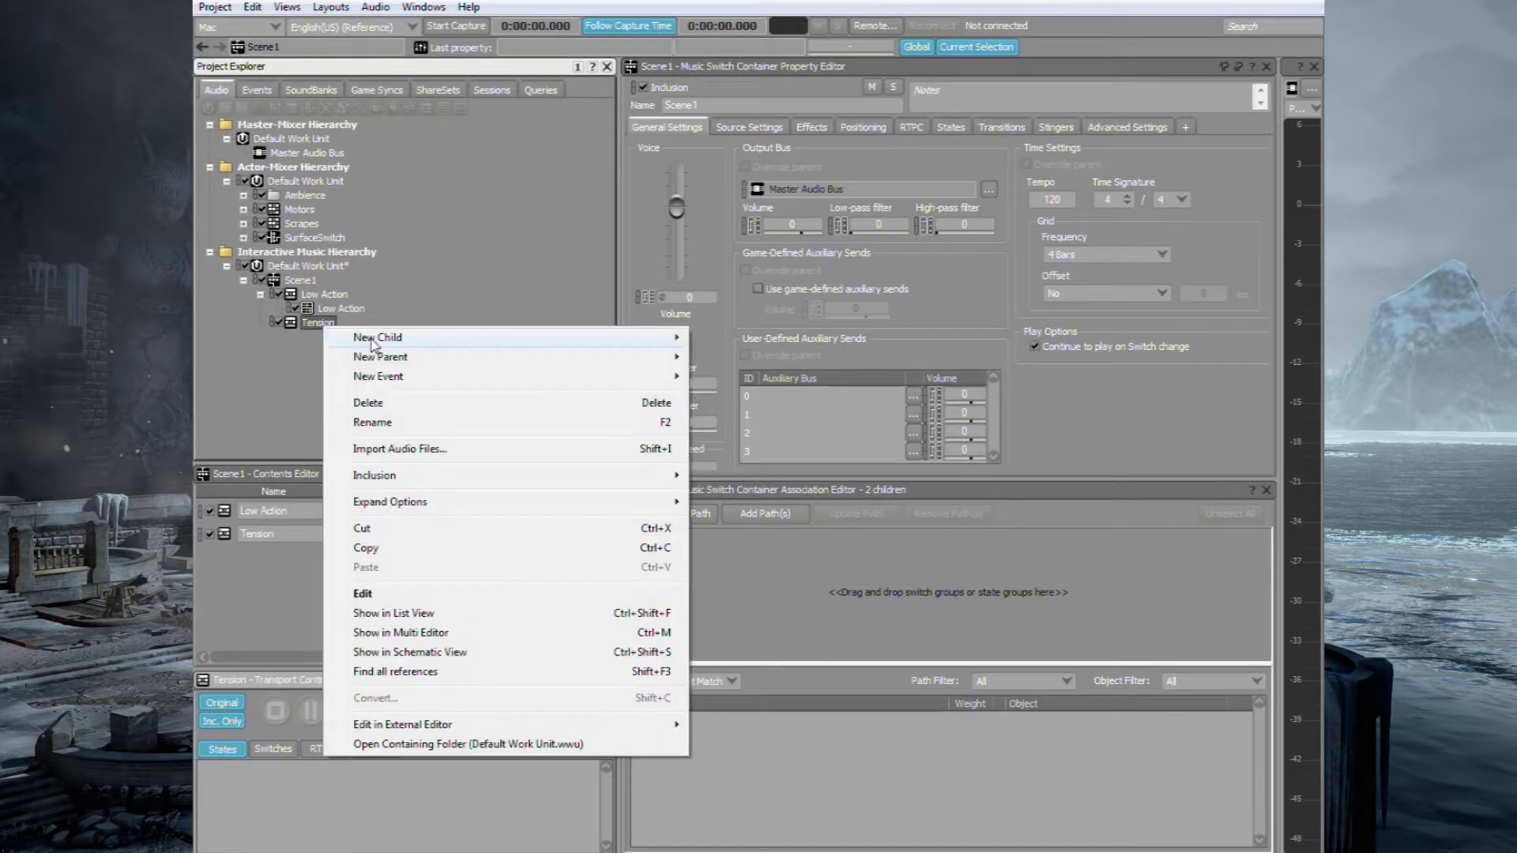
{"action": "left_click", "coordinate": [377, 336]}
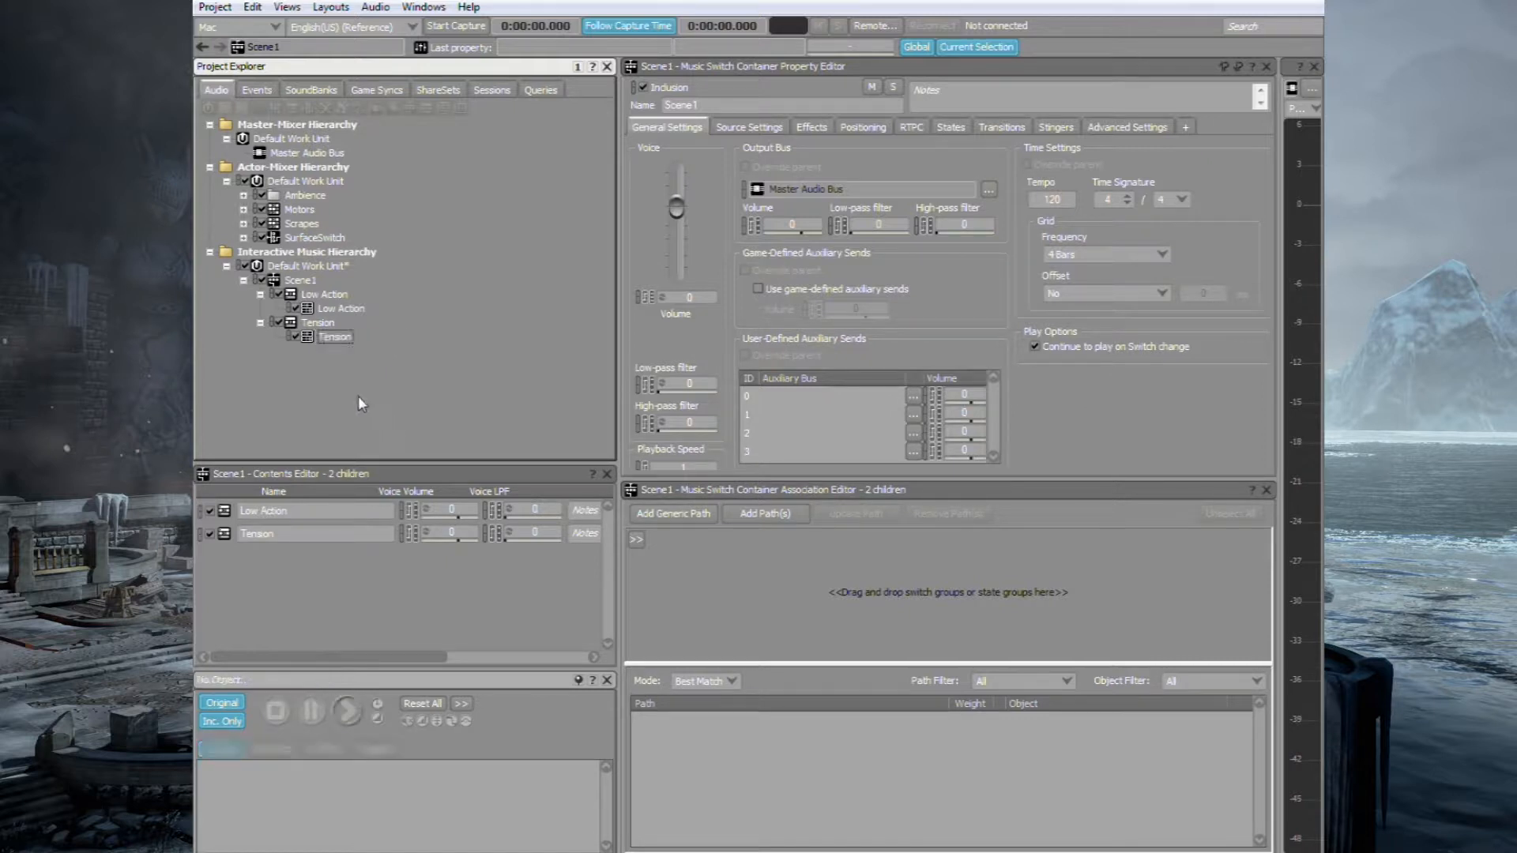
{"action": "right_click", "coordinate": [313, 280]}
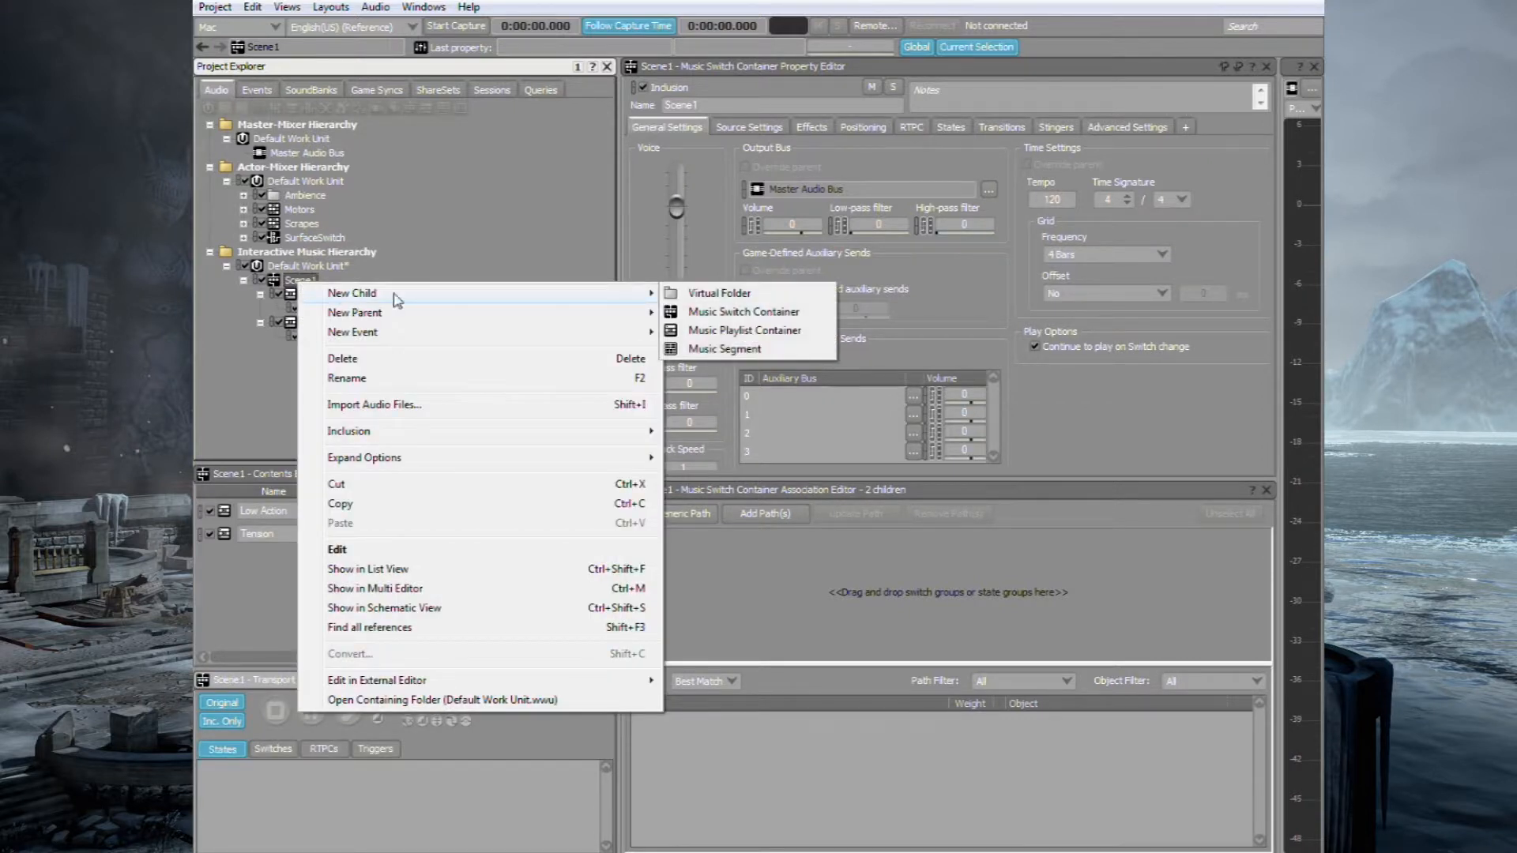
{"action": "left_click", "coordinate": [745, 331]}
{"action": "type", "text": "Chimes"}
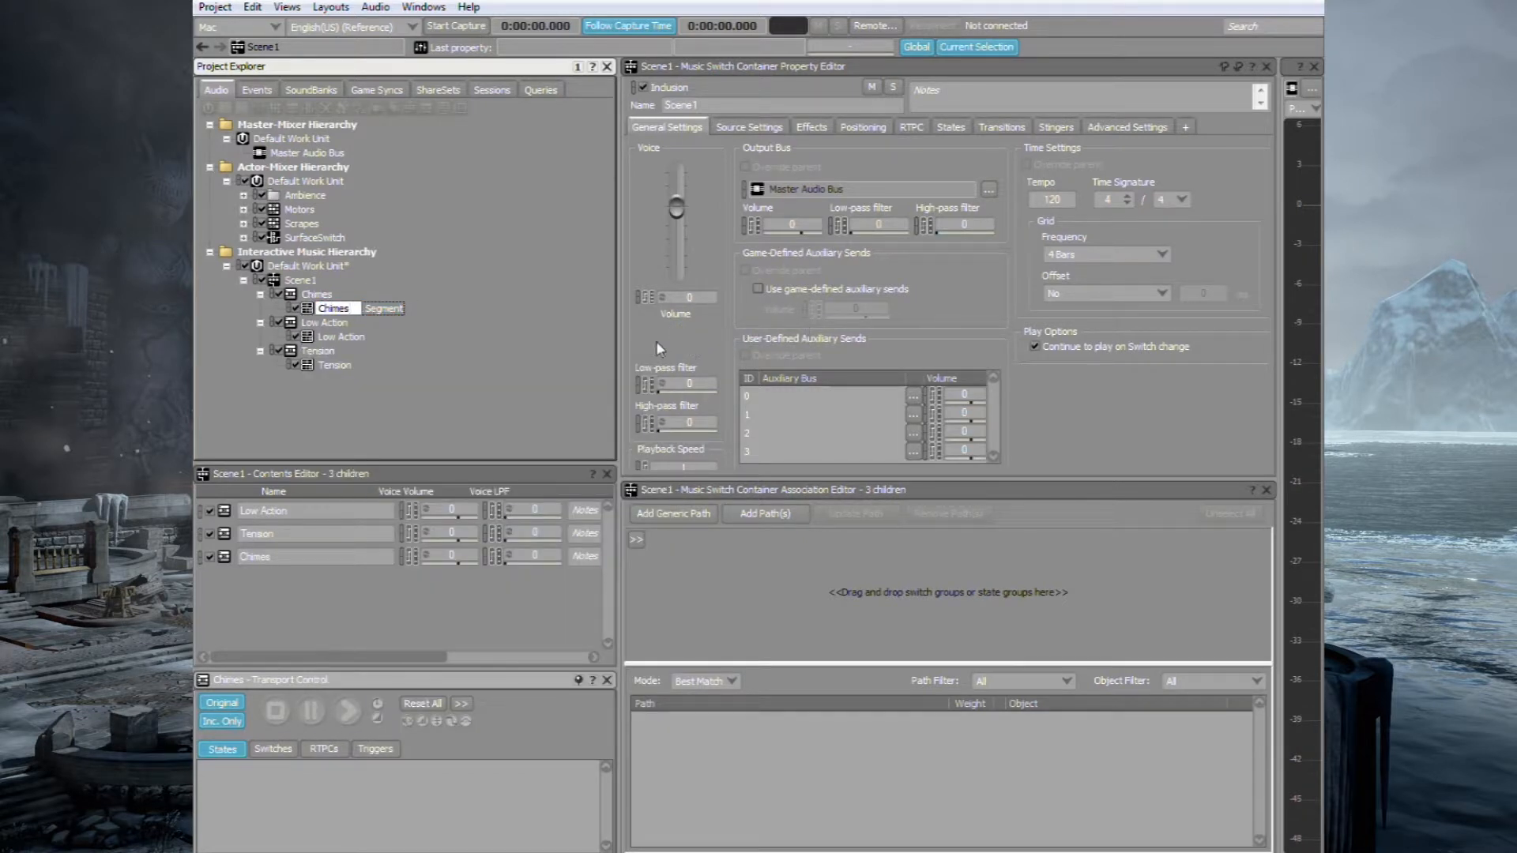
- Finish naming Chimes, then add a Medium Action playlist holding a 'Medium Action' segment
{"action": "left_click", "coordinate": [301, 281]}
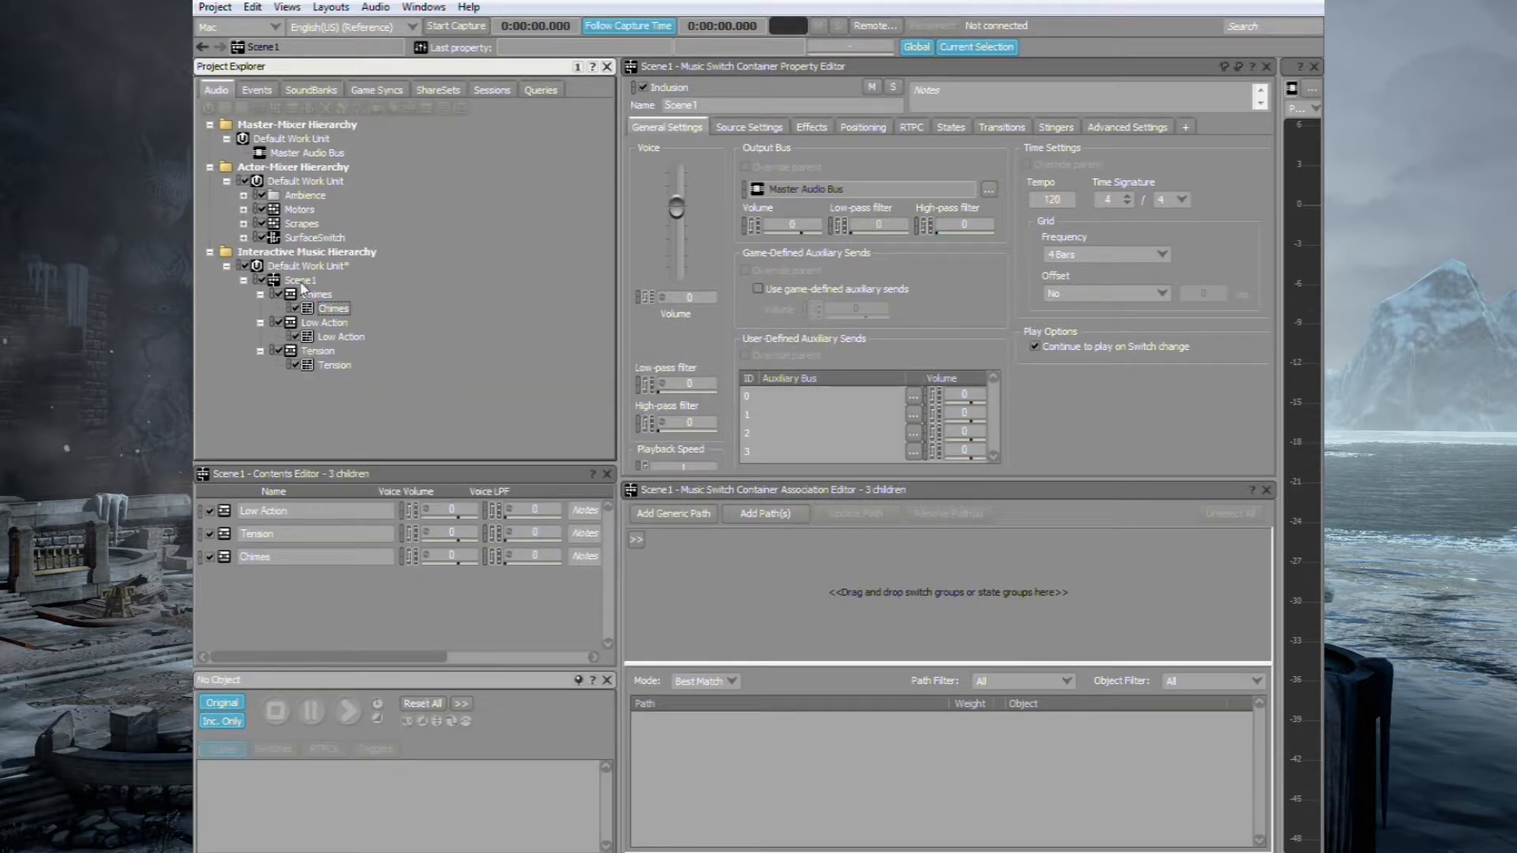
{"action": "right_click", "coordinate": [302, 280]}
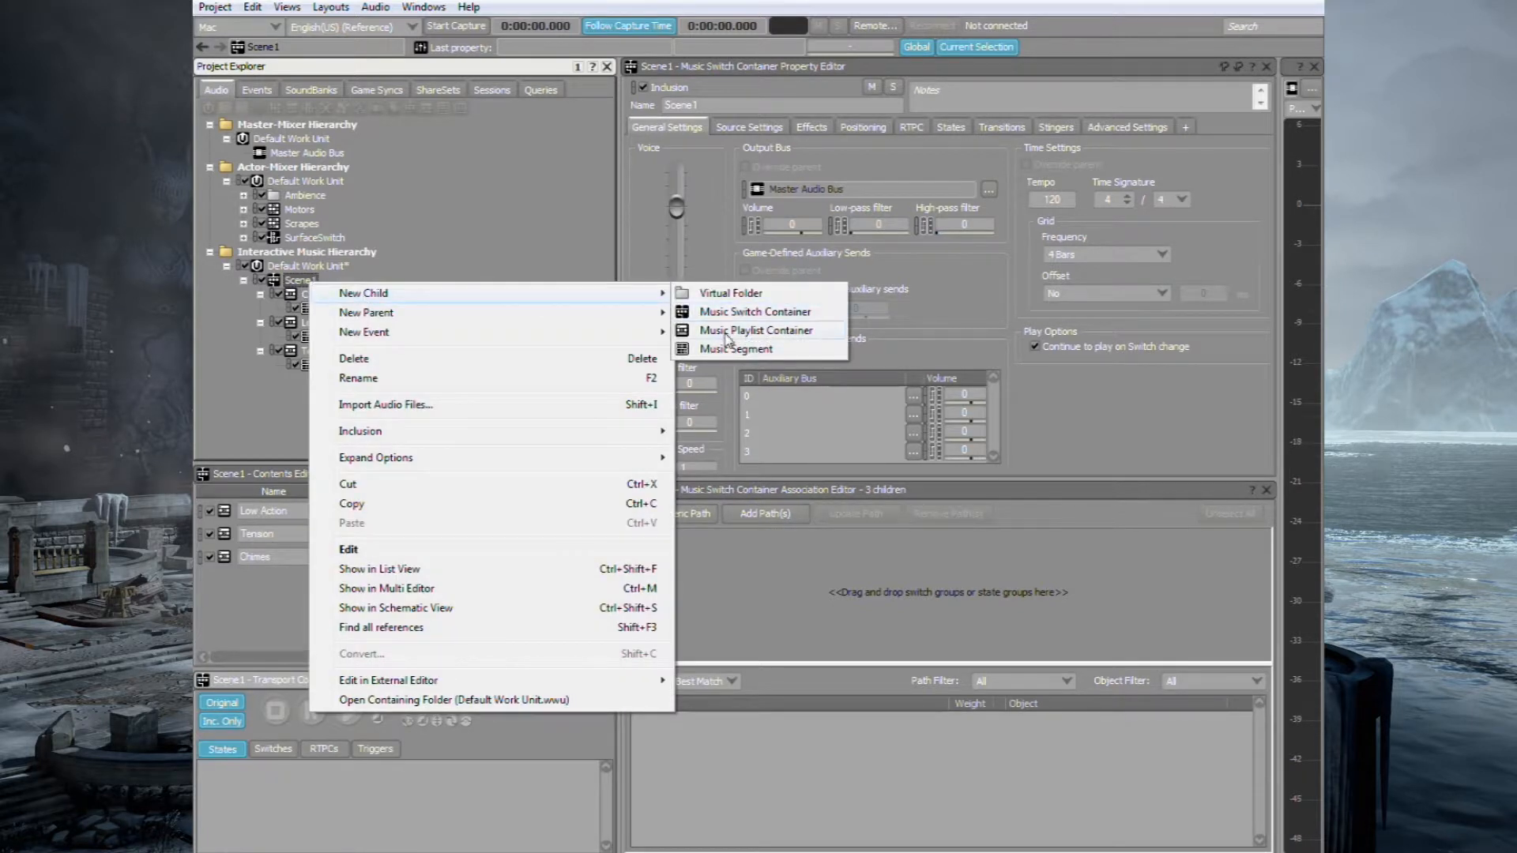
{"action": "left_click", "coordinate": [755, 331]}
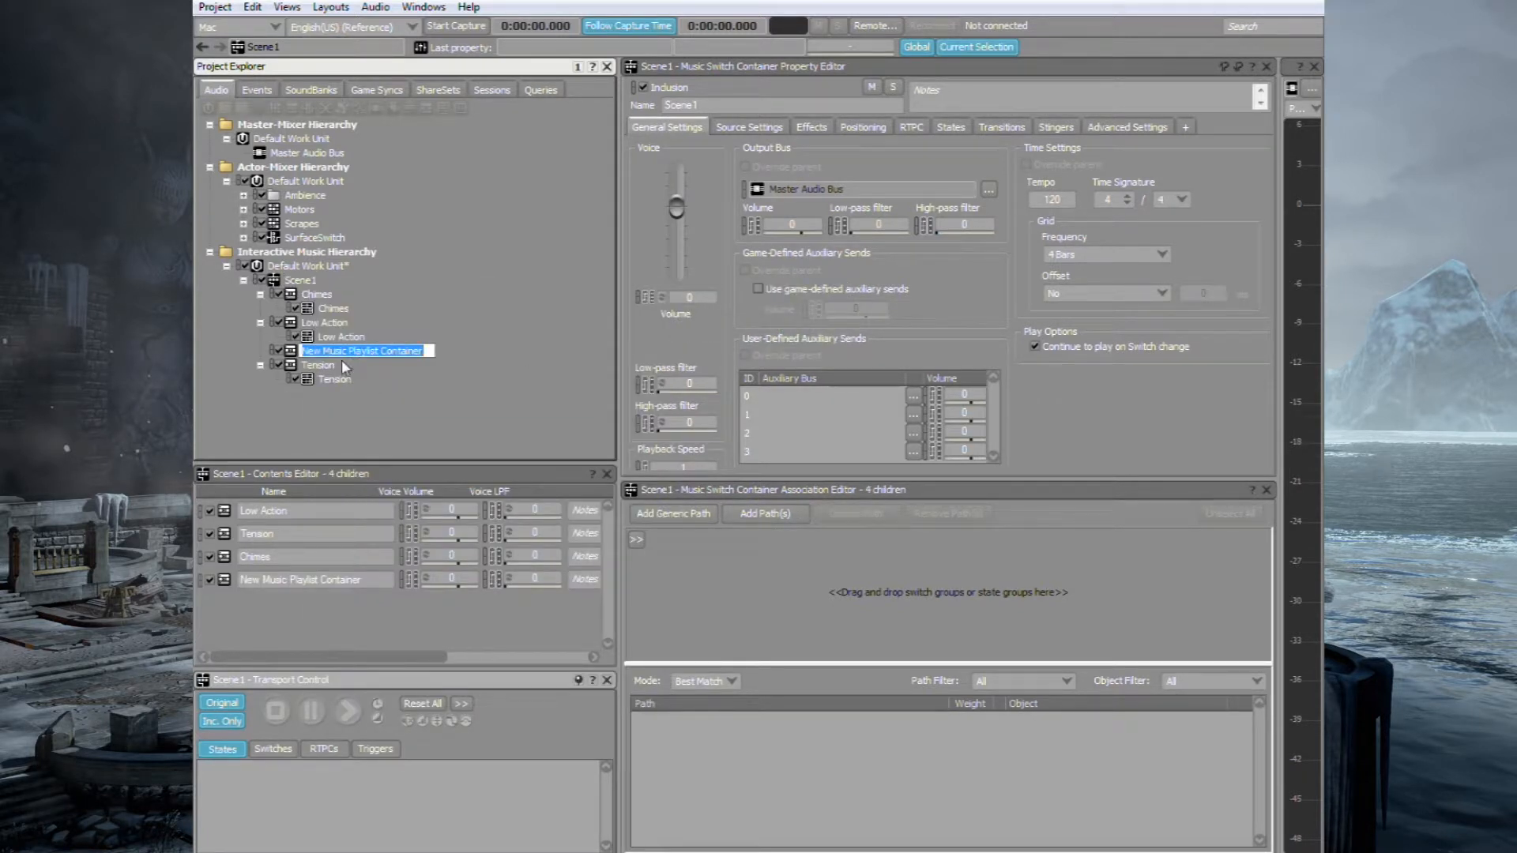
{"action": "type", "text": "Medium Action"}
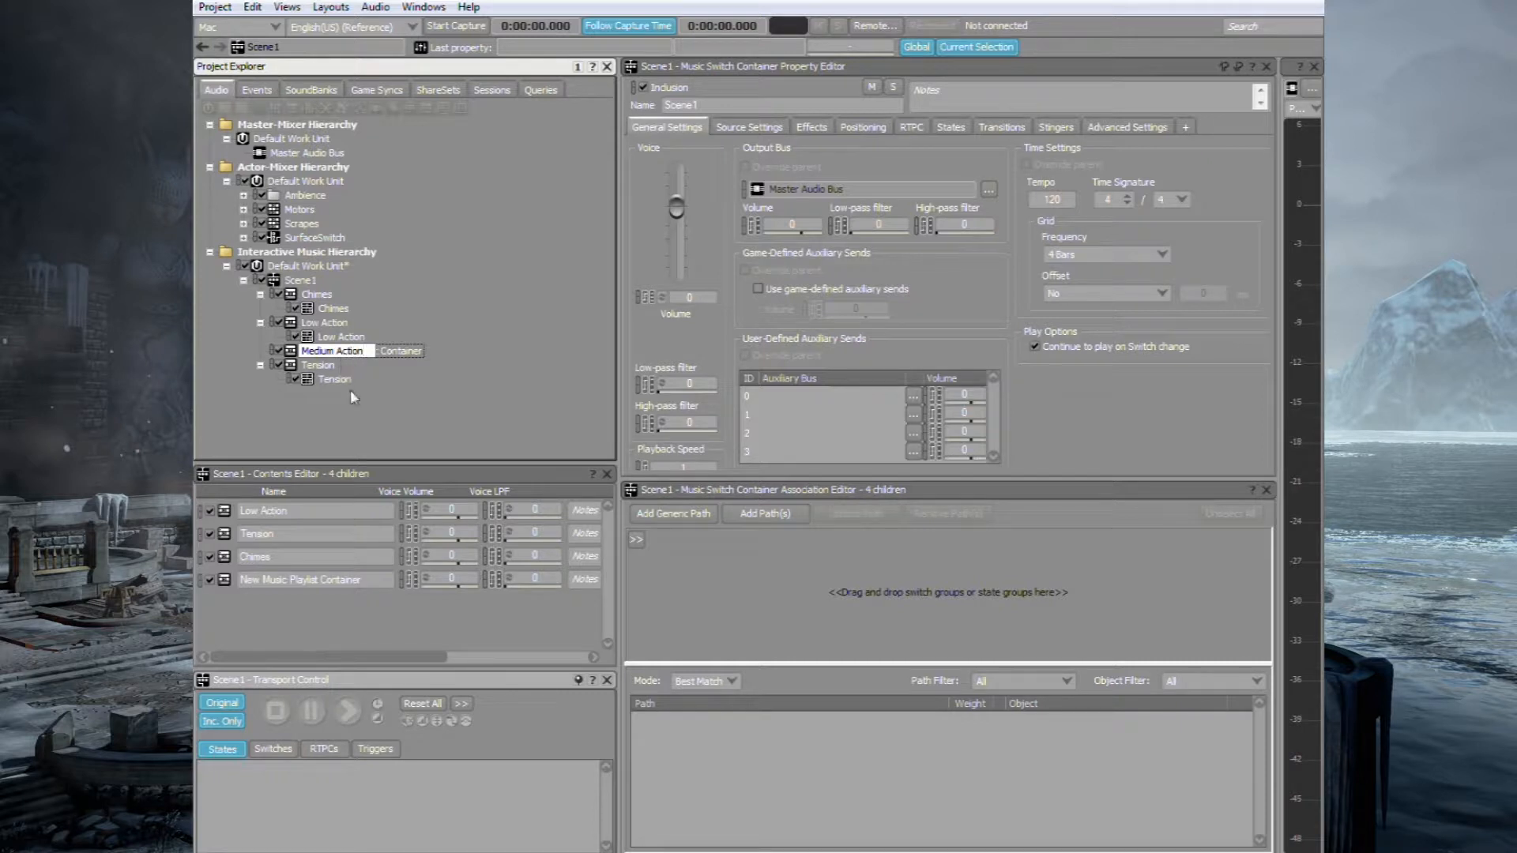
{"action": "right_click", "coordinate": [332, 350]}
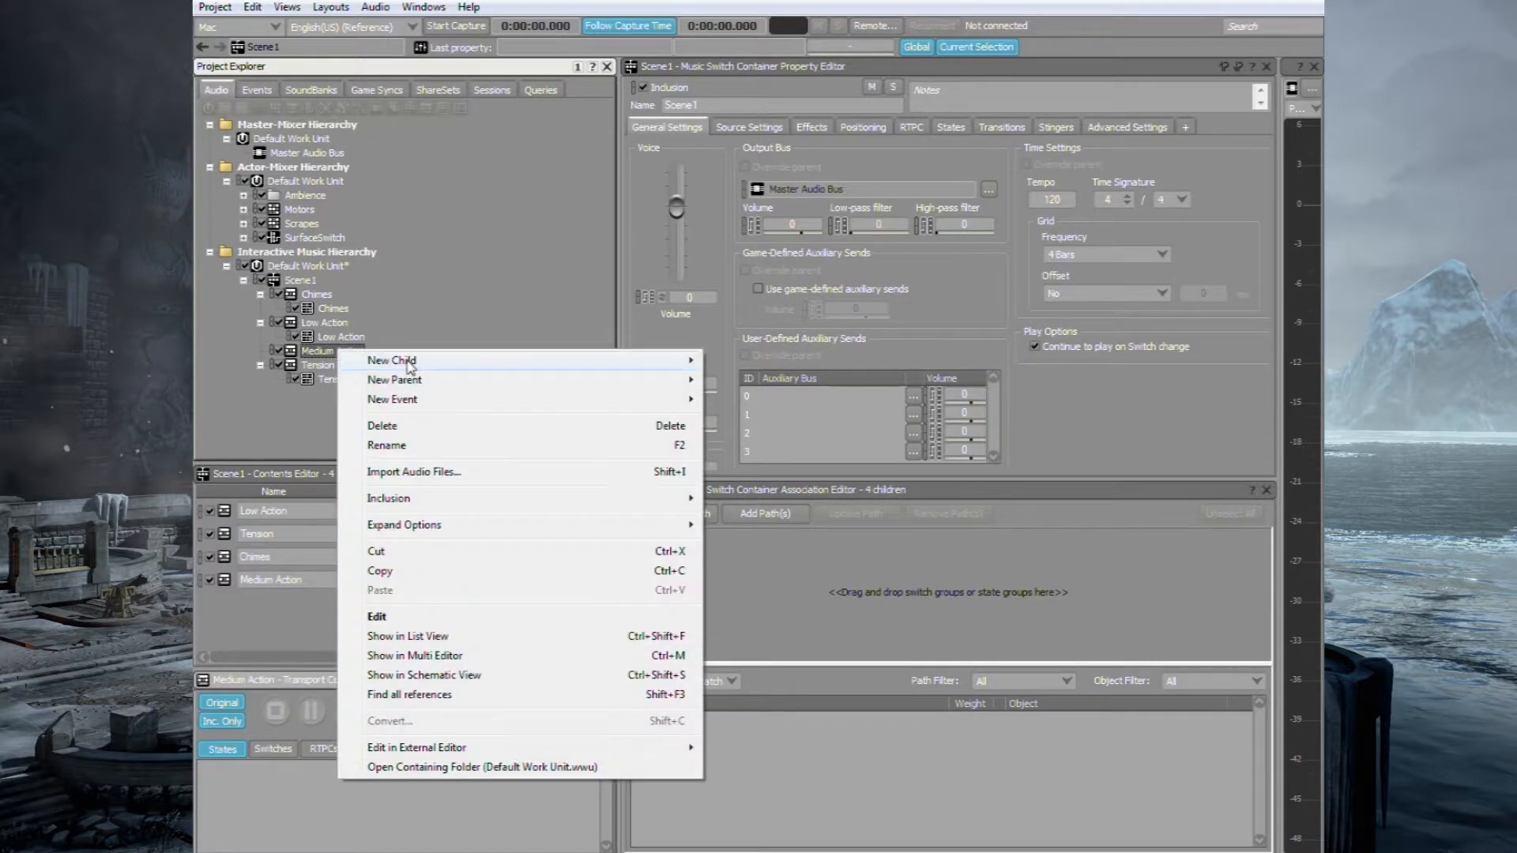
{"action": "left_click", "coordinate": [391, 360]}
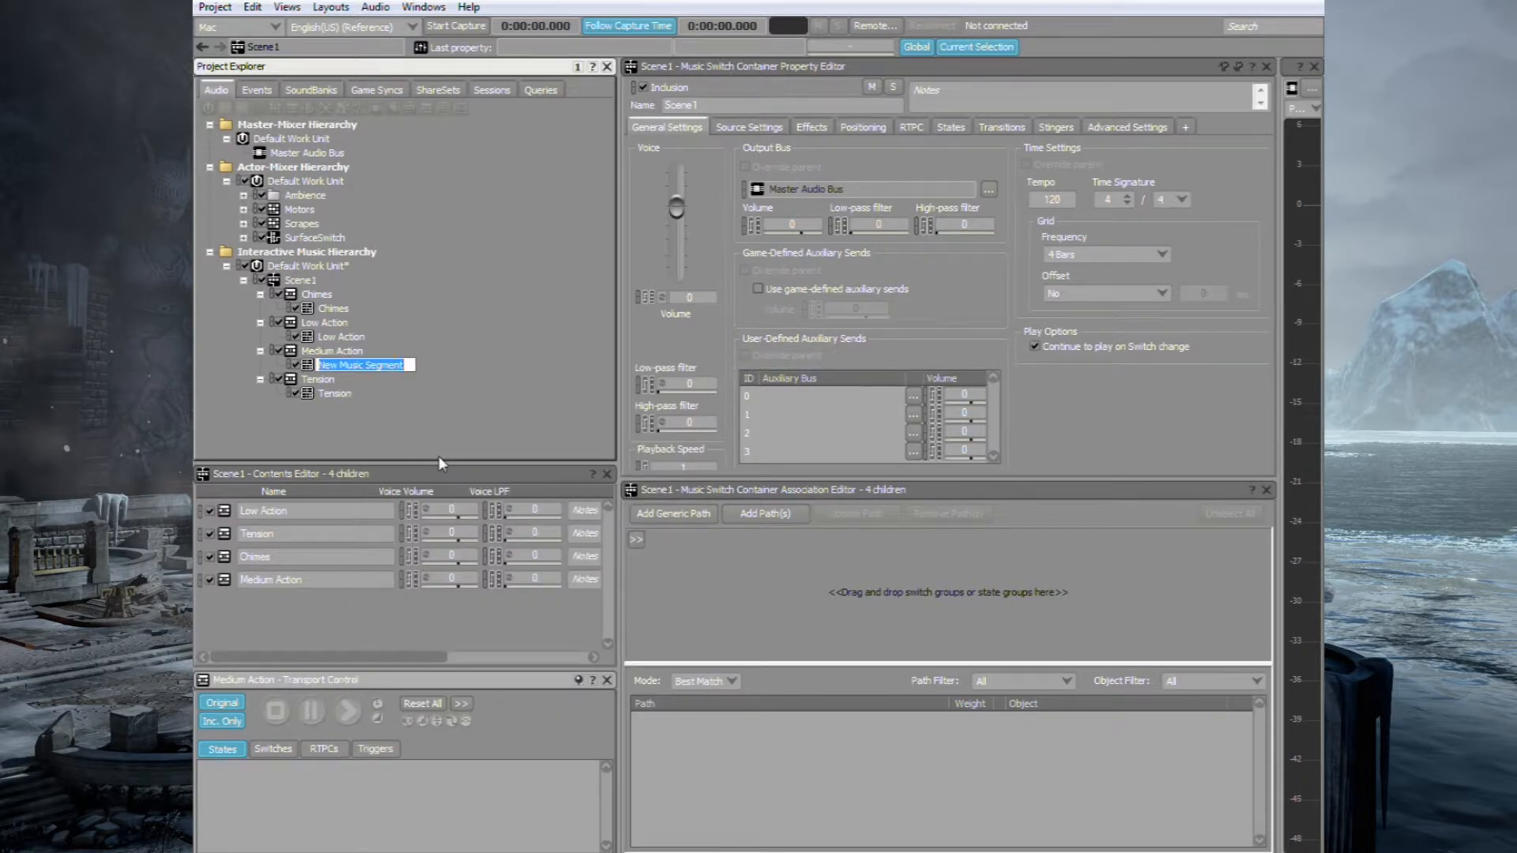
{"action": "type", "text": "Medium Action"}
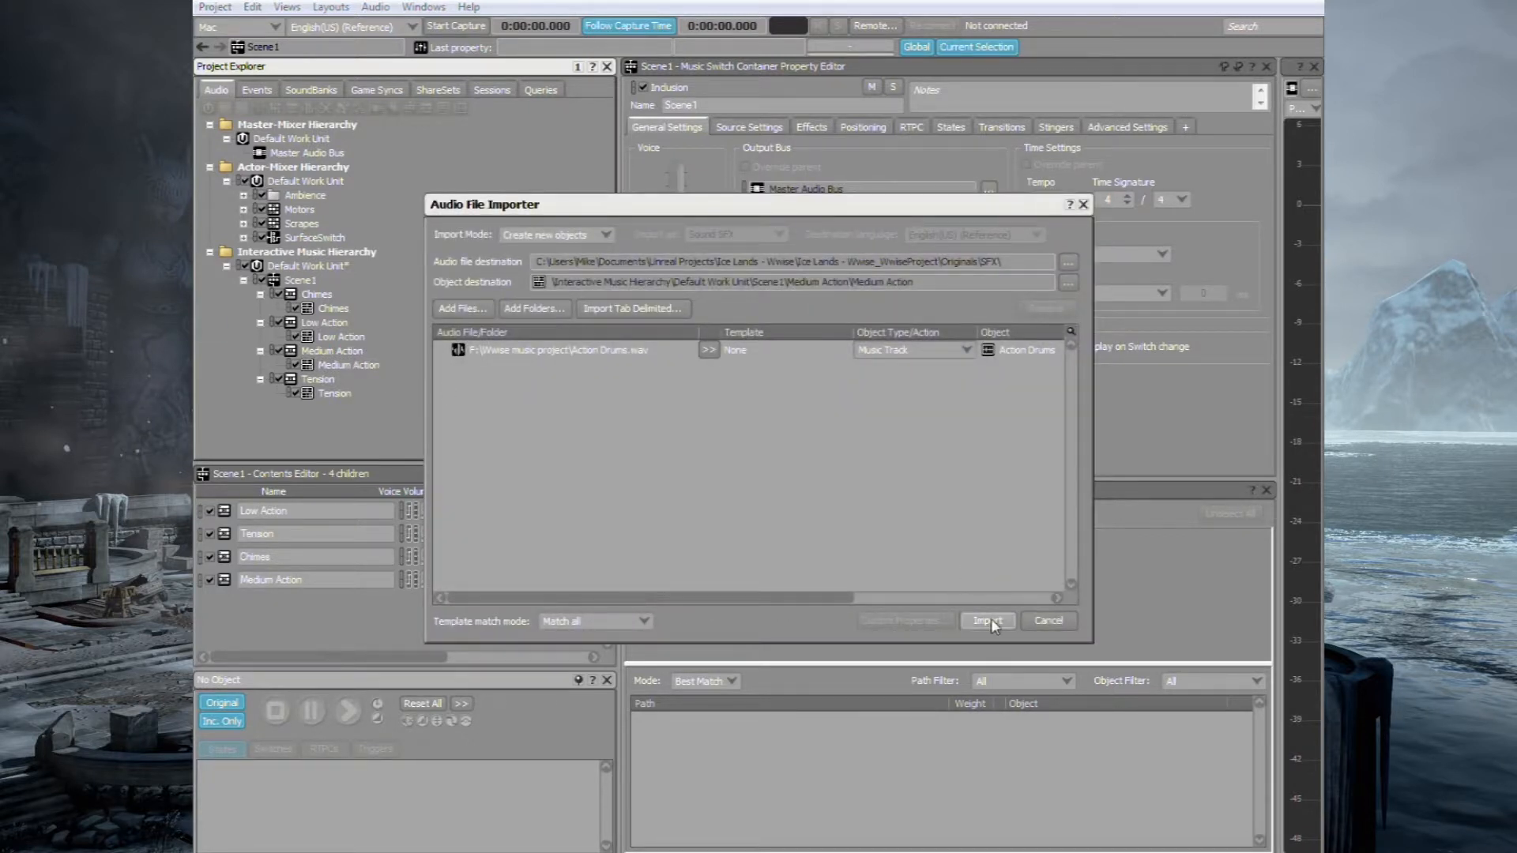
- Import Action Drums into Medium Action and Atmos_Bed into Low Action, then select Atmos_Bed
{"action": "left_click", "coordinate": [986, 620]}
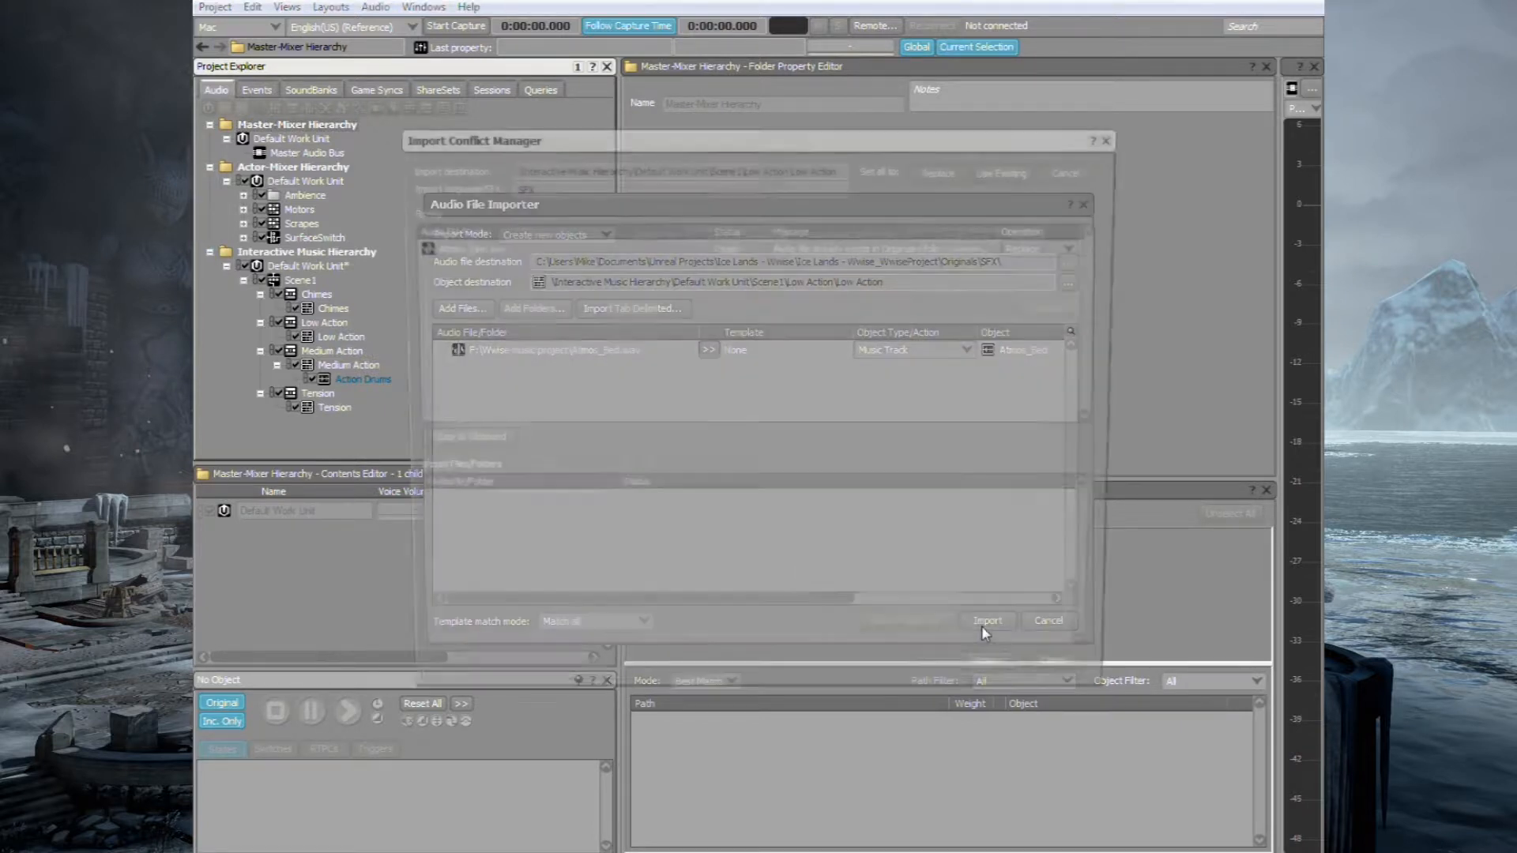
{"action": "left_click", "coordinate": [986, 620]}
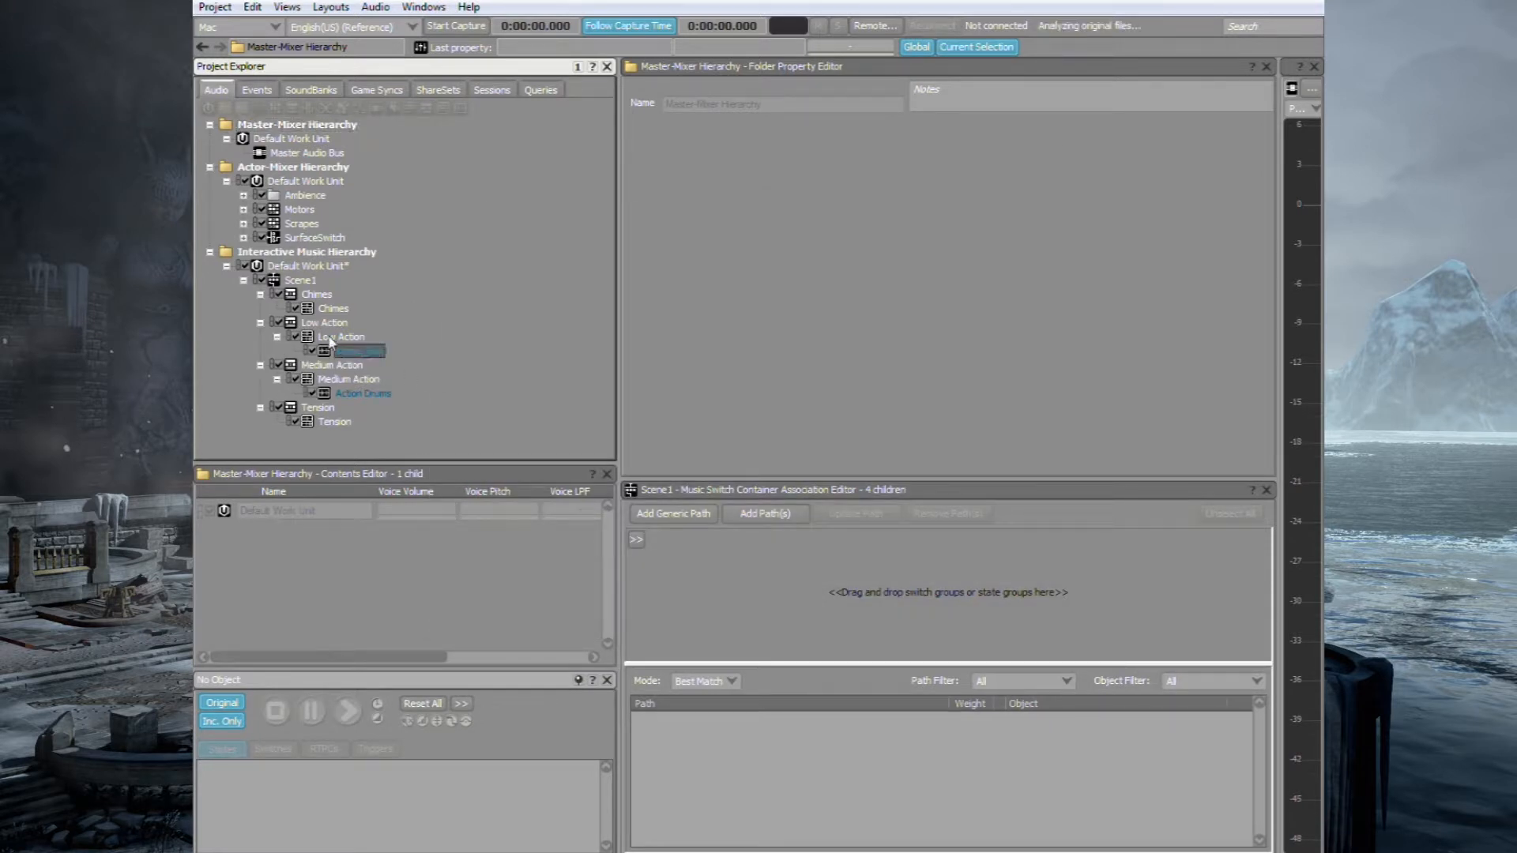
{"action": "left_click", "coordinate": [357, 350]}
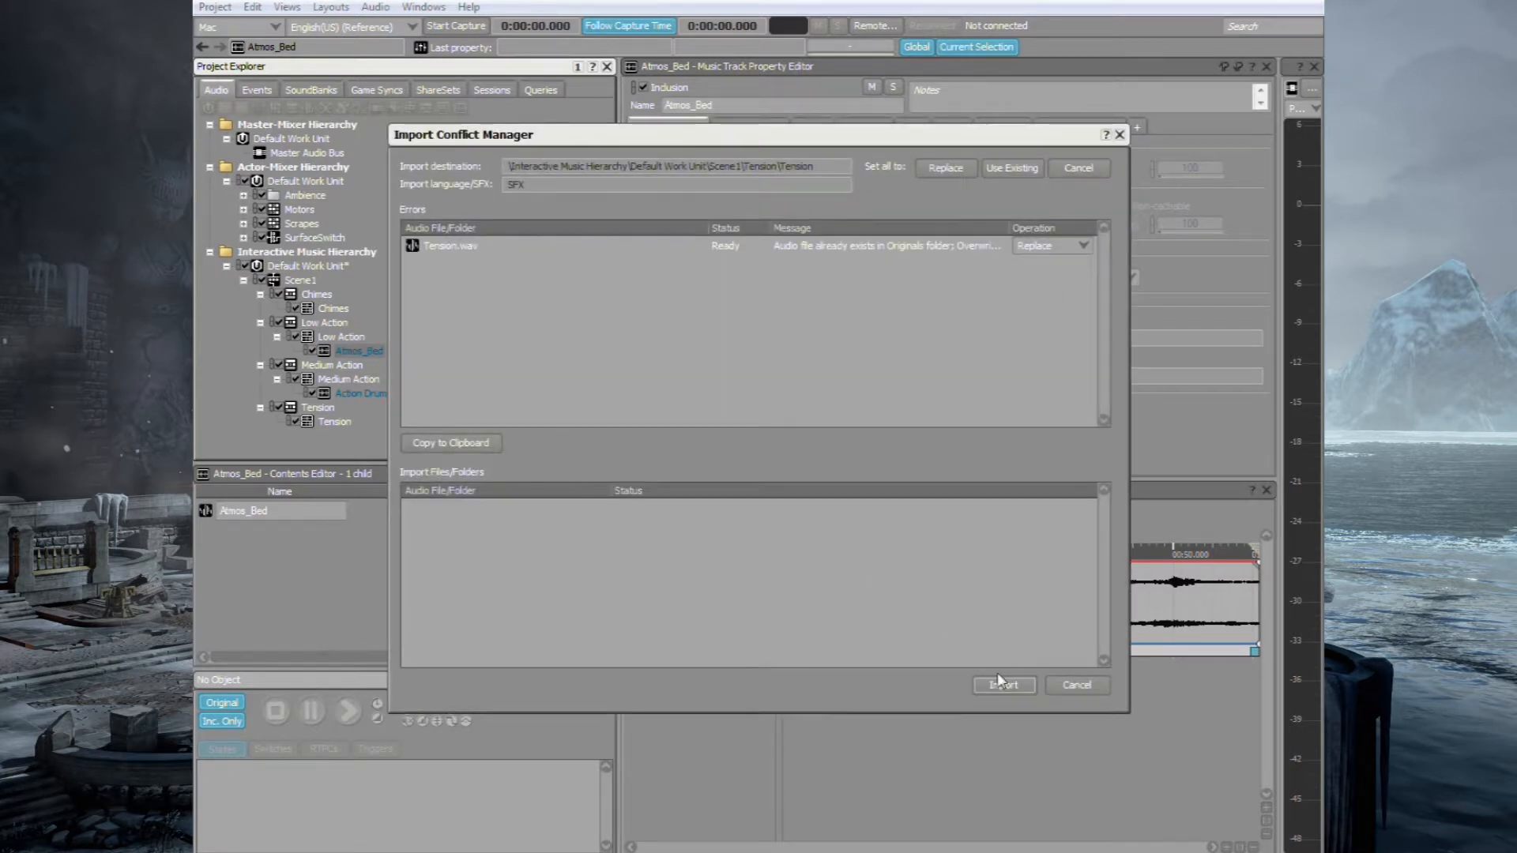
- Import Tension (replacing the existing file), Chimes and Atmos_Alt audio into their segments
{"action": "left_click", "coordinate": [1003, 685]}
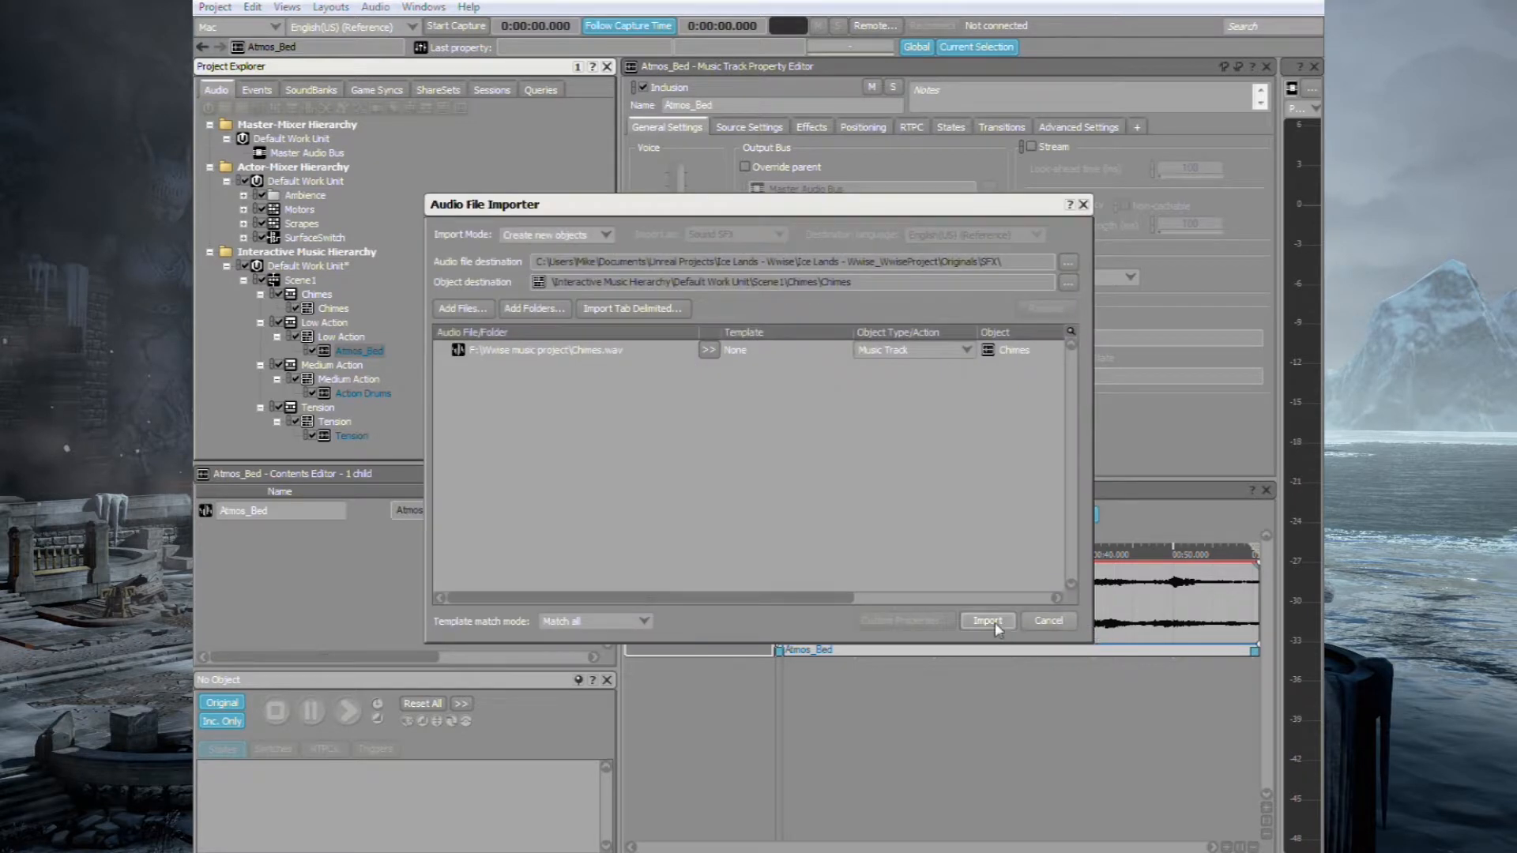
{"action": "left_click", "coordinate": [986, 620]}
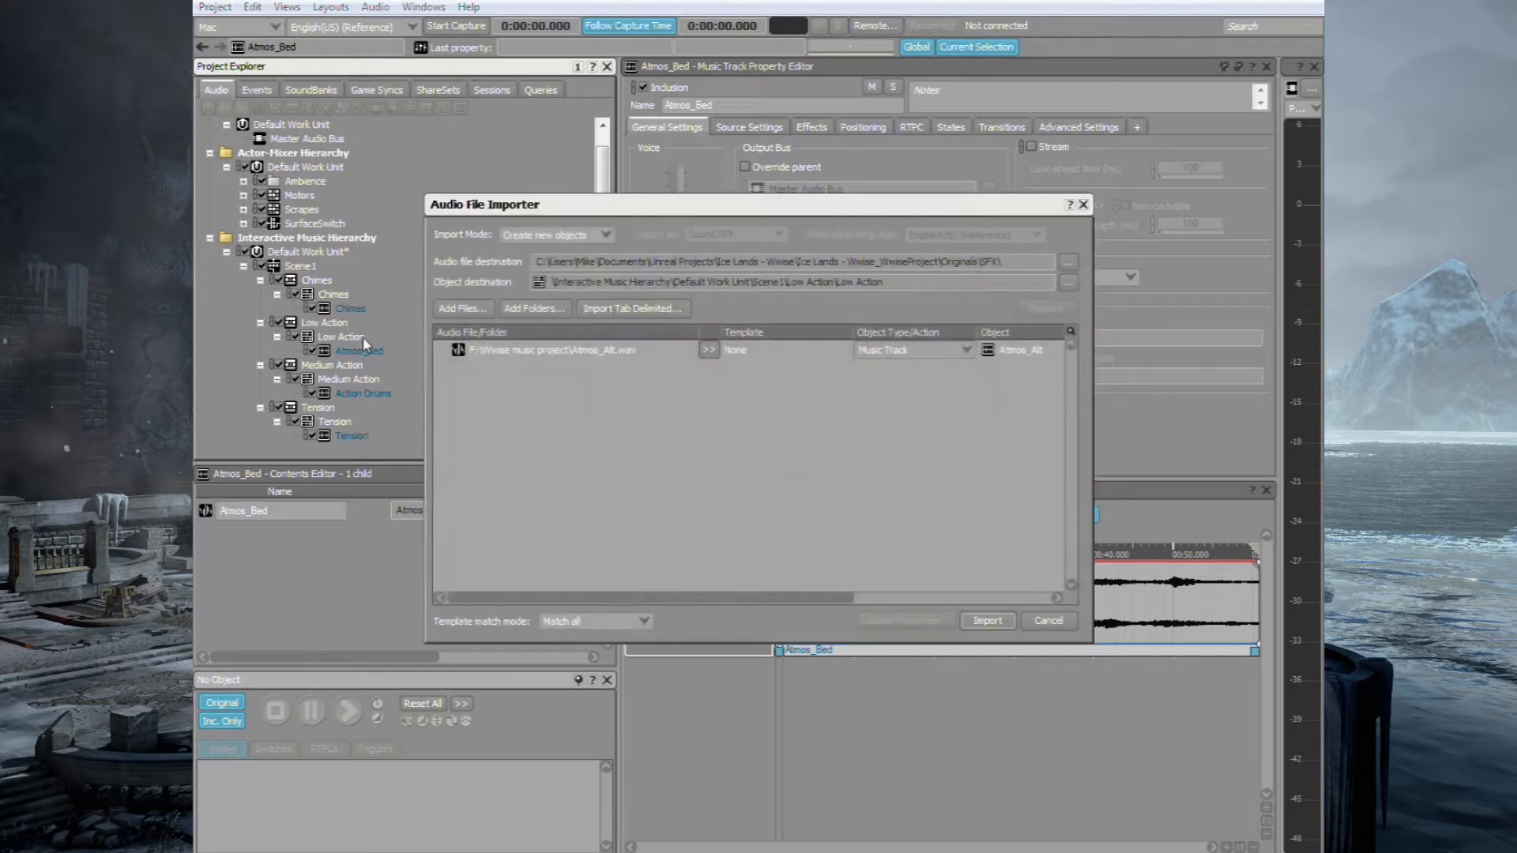
{"action": "left_click", "coordinate": [987, 620]}
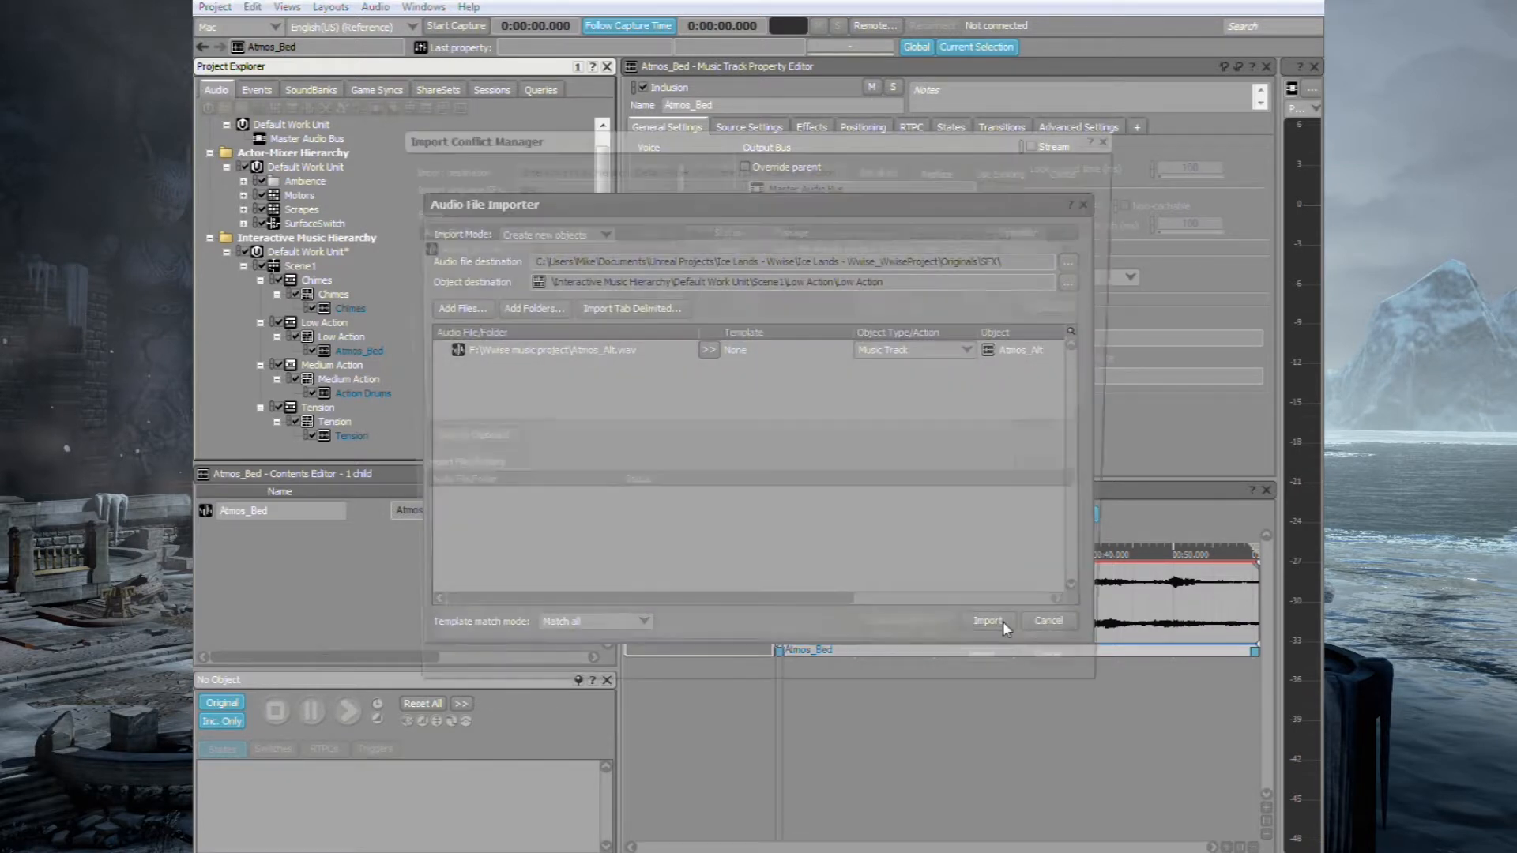
- Complete the Atmos_Alt import and review the Low Action, Medium Action, Tension and Chimes segments
{"action": "left_click", "coordinate": [987, 621]}
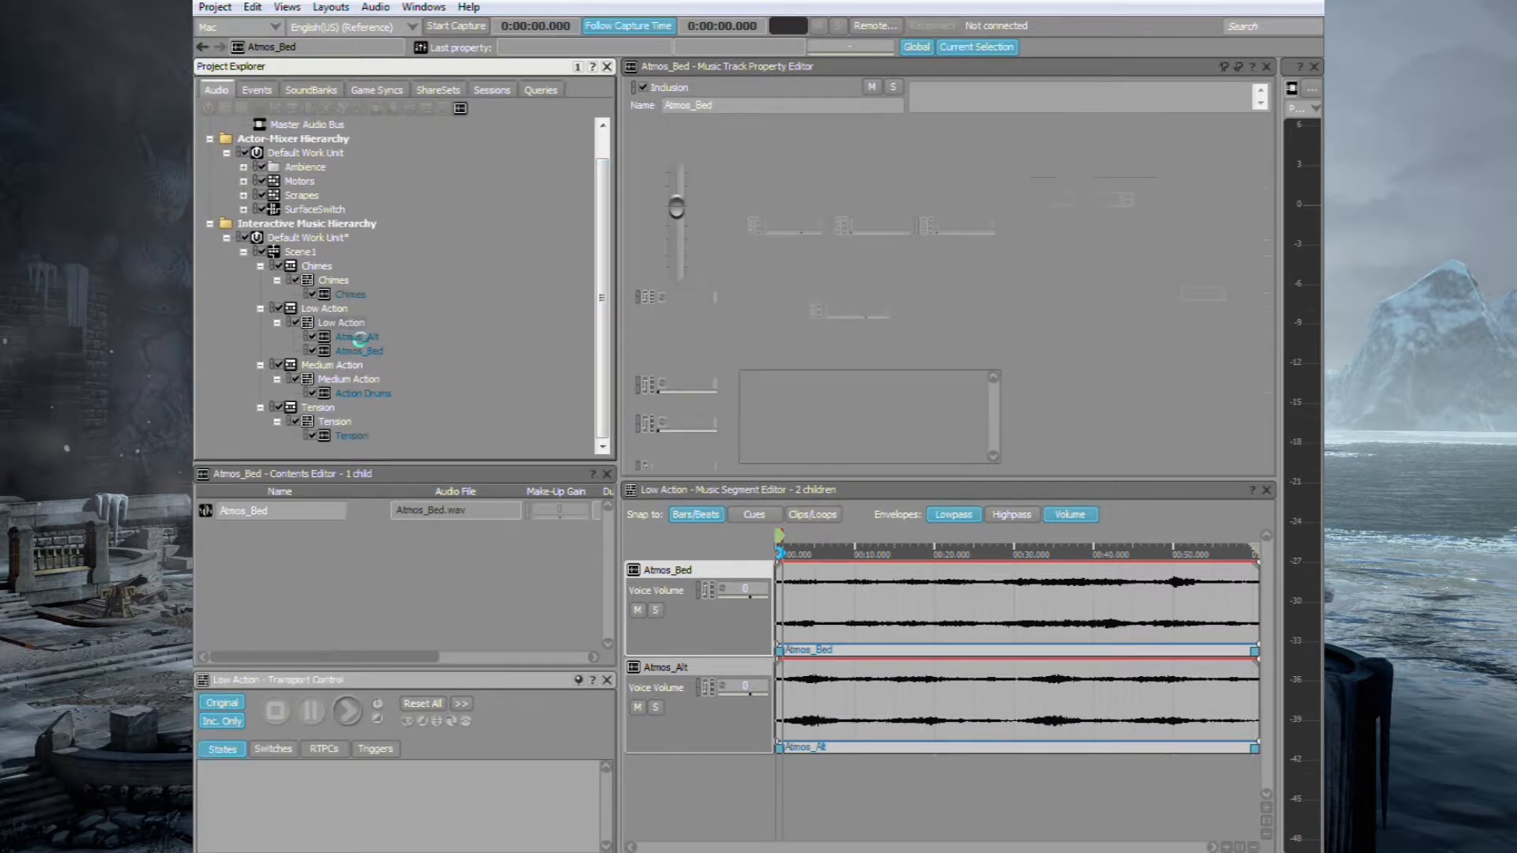
{"action": "left_click", "coordinate": [340, 322]}
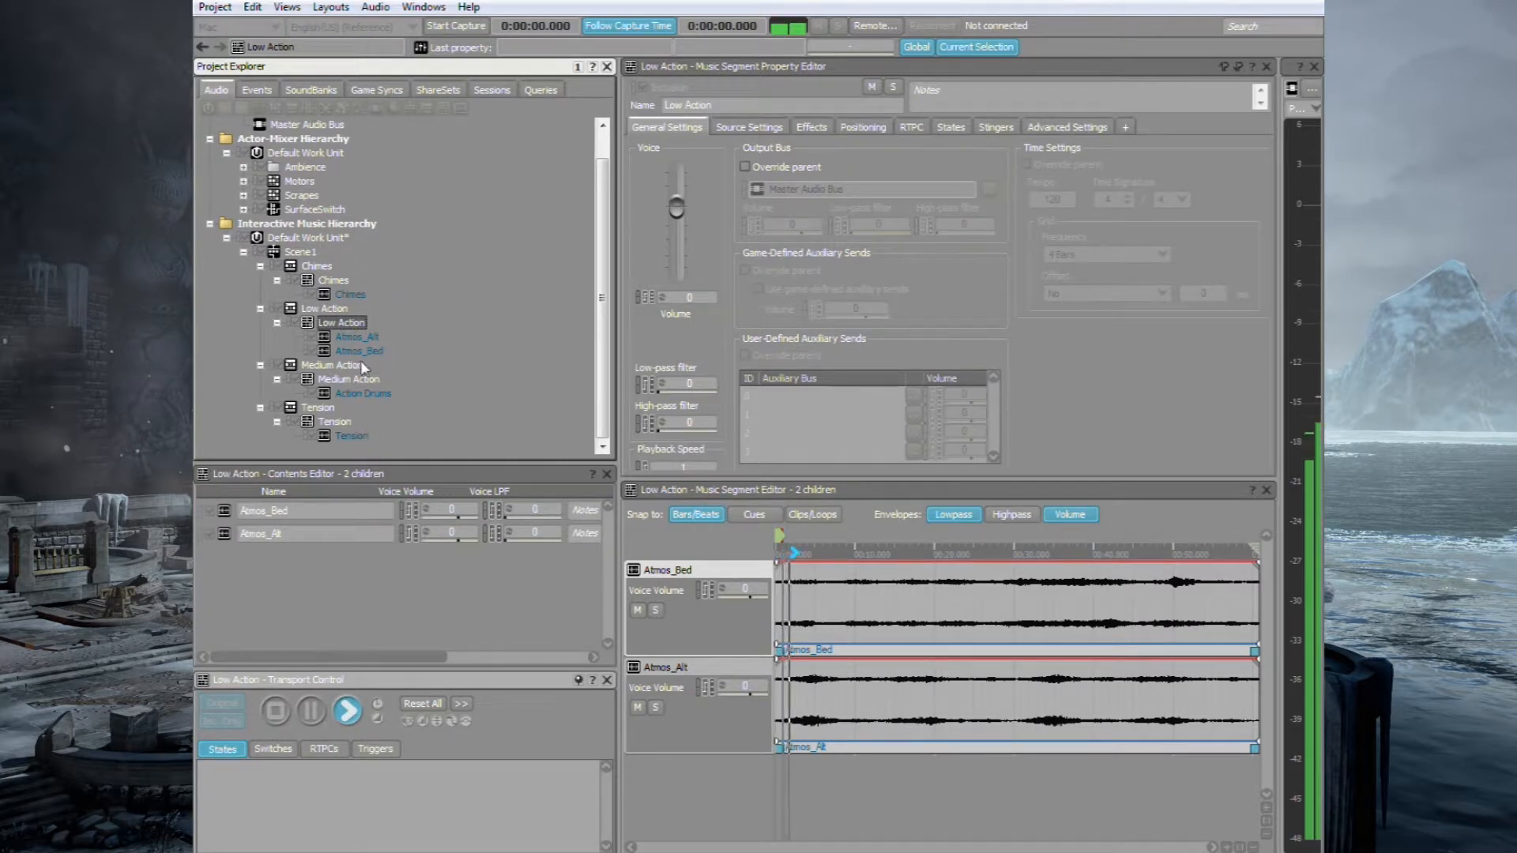
{"action": "left_click", "coordinate": [348, 378]}
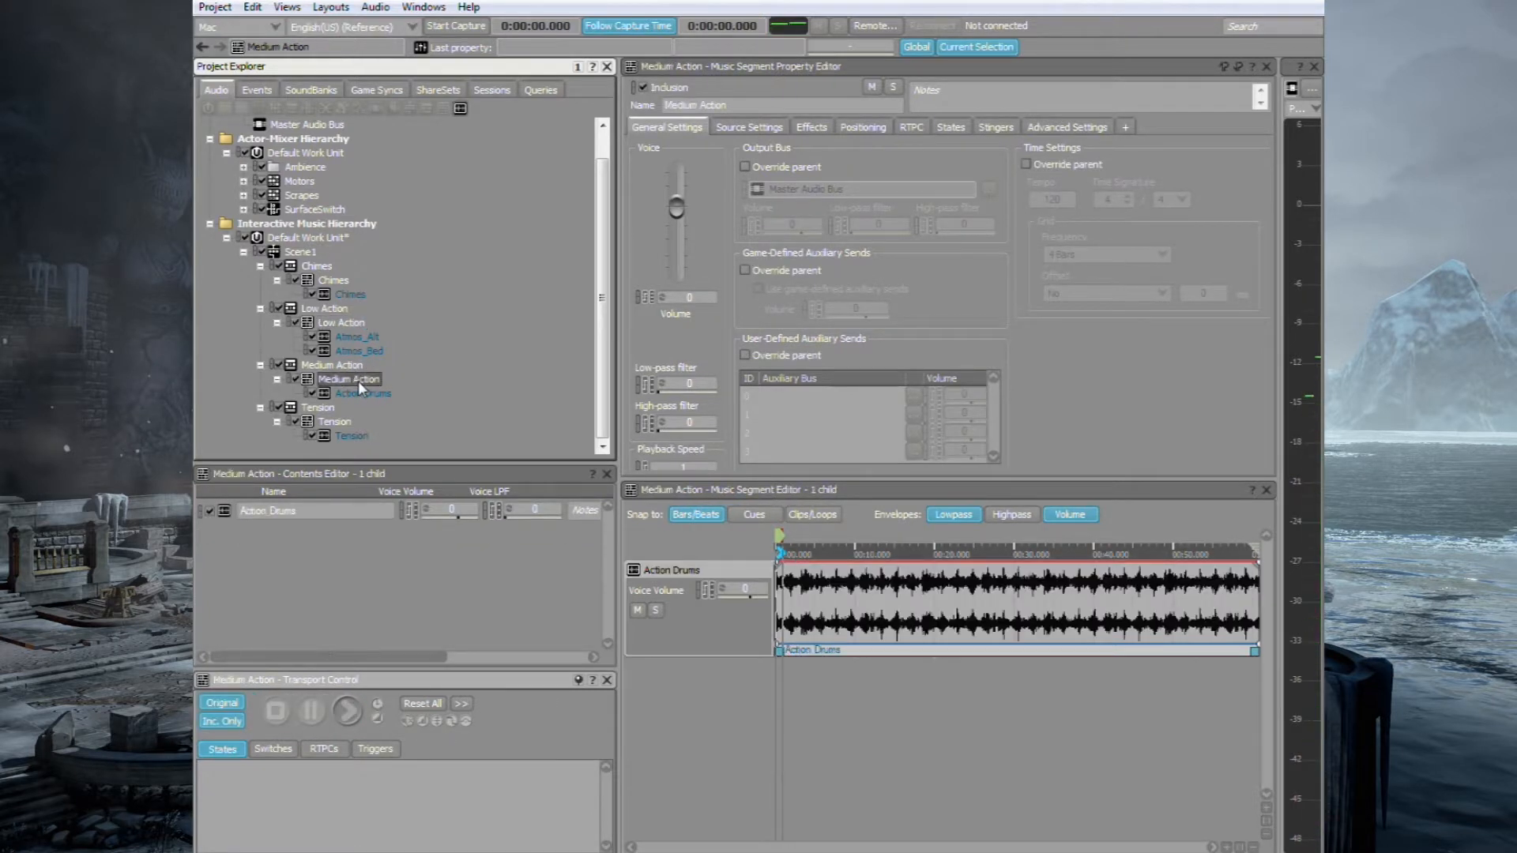
{"action": "left_click", "coordinate": [319, 408]}
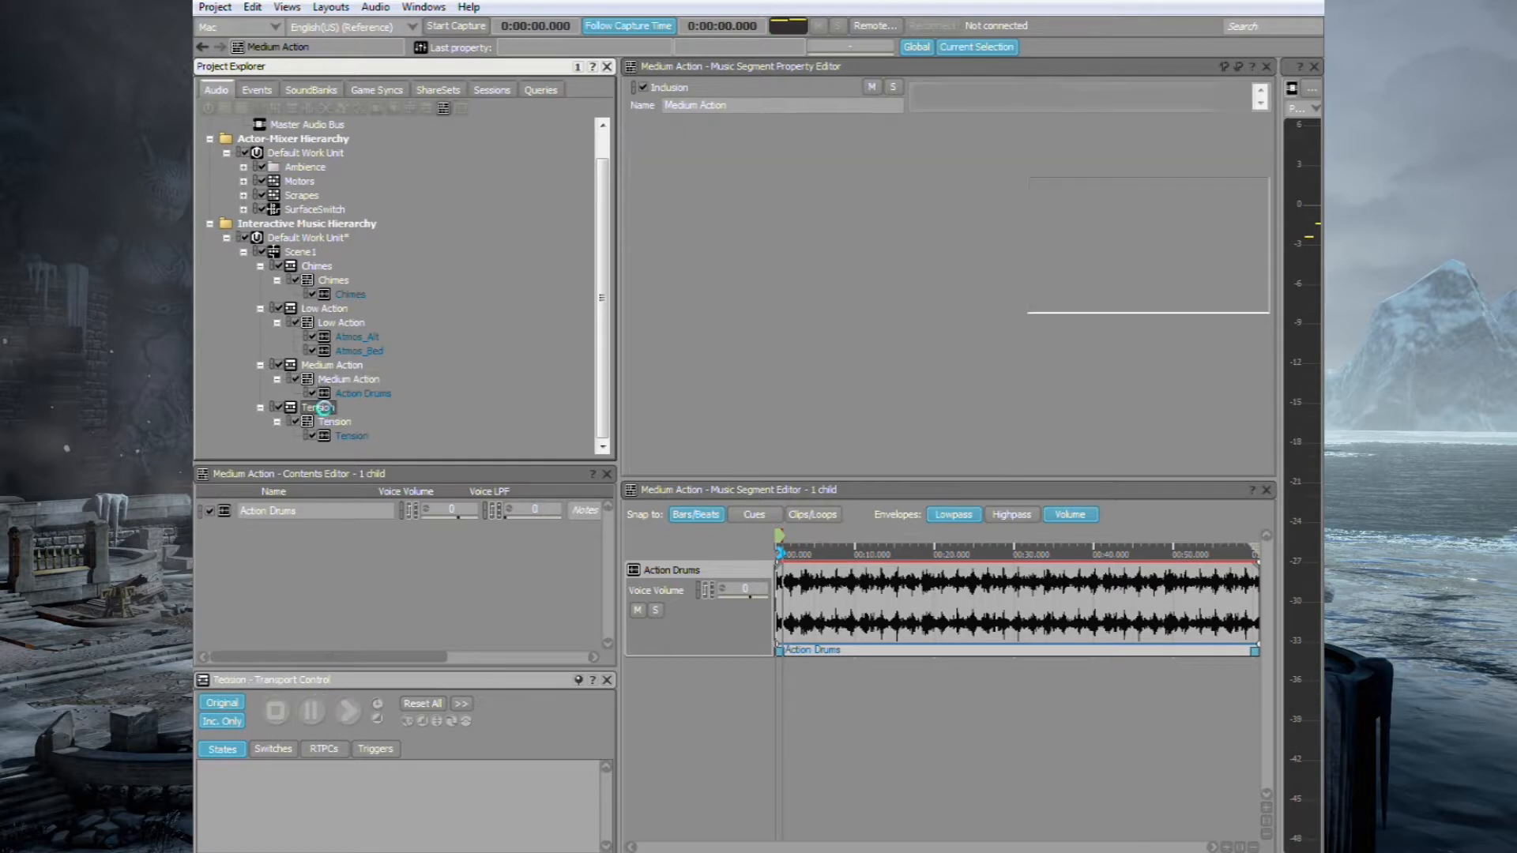
{"action": "left_click", "coordinate": [317, 407]}
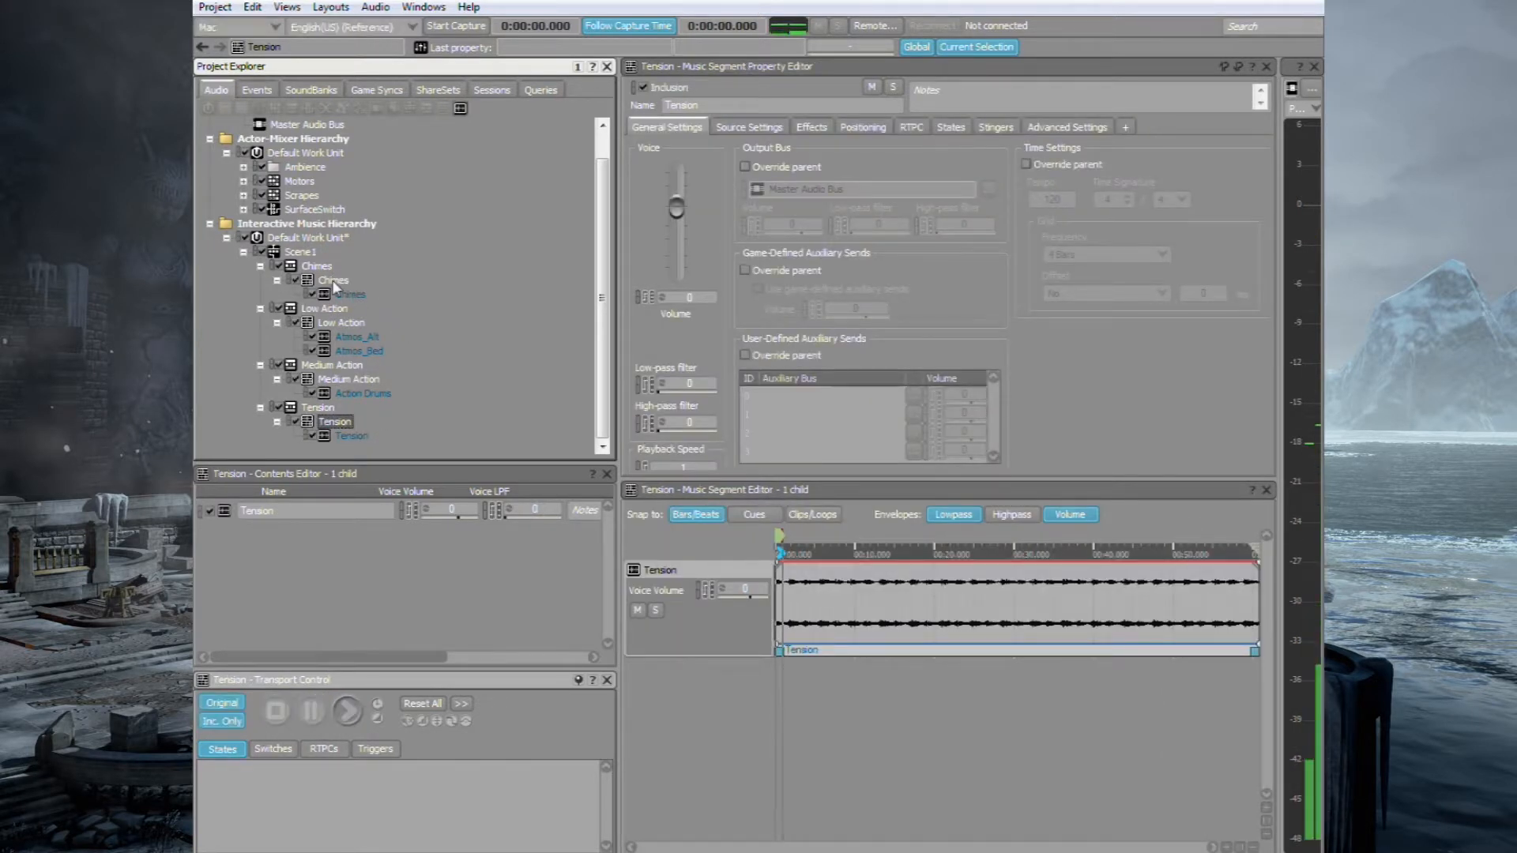
{"action": "left_click", "coordinate": [333, 280]}
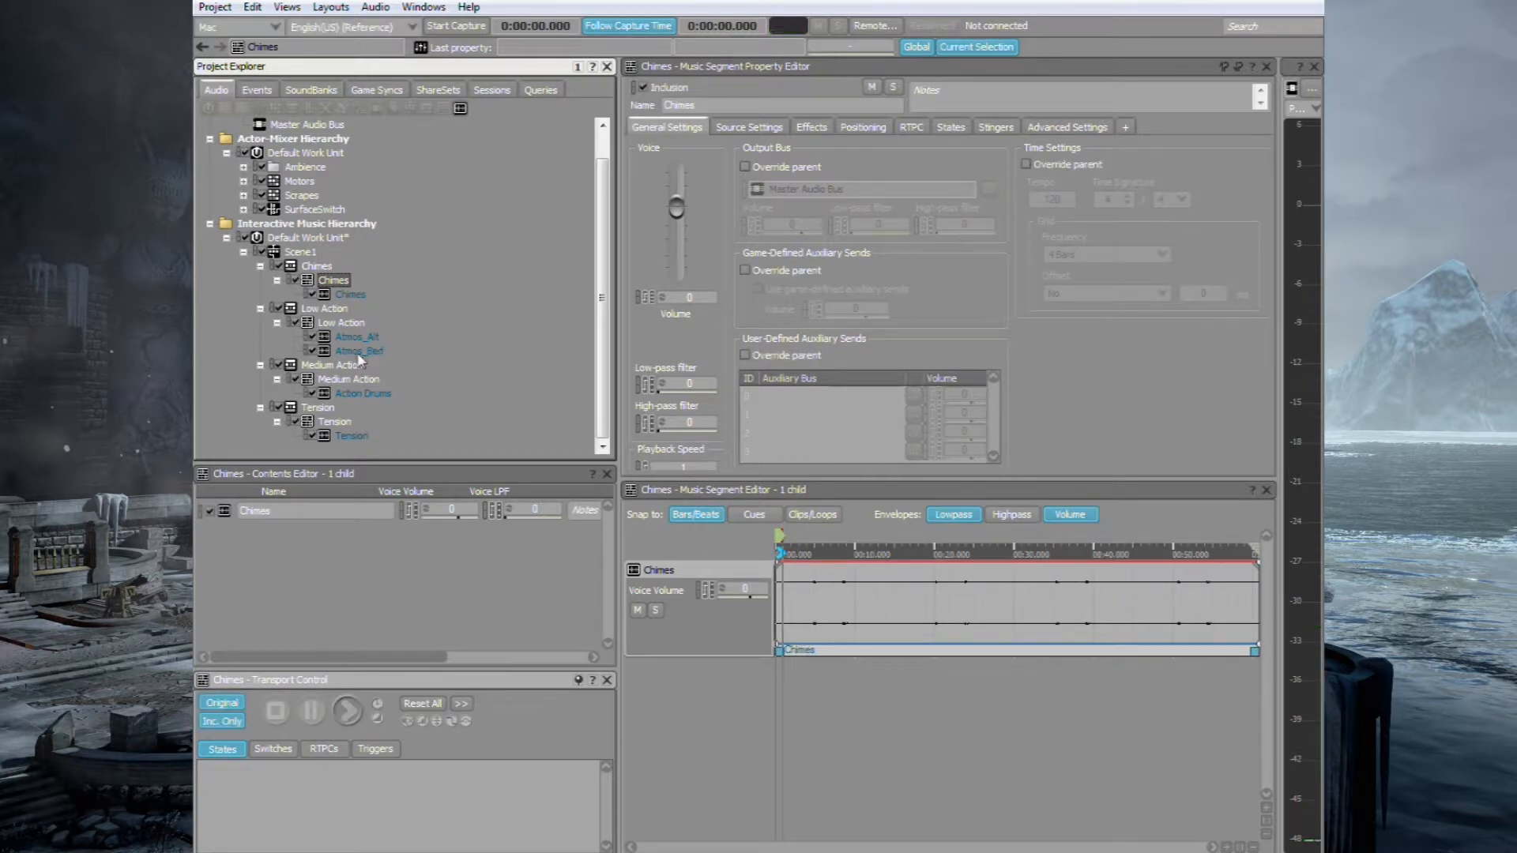
- Copy the Atmos_Bed track from Low Action into the Tension and Medium Action segments
{"action": "left_click", "coordinate": [360, 350]}
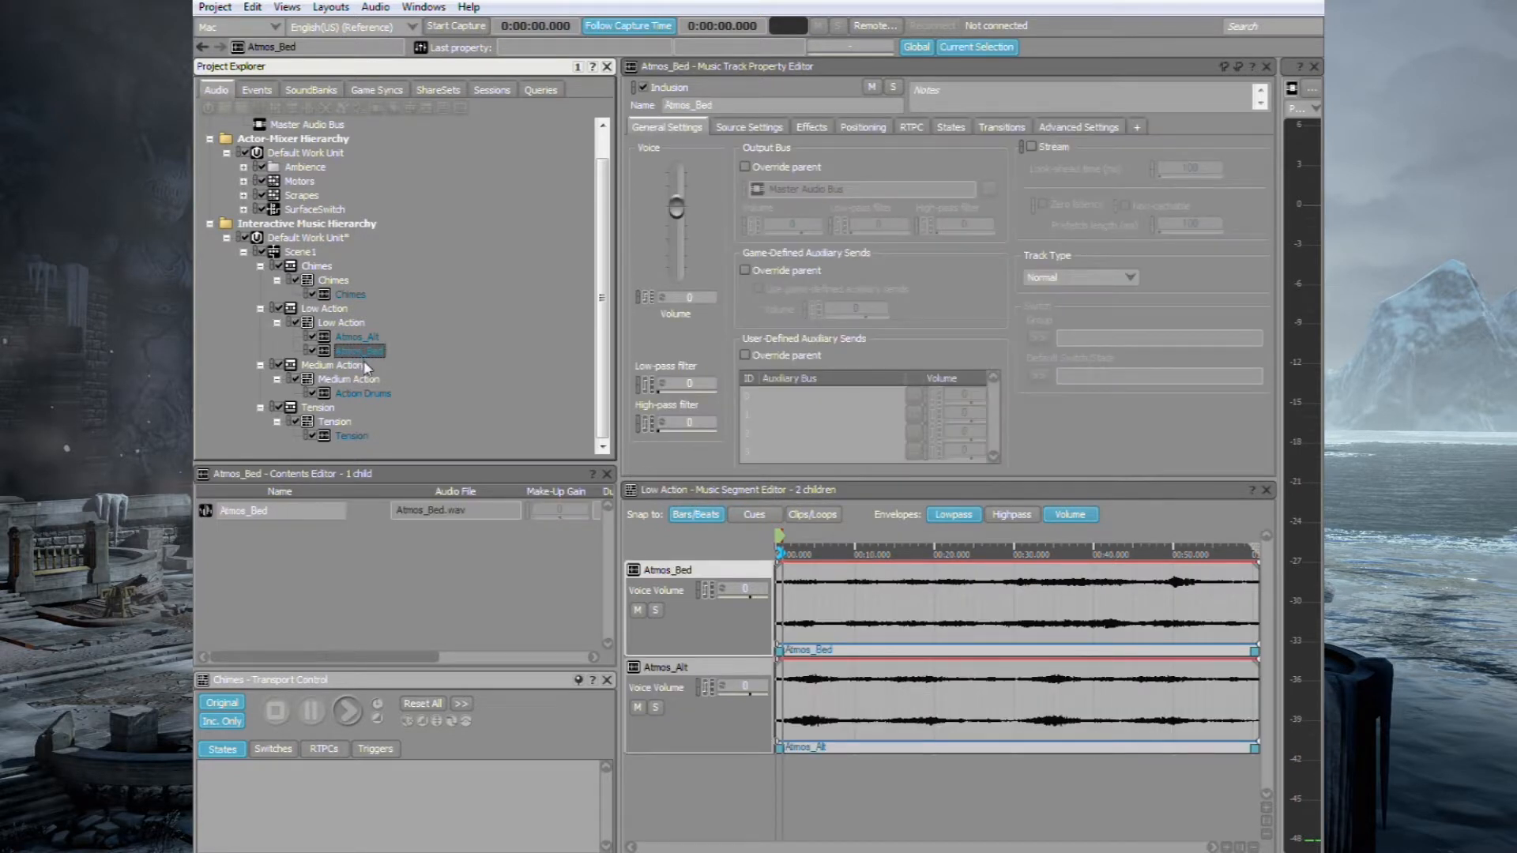
{"action": "mouse_move", "coordinate": [360, 389]}
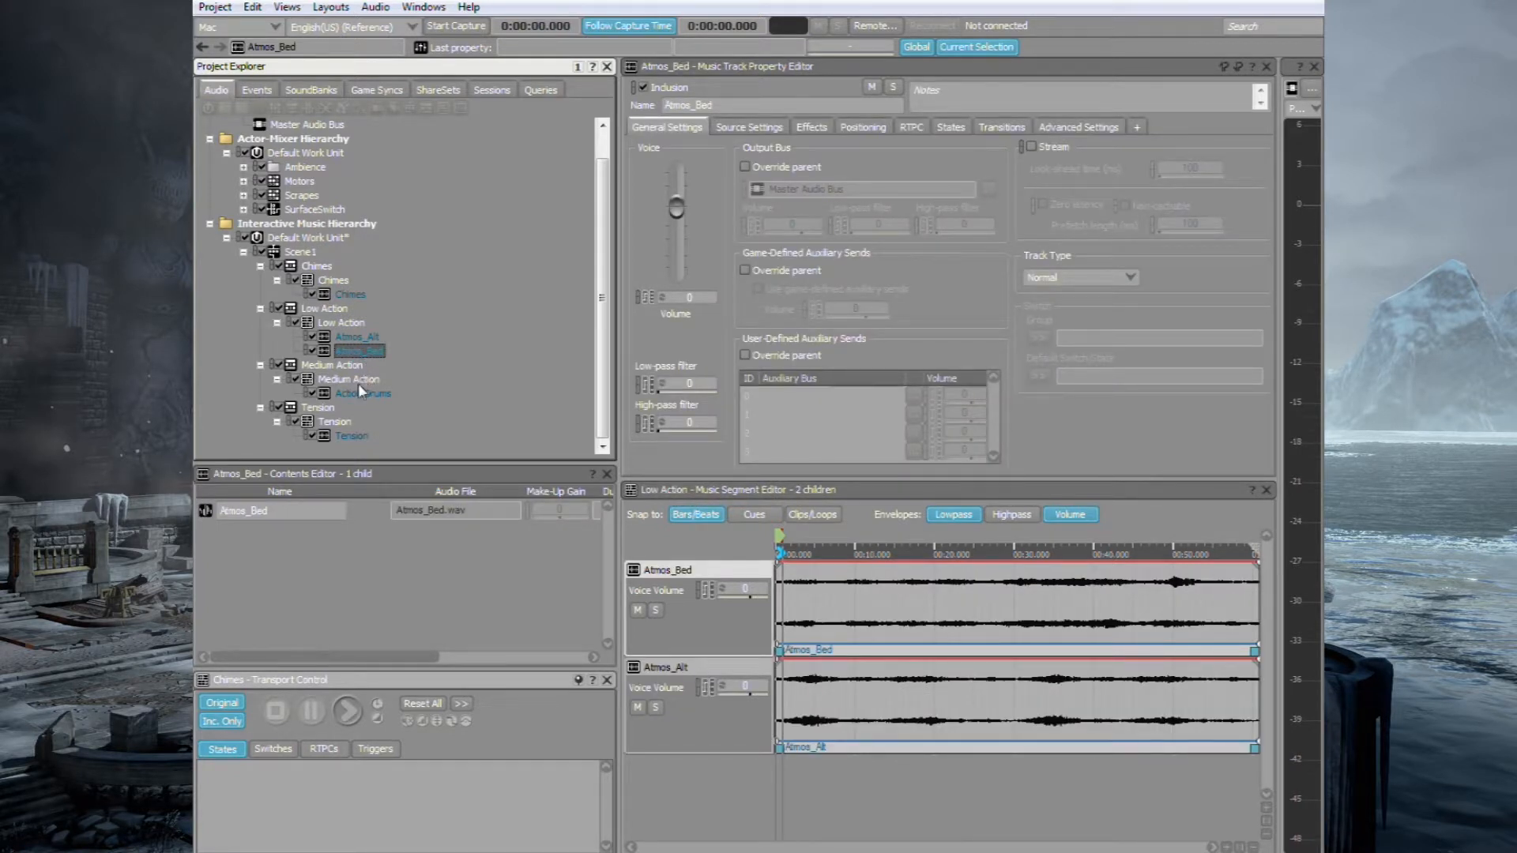
{"action": "left_click", "coordinate": [335, 422]}
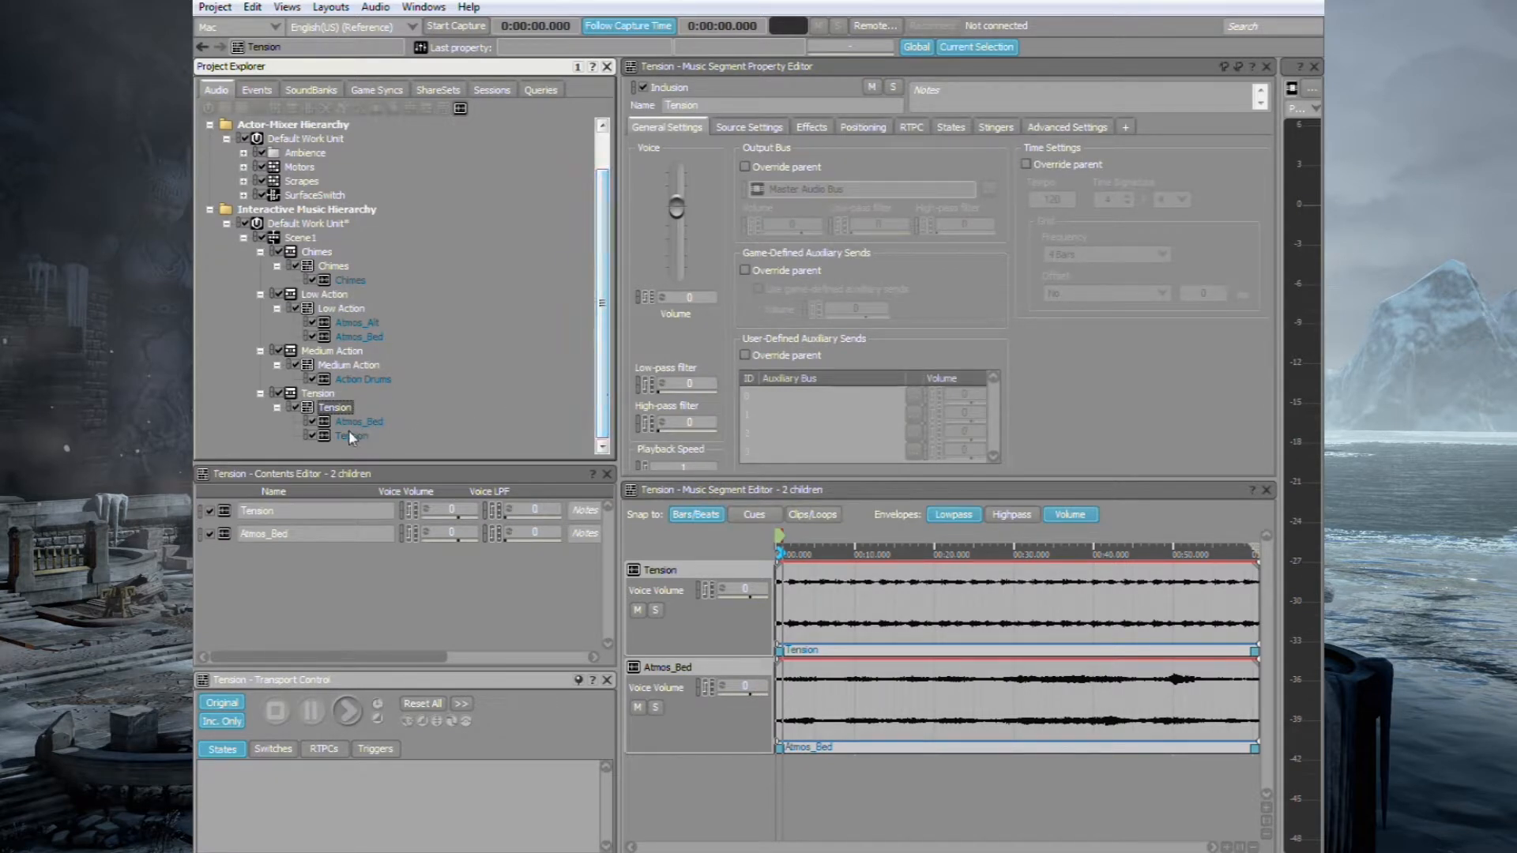
{"action": "left_click", "coordinate": [359, 421]}
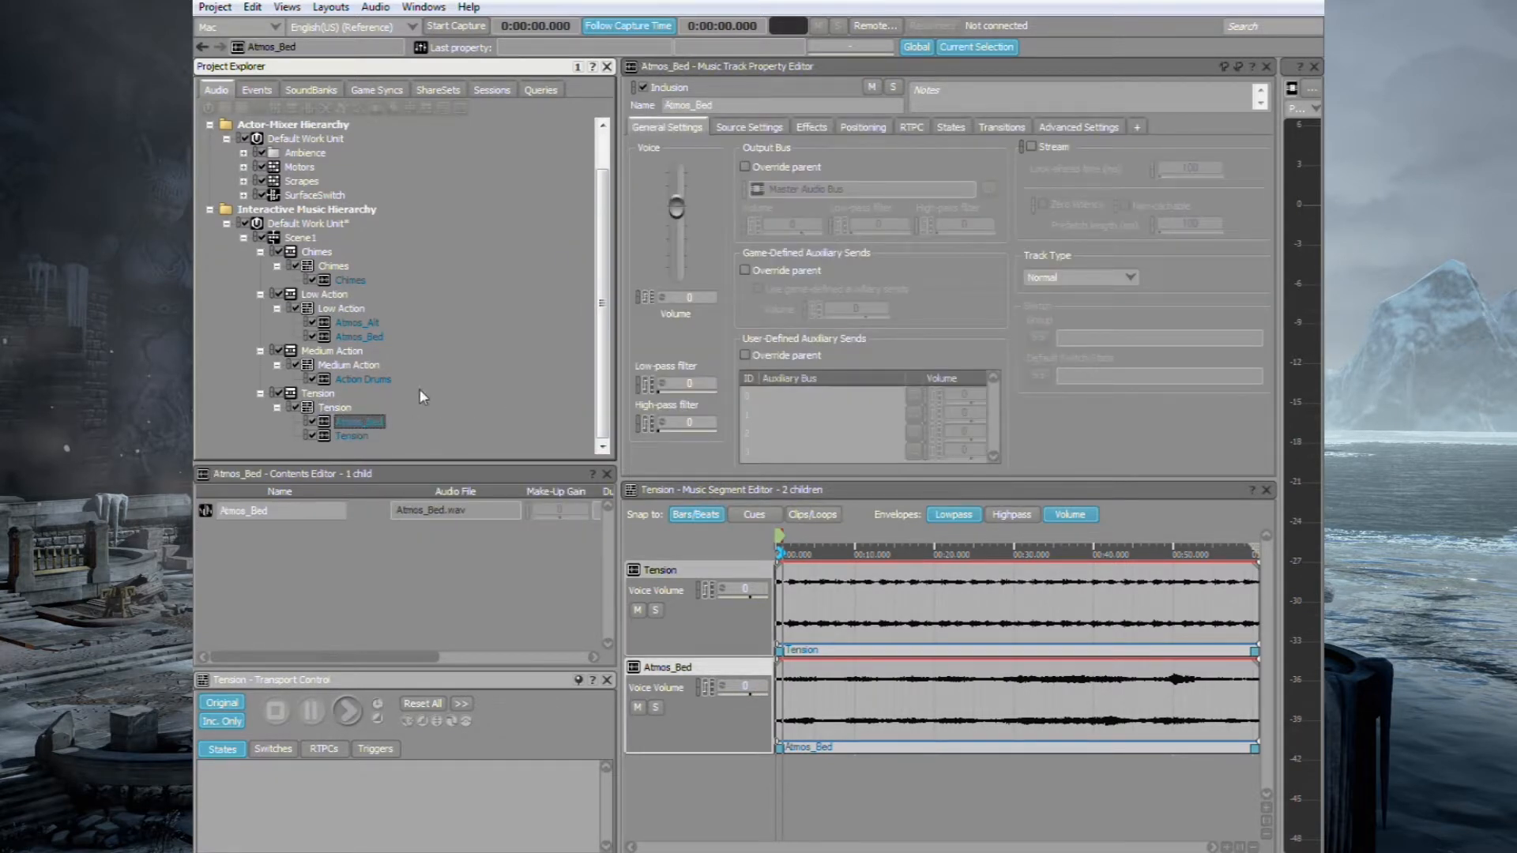
{"action": "mouse_move", "coordinate": [375, 376]}
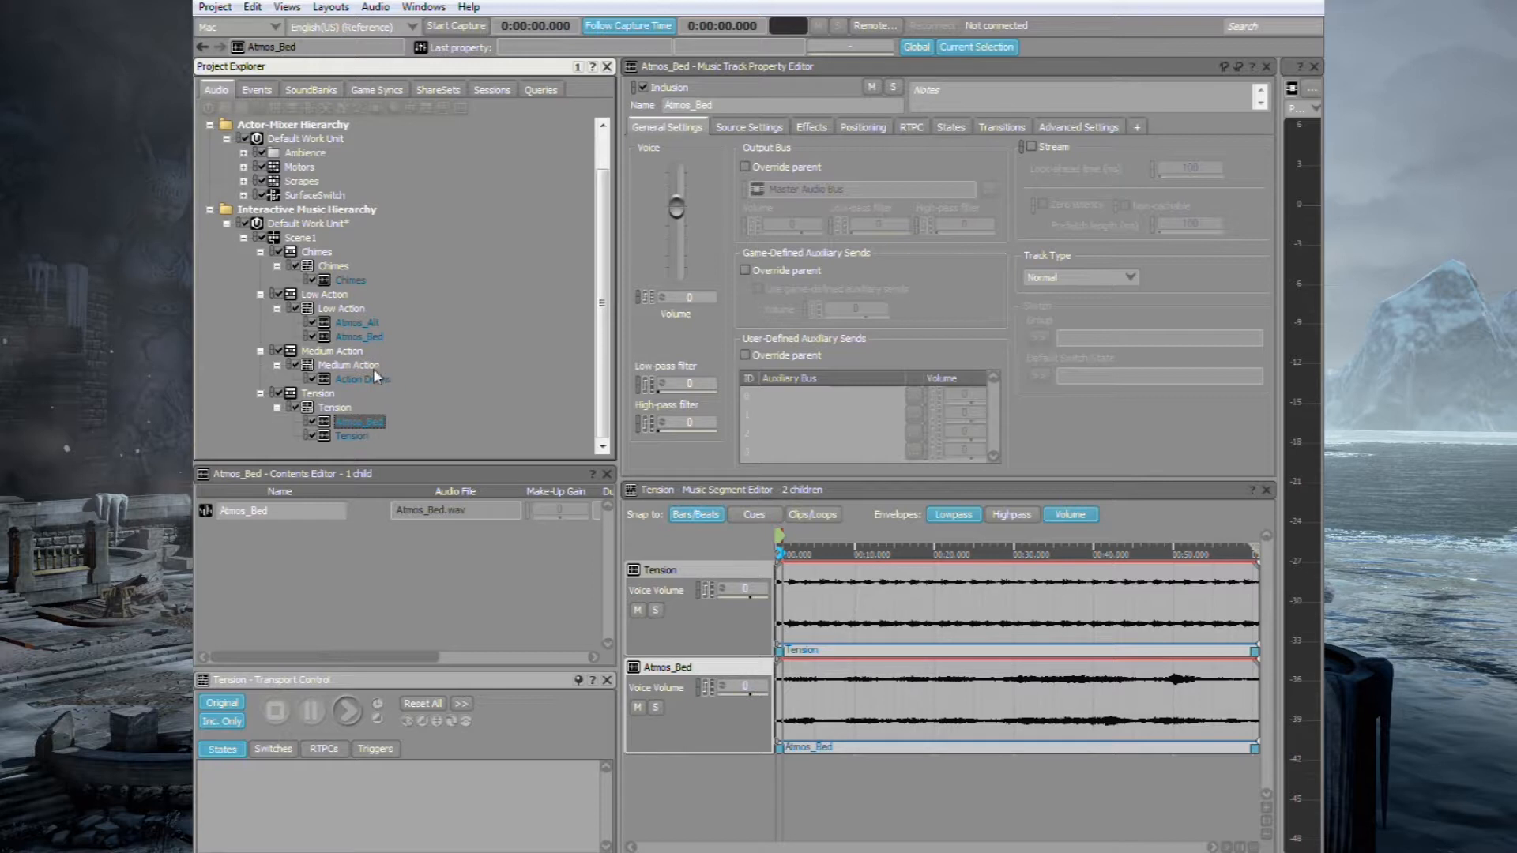
{"action": "left_click", "coordinate": [348, 365]}
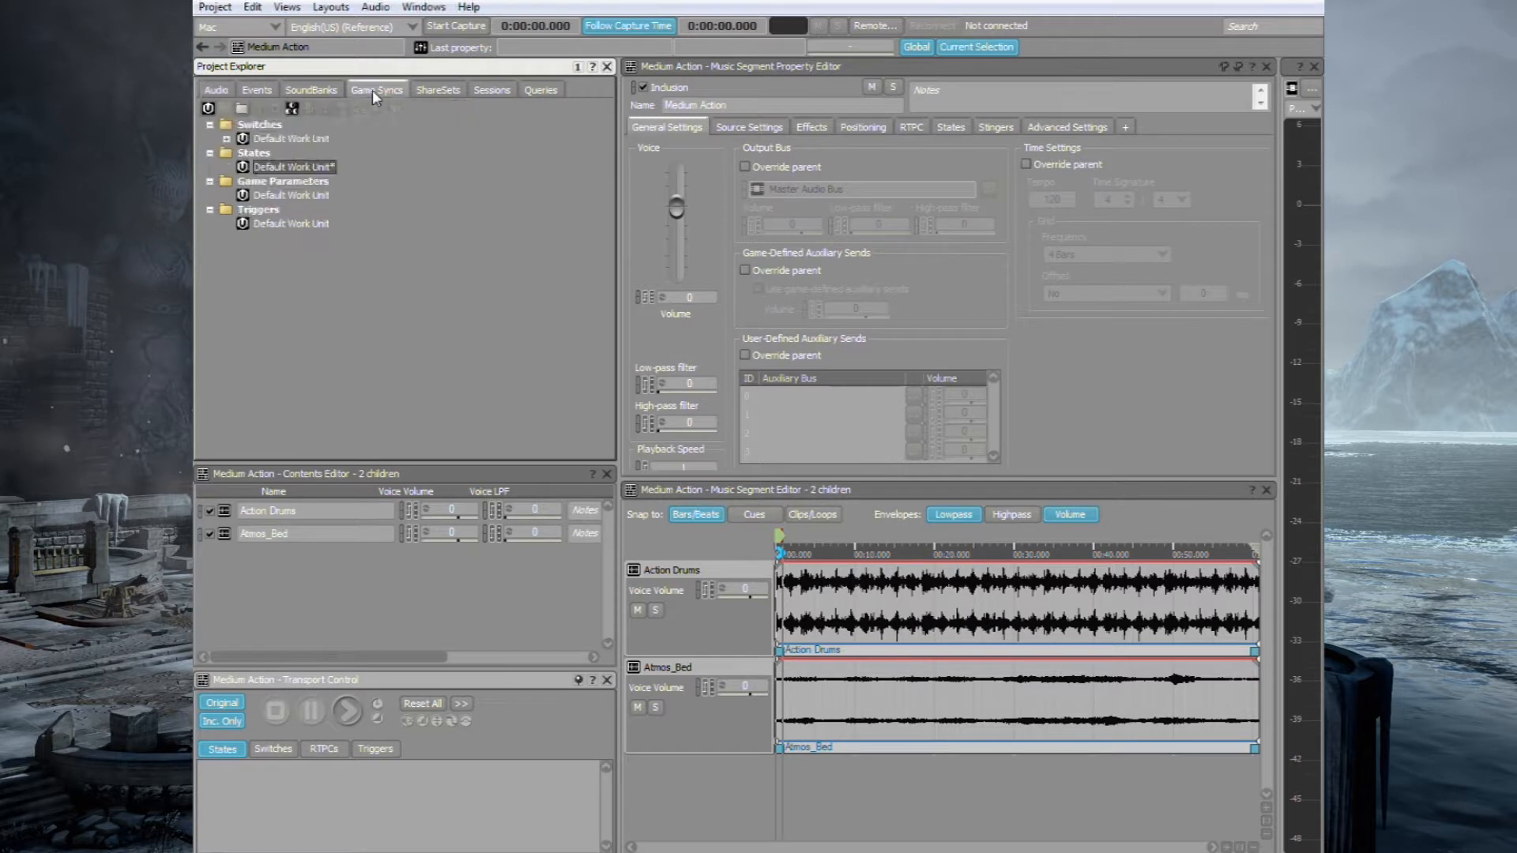
- Create the MusicScene1 state group with Low_Action and Medium_Action states
{"action": "right_click", "coordinate": [293, 167]}
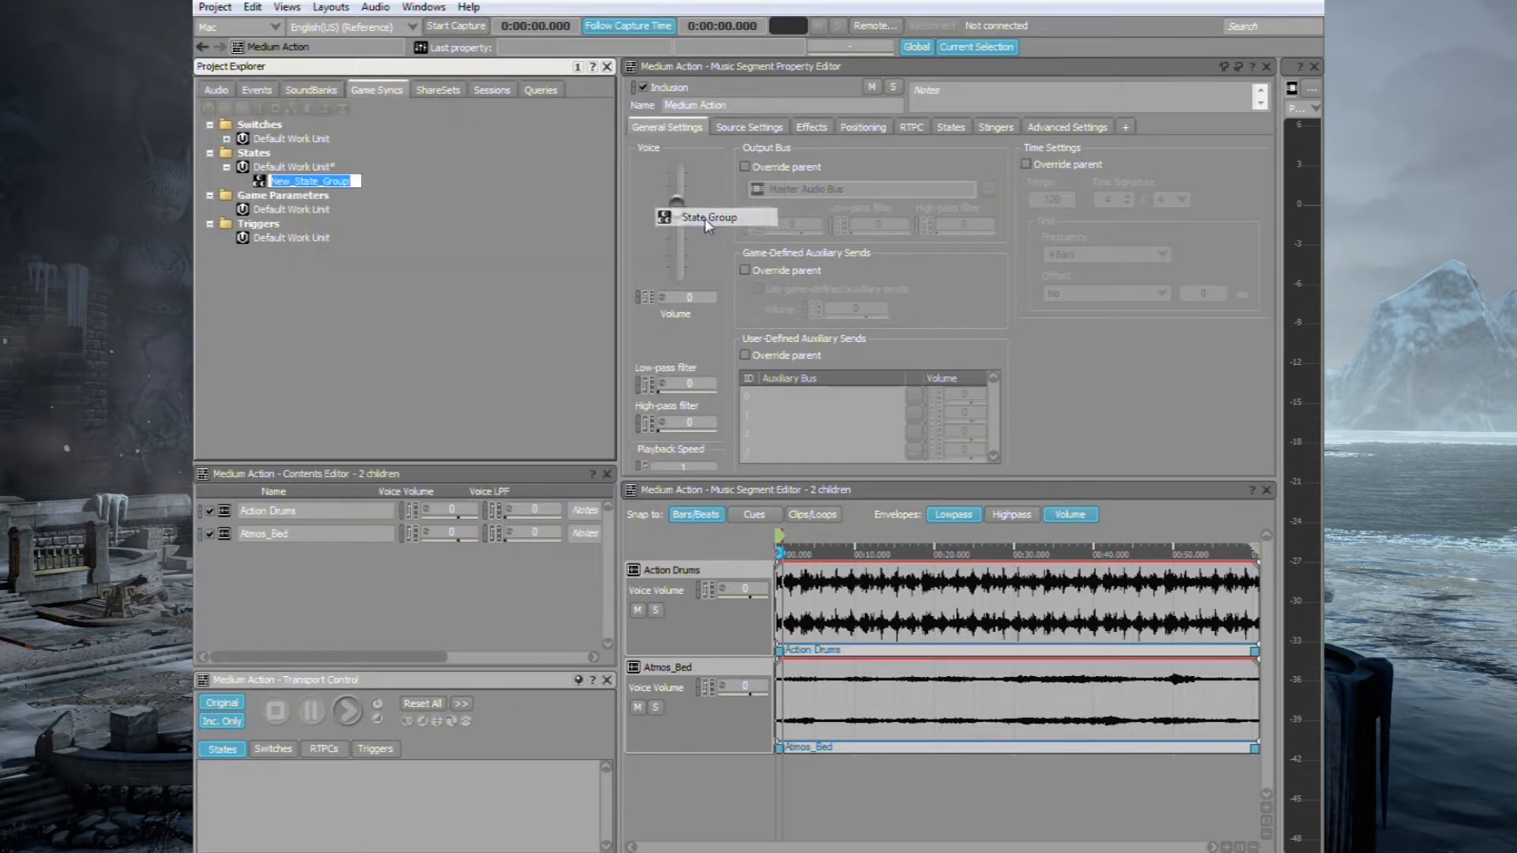
{"action": "mouse_move", "coordinate": [416, 229]}
{"action": "type", "text": "MusicStates"}
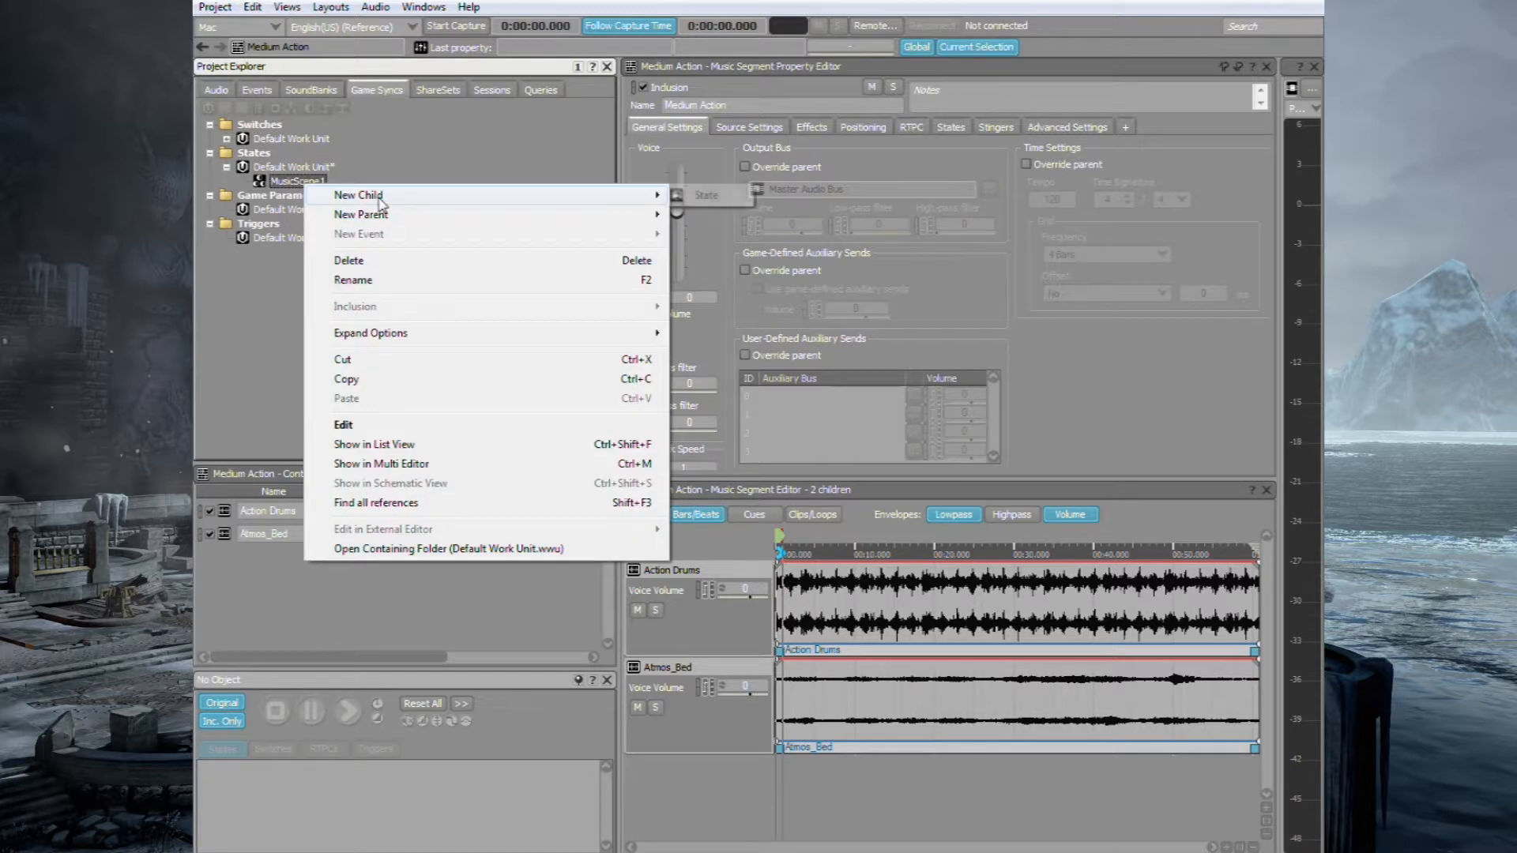
{"action": "left_click", "coordinate": [357, 195]}
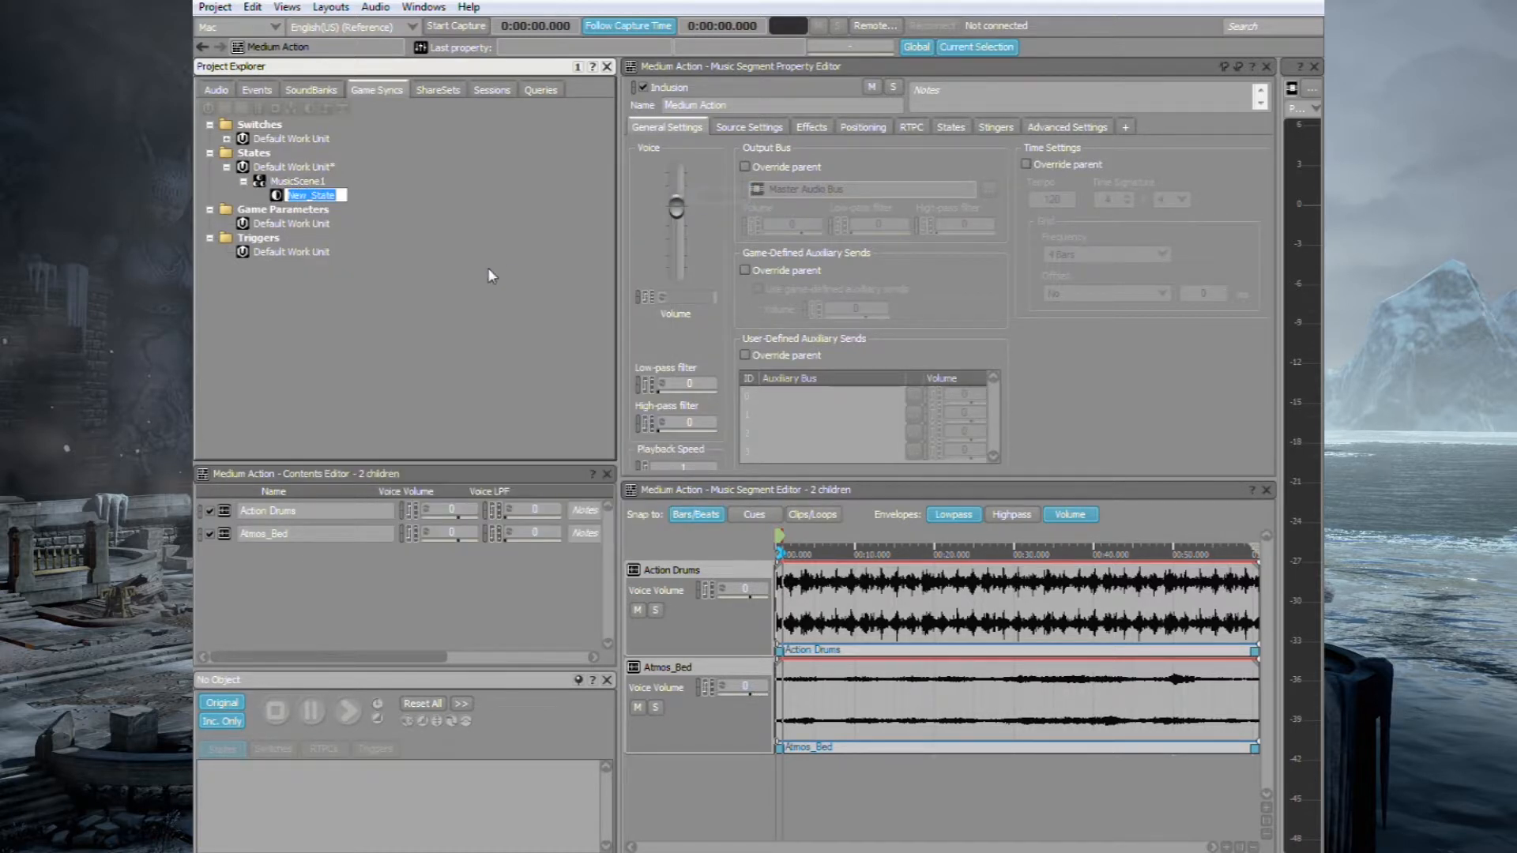
{"action": "type", "text": "Low Actio"}
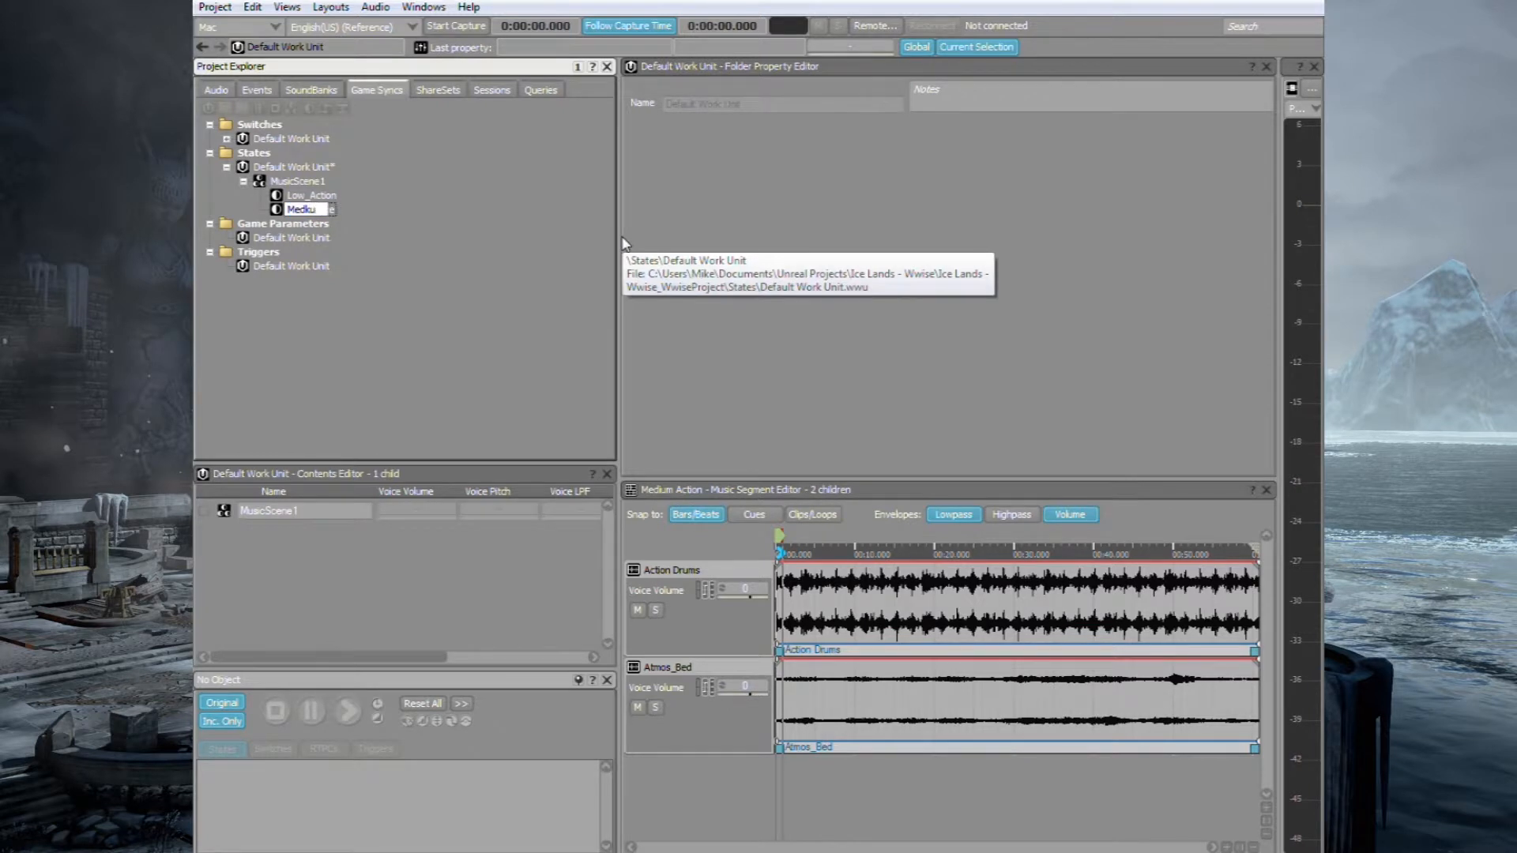
{"action": "type", "text": "Medium Ac"}
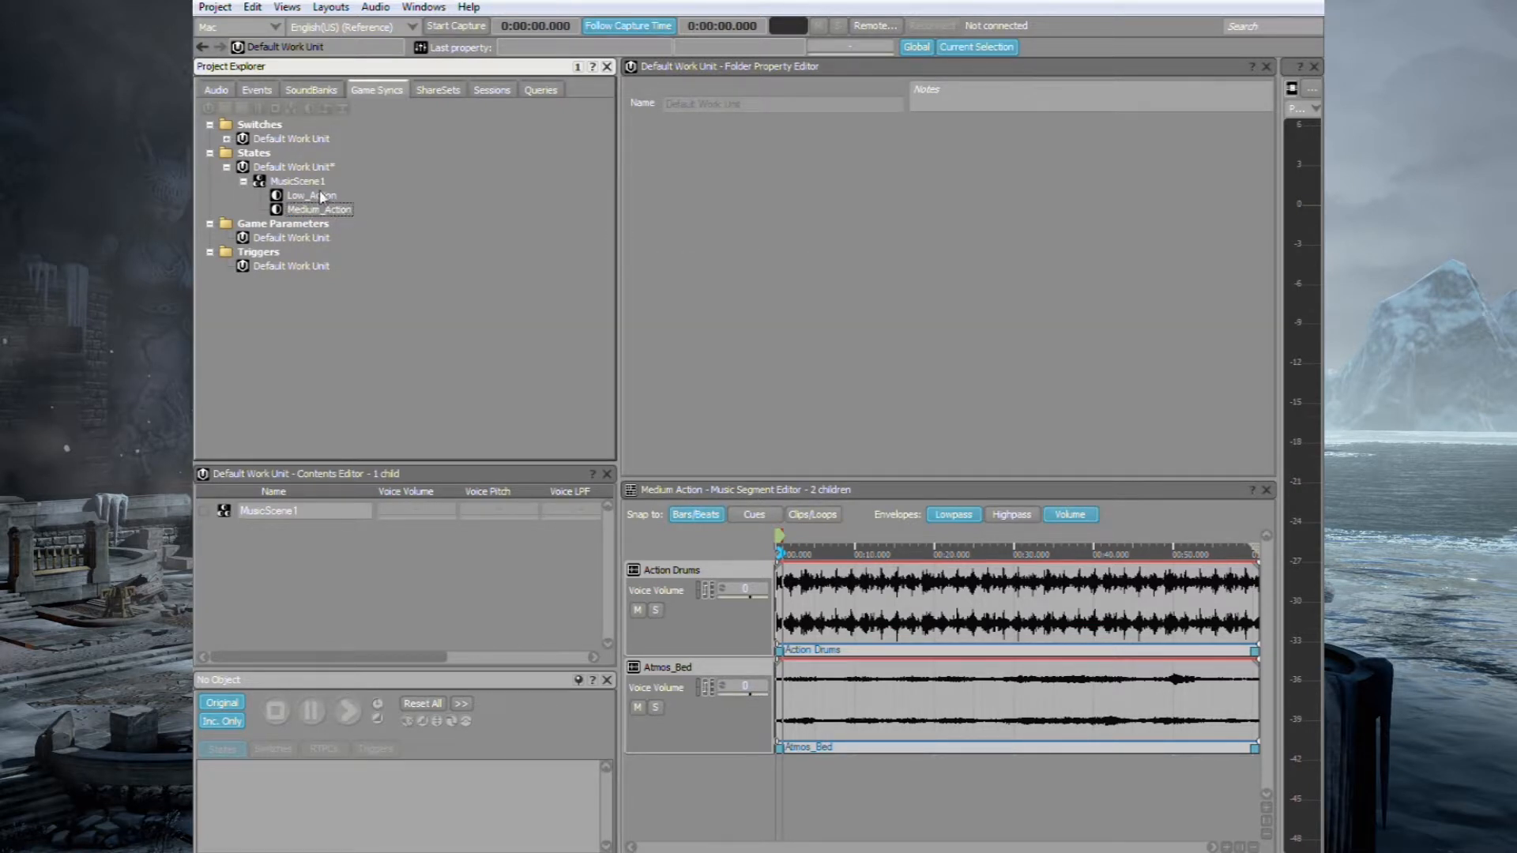
- Add the remaining states to MusicScene1, including one named Tension
{"action": "right_click", "coordinate": [297, 181]}
{"action": "type", "text": "Chimes"}
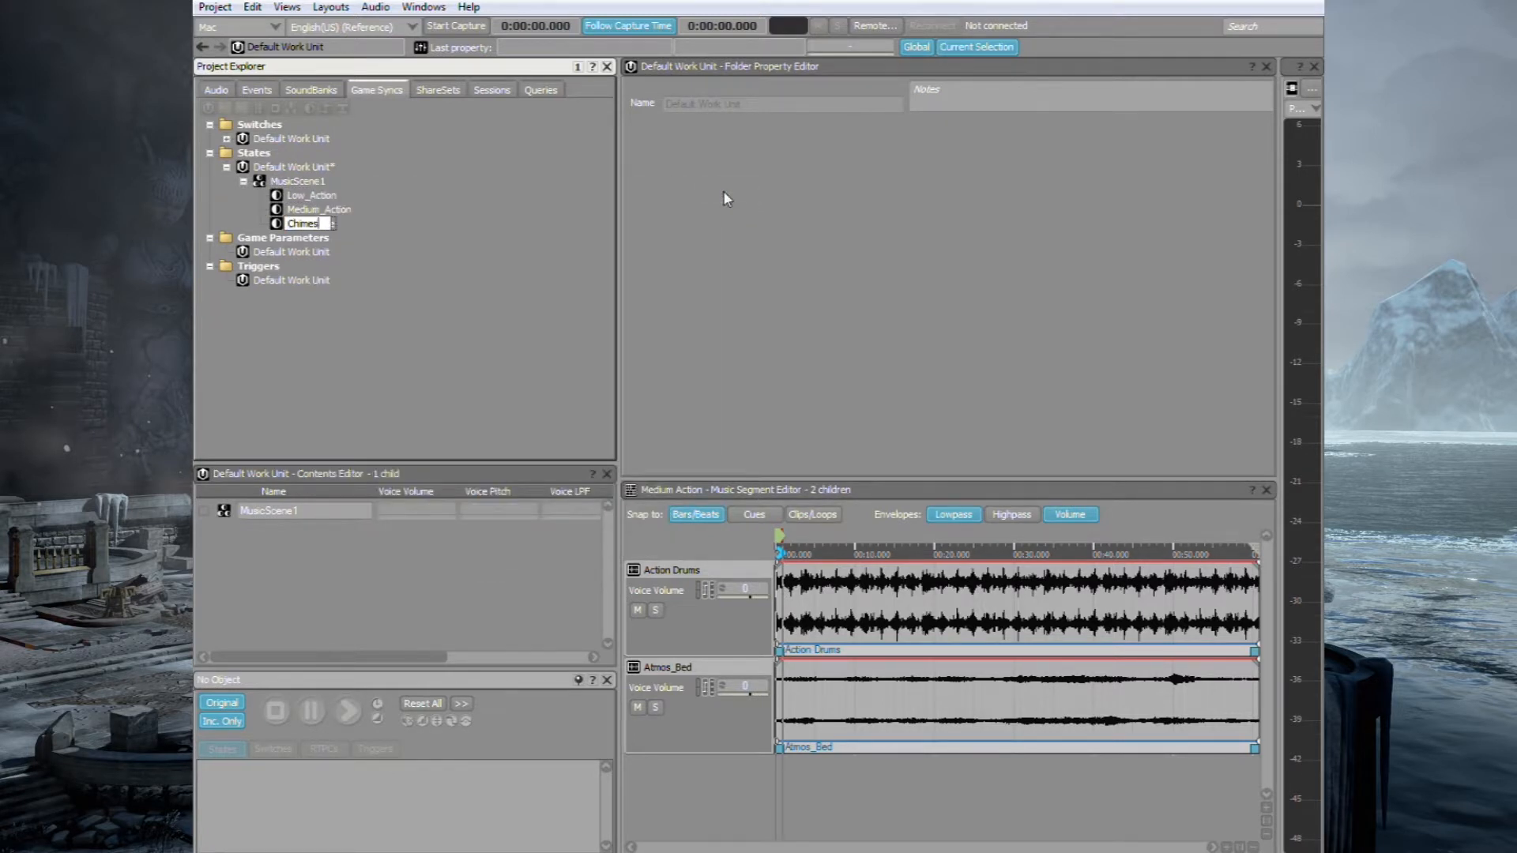
{"action": "right_click", "coordinate": [300, 181]}
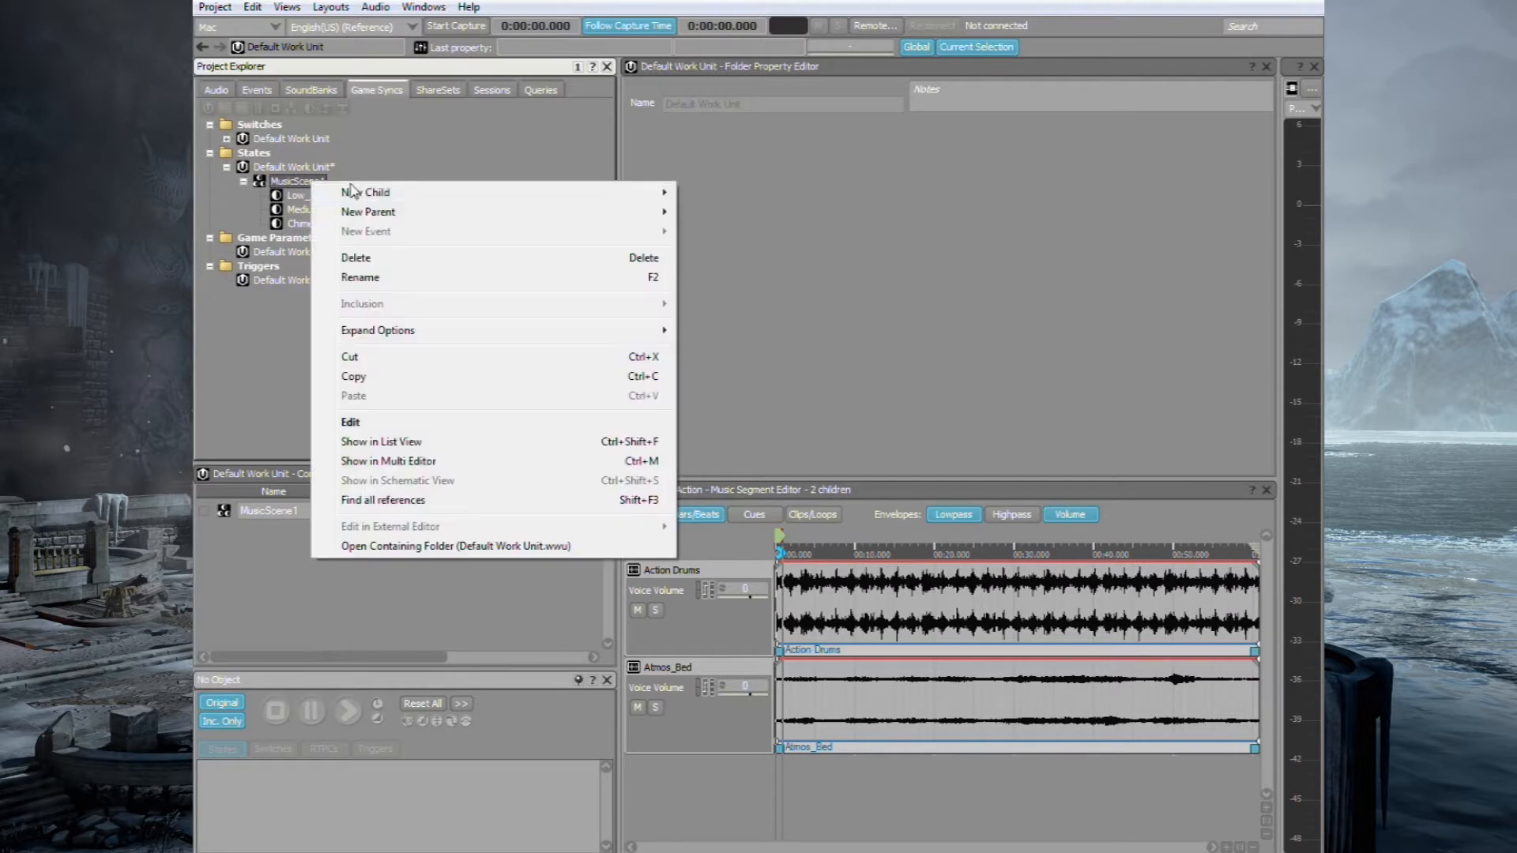
{"action": "left_click", "coordinate": [365, 191]}
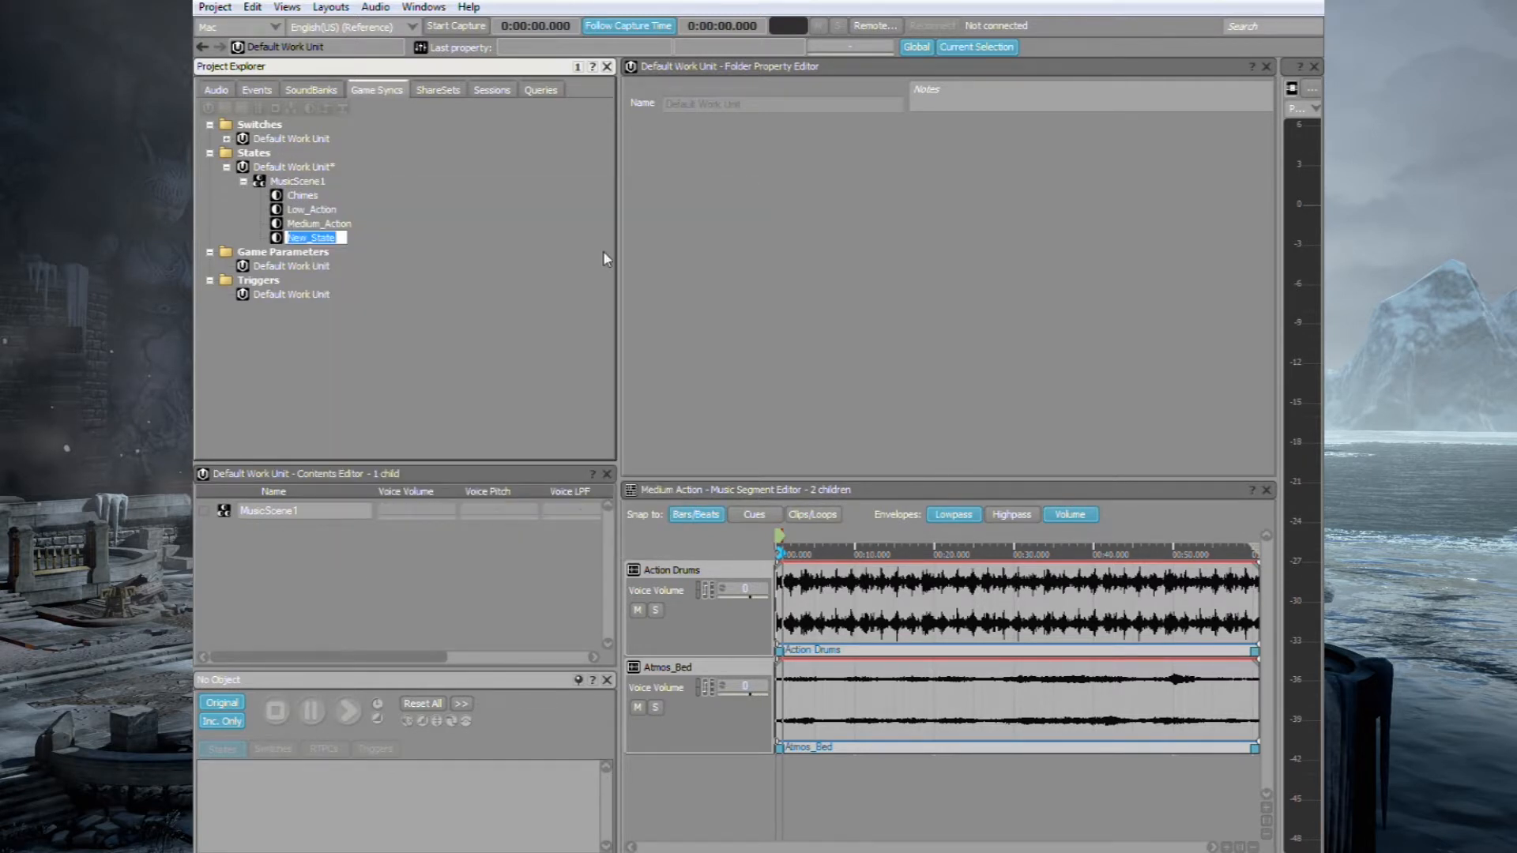
{"action": "type", "text": "Tension"}
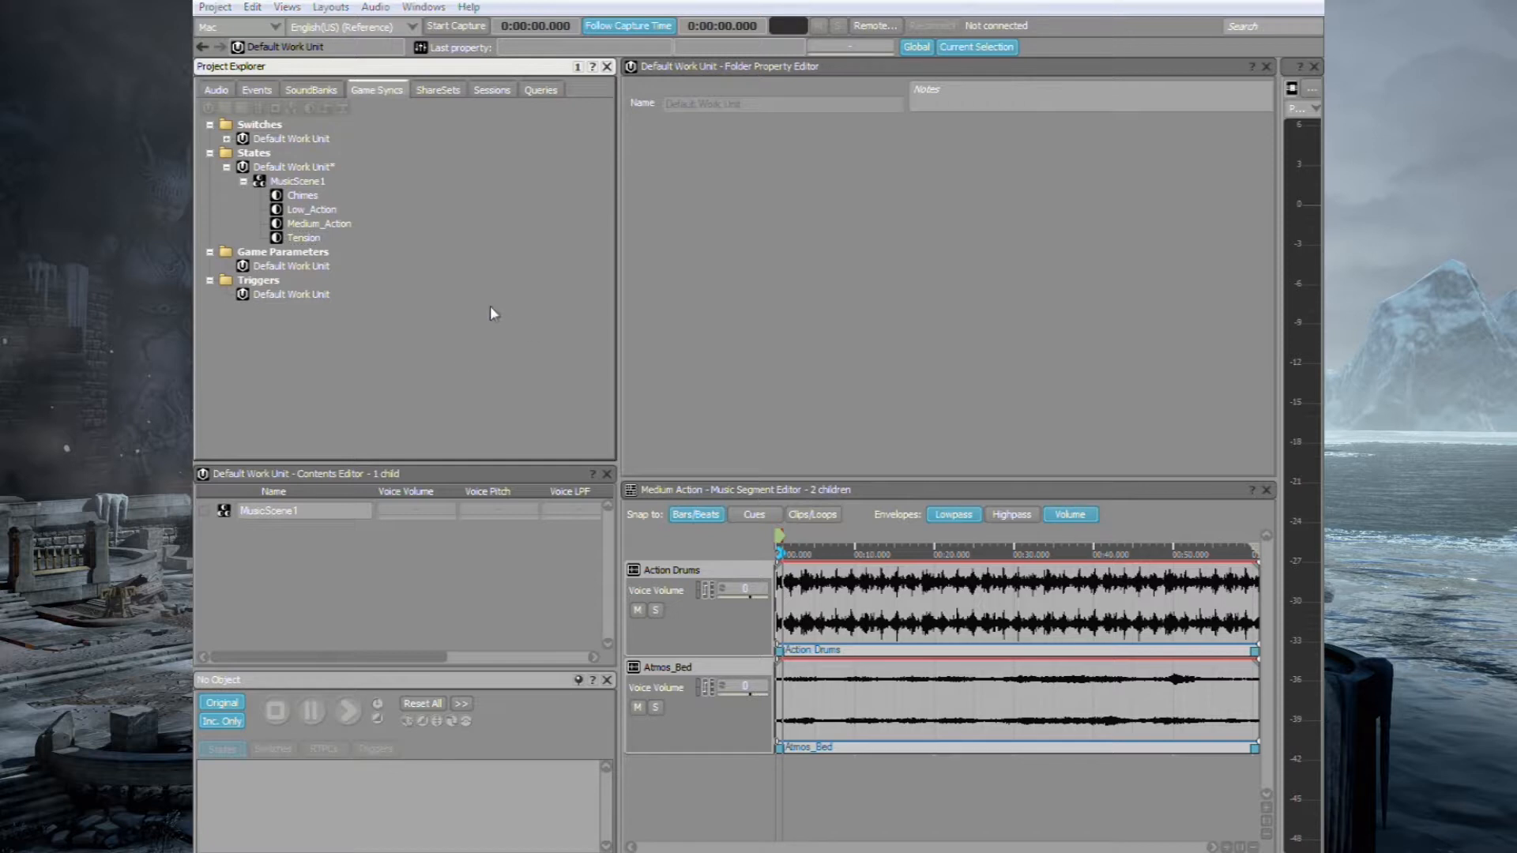
{"action": "left_click", "coordinate": [216, 89]}
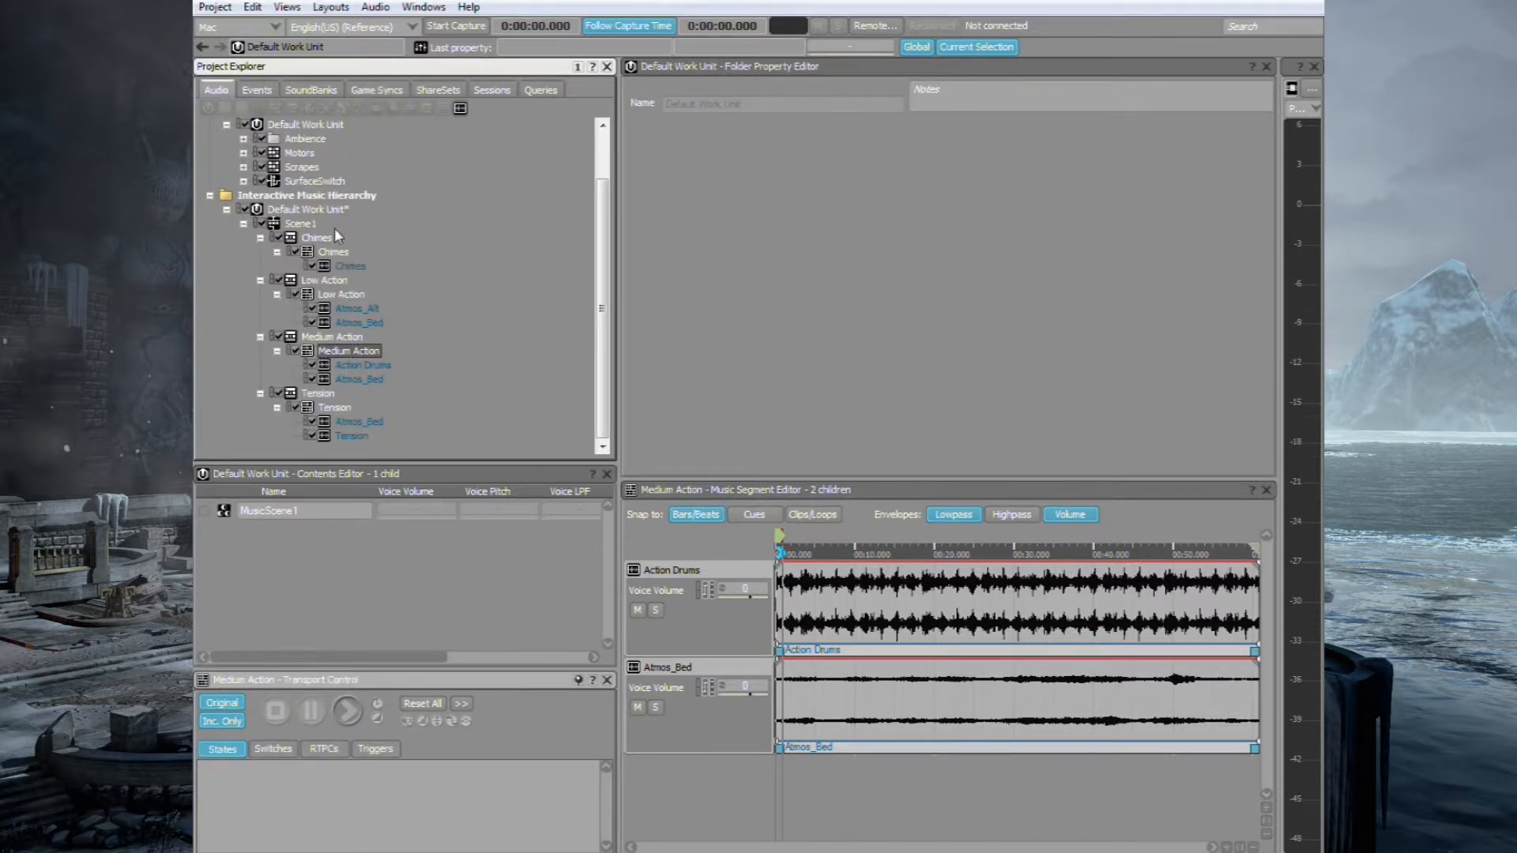
- Set Loop Count to Infinite on the Chimes, Low Action, Medium Action and Tension playlists
{"action": "left_click", "coordinate": [315, 237]}
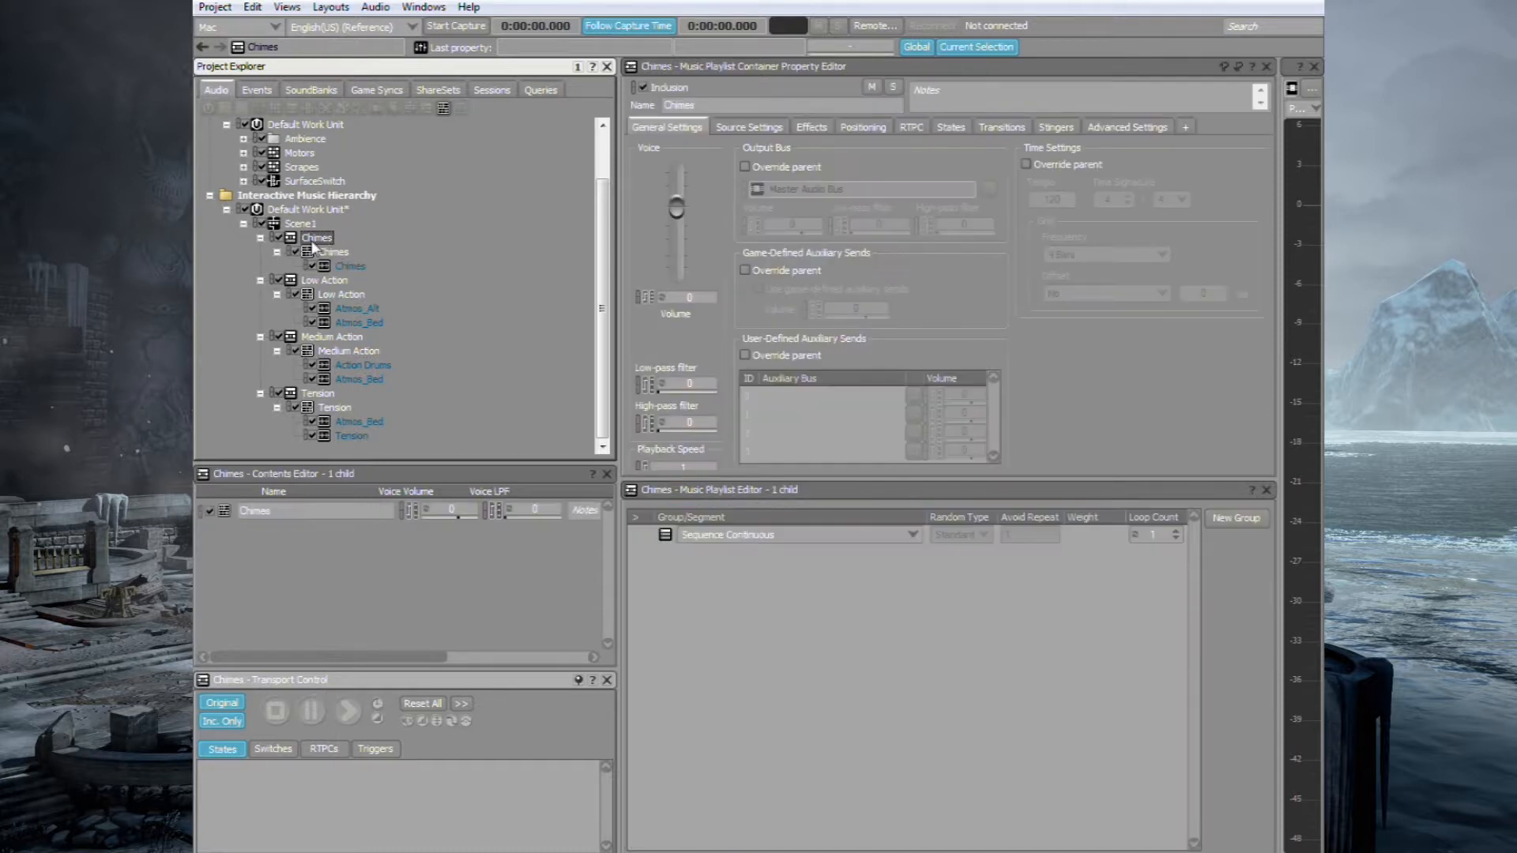
{"action": "mouse_move", "coordinate": [337, 194]}
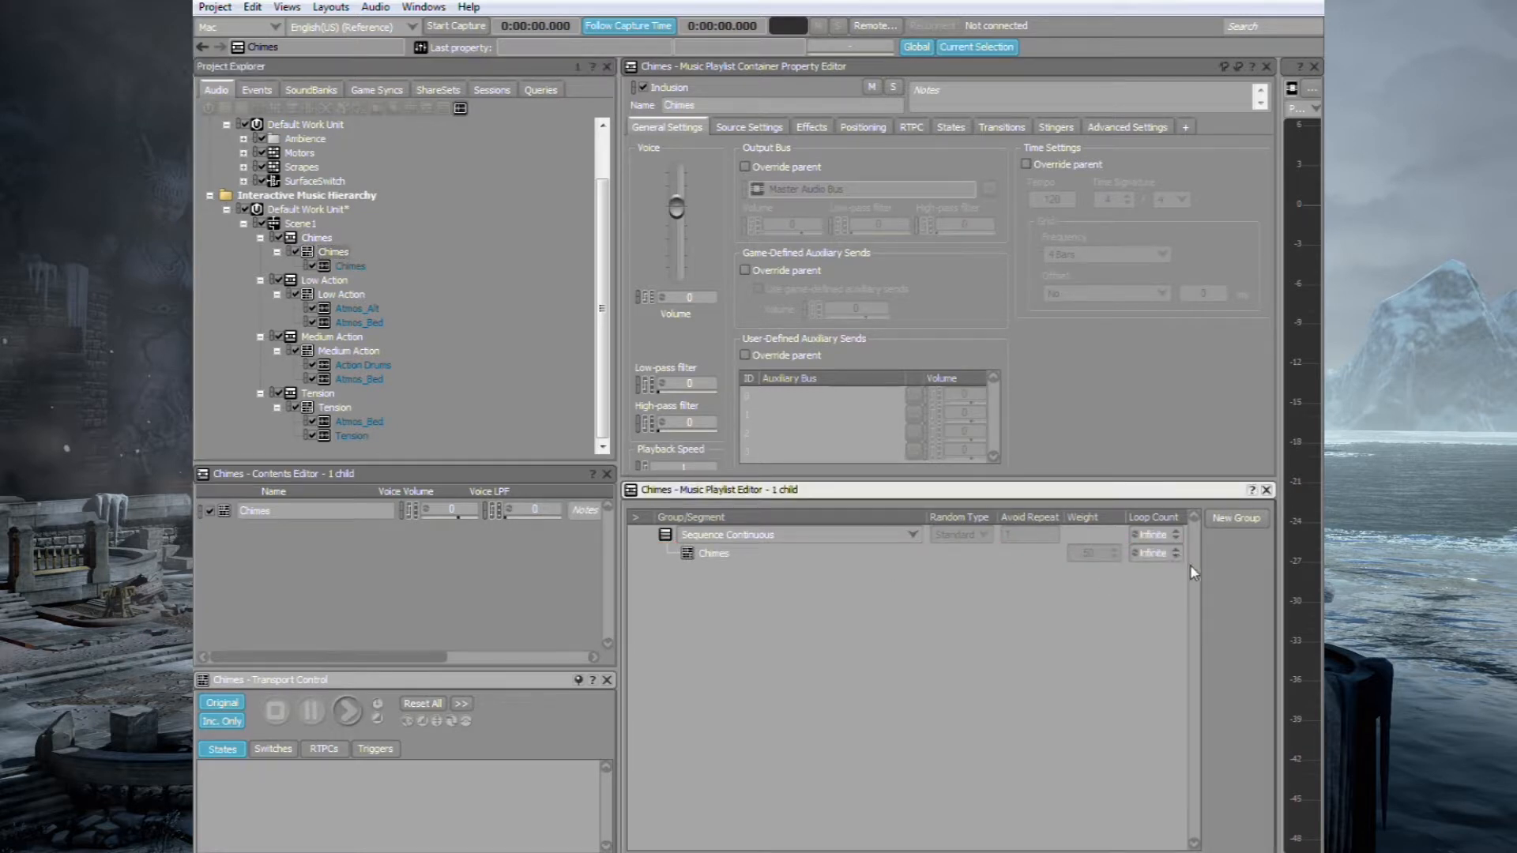
{"action": "left_click", "coordinate": [340, 294]}
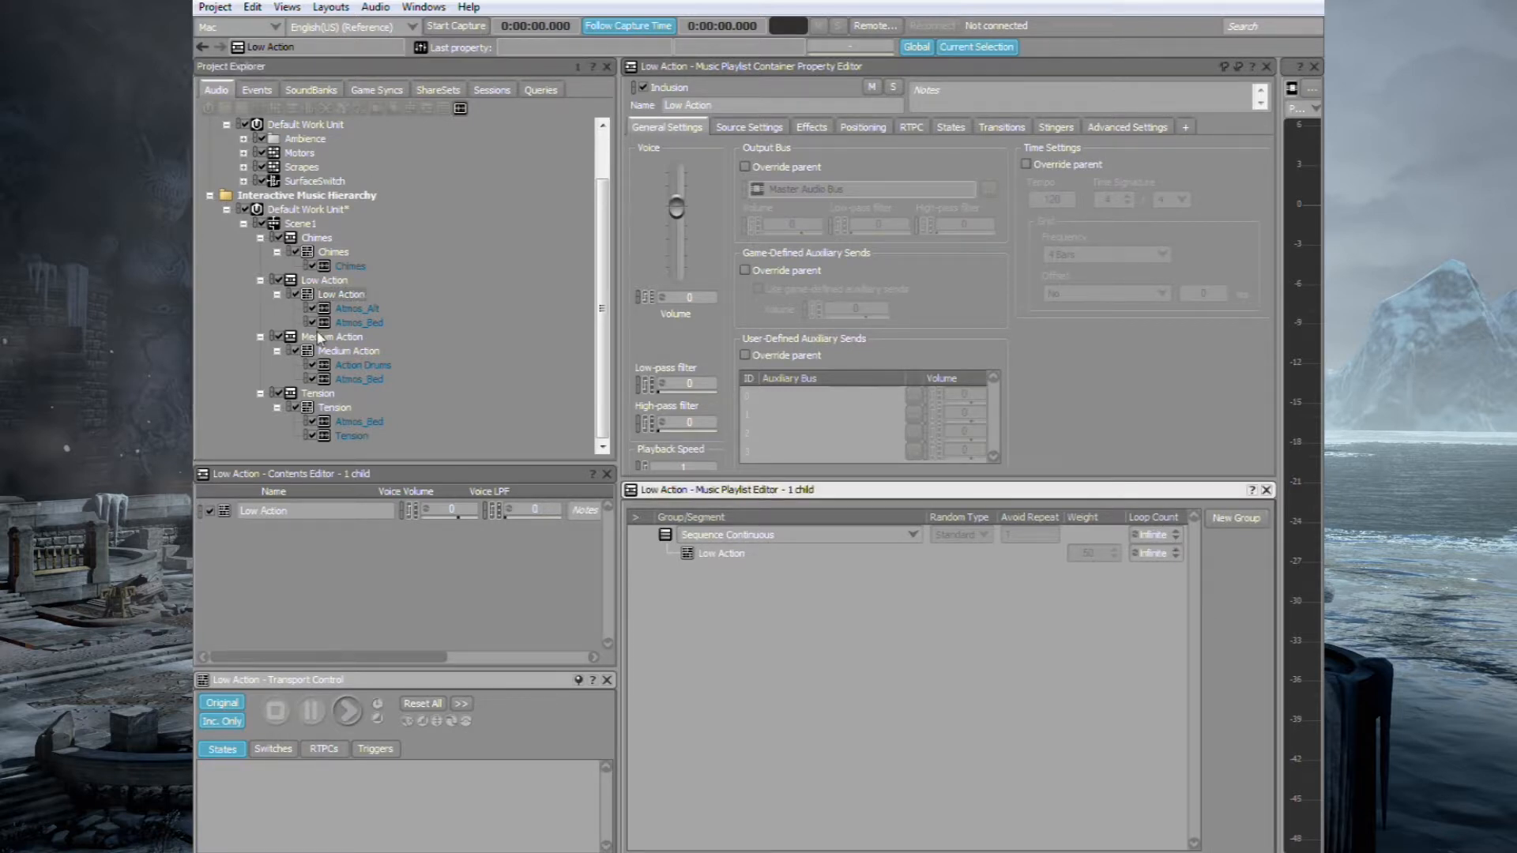
{"action": "left_click", "coordinate": [348, 350]}
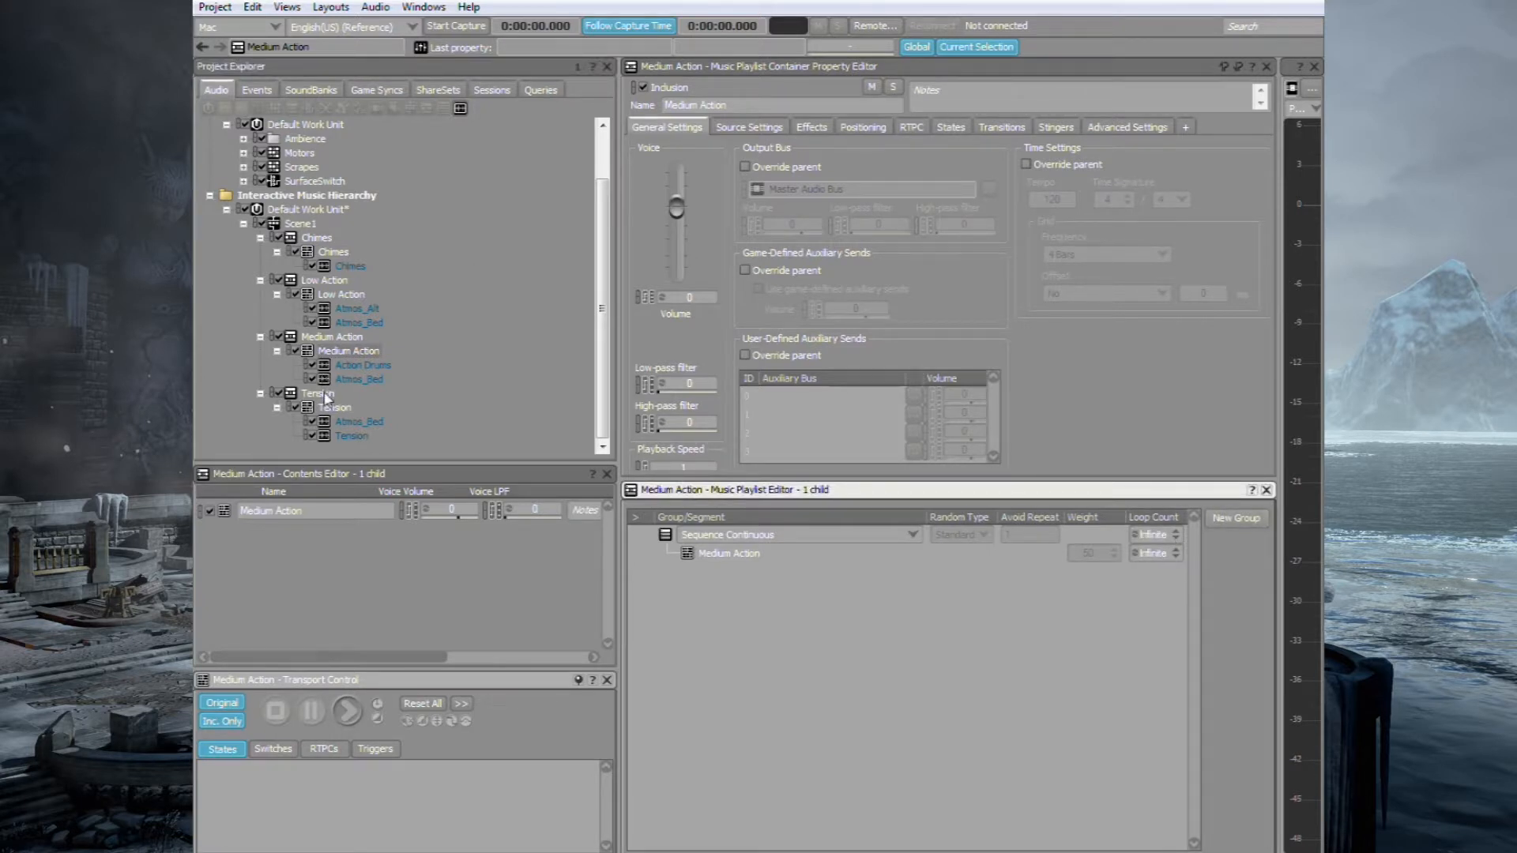
{"action": "left_click", "coordinate": [316, 393]}
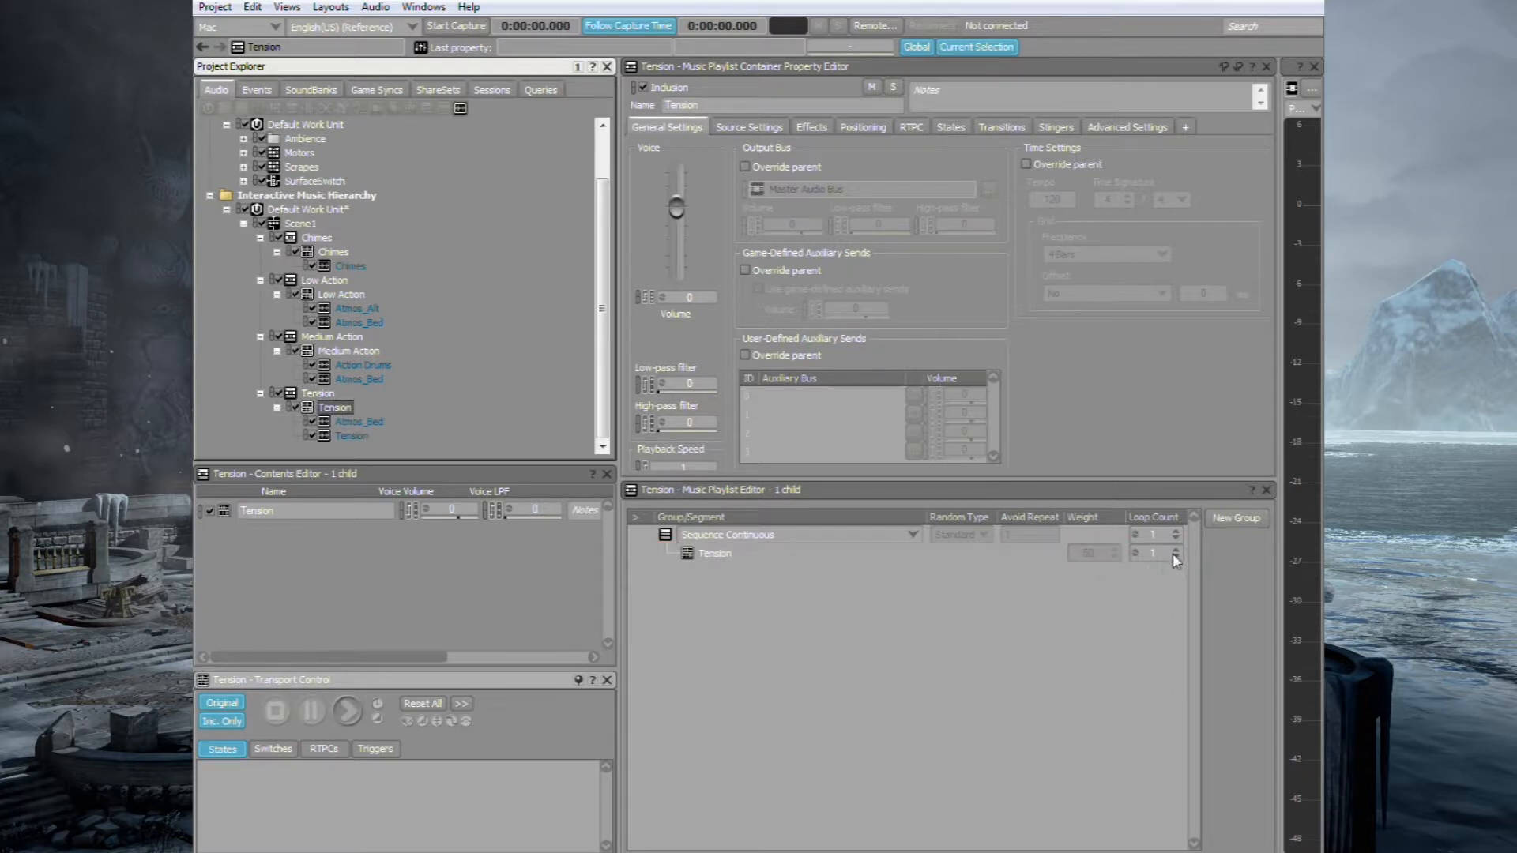
{"action": "left_click", "coordinate": [1173, 557]}
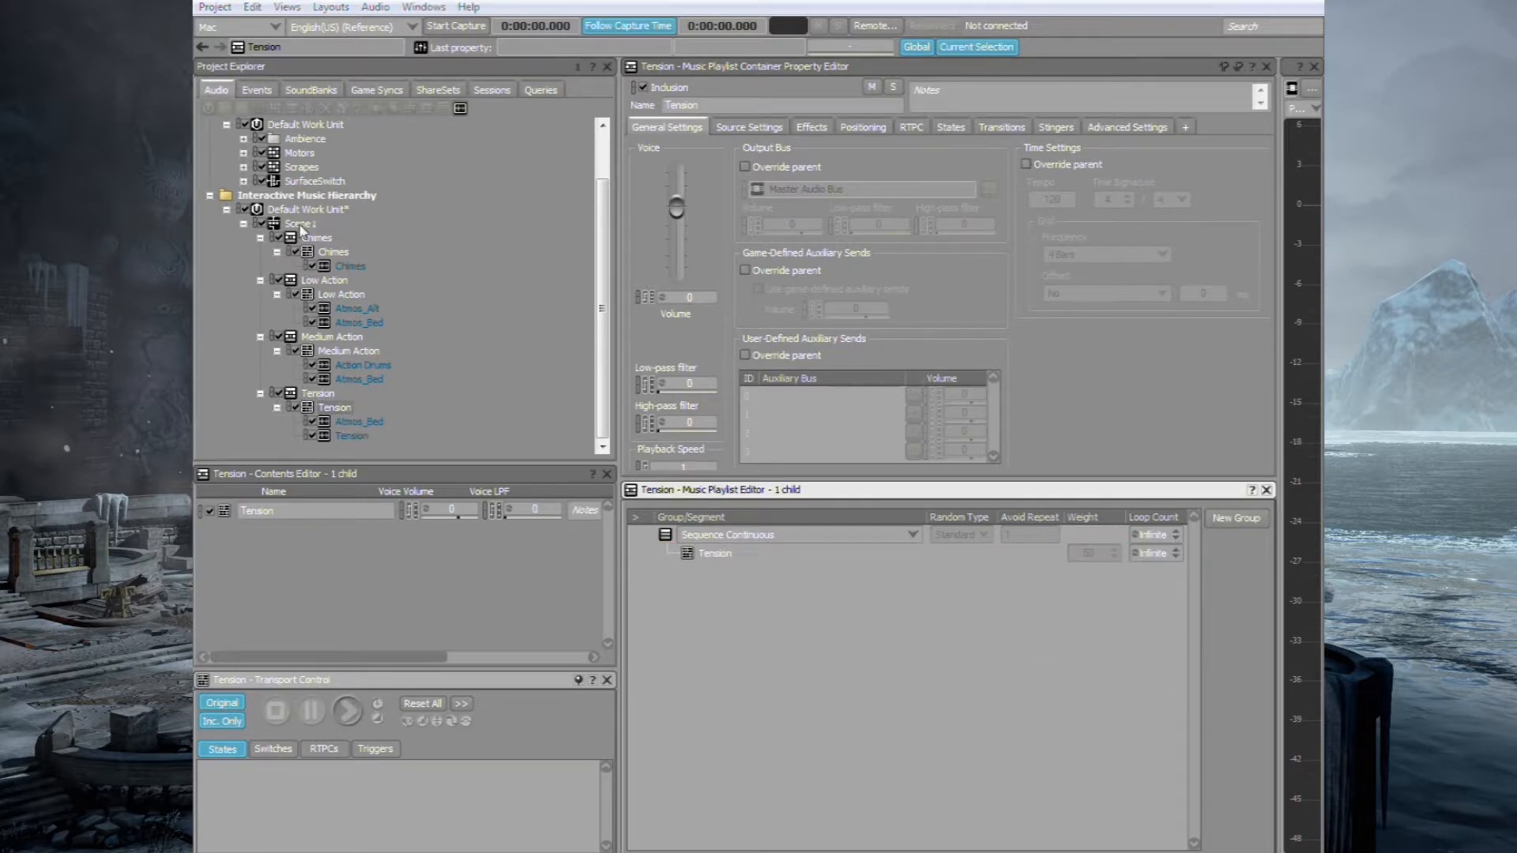
- Select the Scene1 switch container and enter a tempo of 126 in General Settings
{"action": "left_click", "coordinate": [301, 223]}
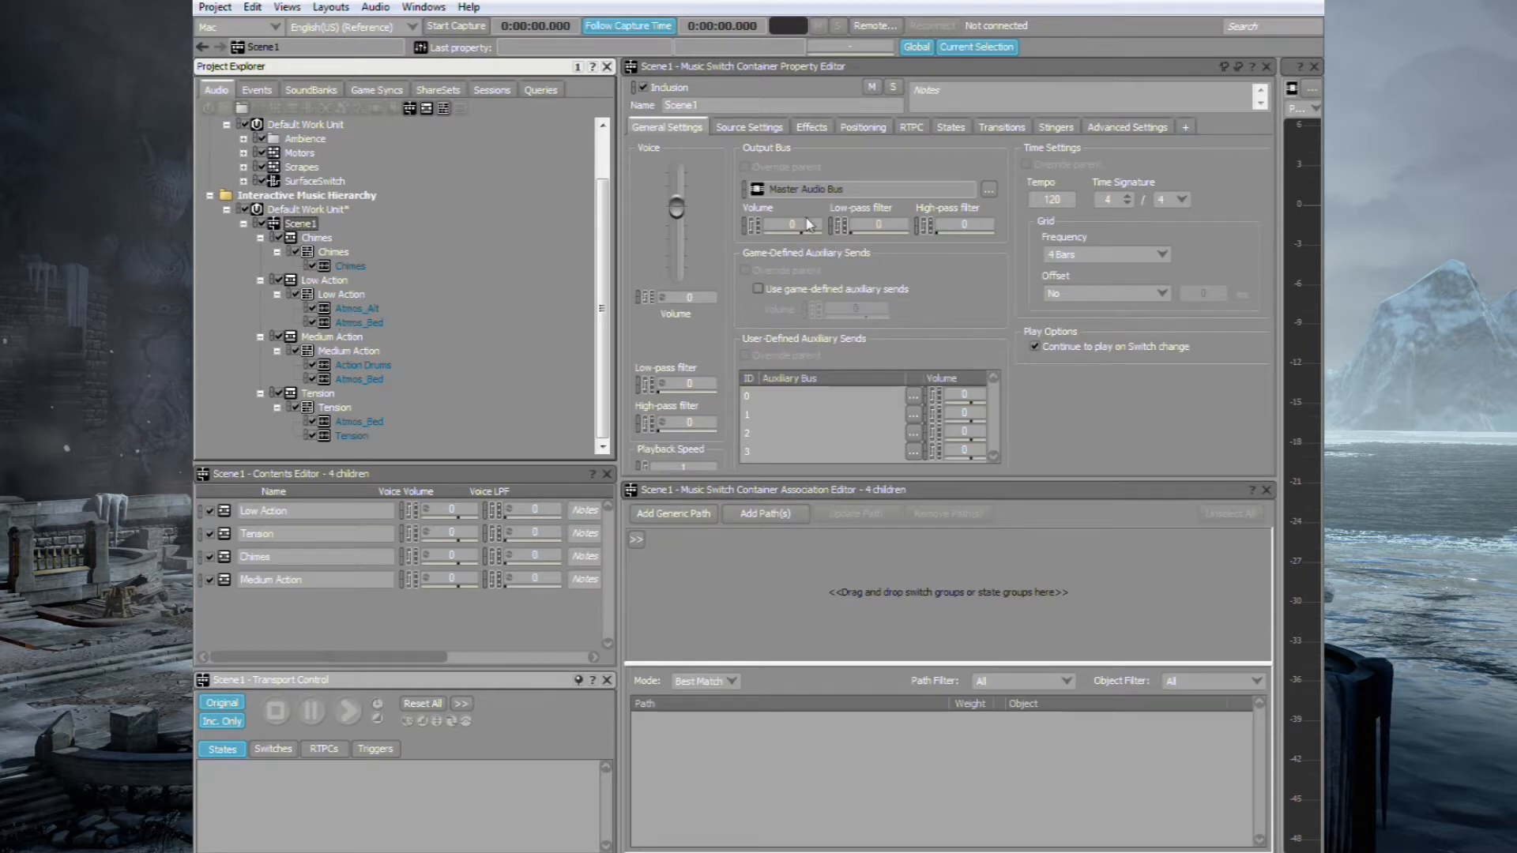
{"action": "left_click", "coordinate": [1053, 200]}
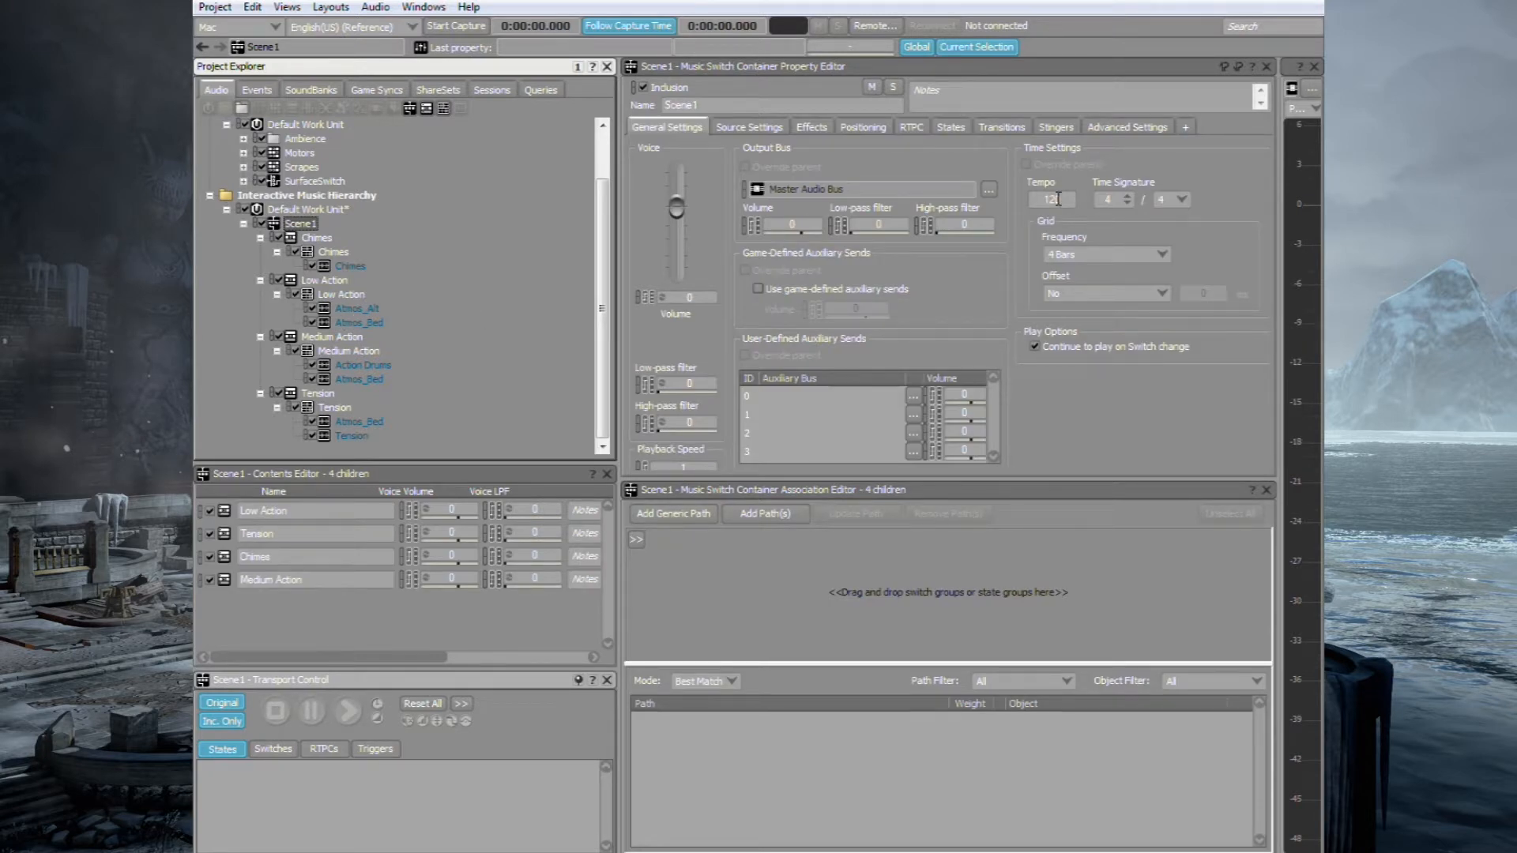
{"action": "type", "text": "126"}
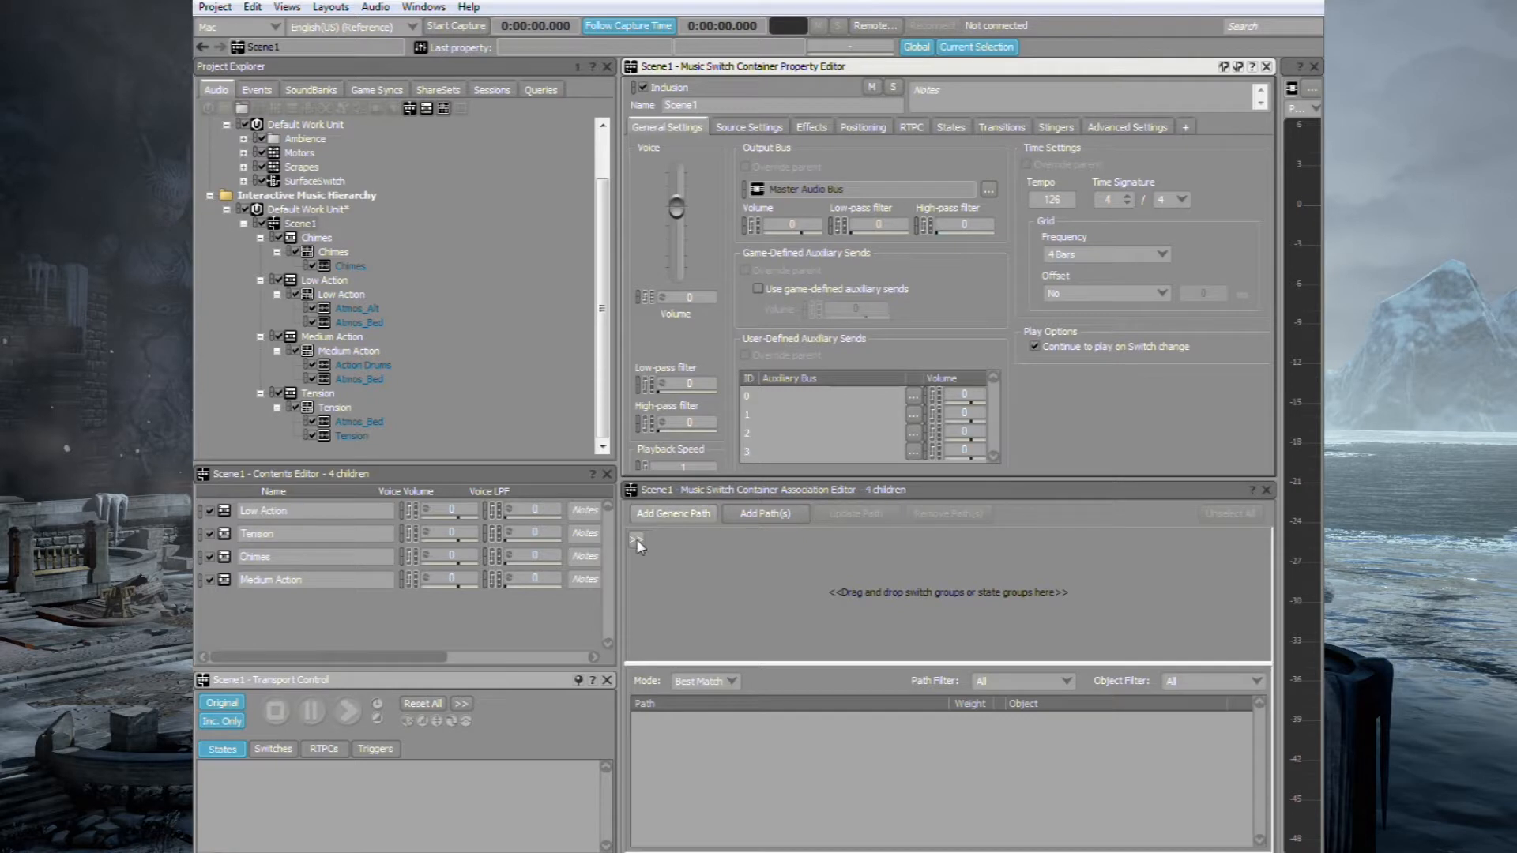
- Add the MusicScene1 state group, assigning Chimes, Low Action, Medium Action and Tension playlists to their states
{"action": "left_click", "coordinate": [637, 540]}
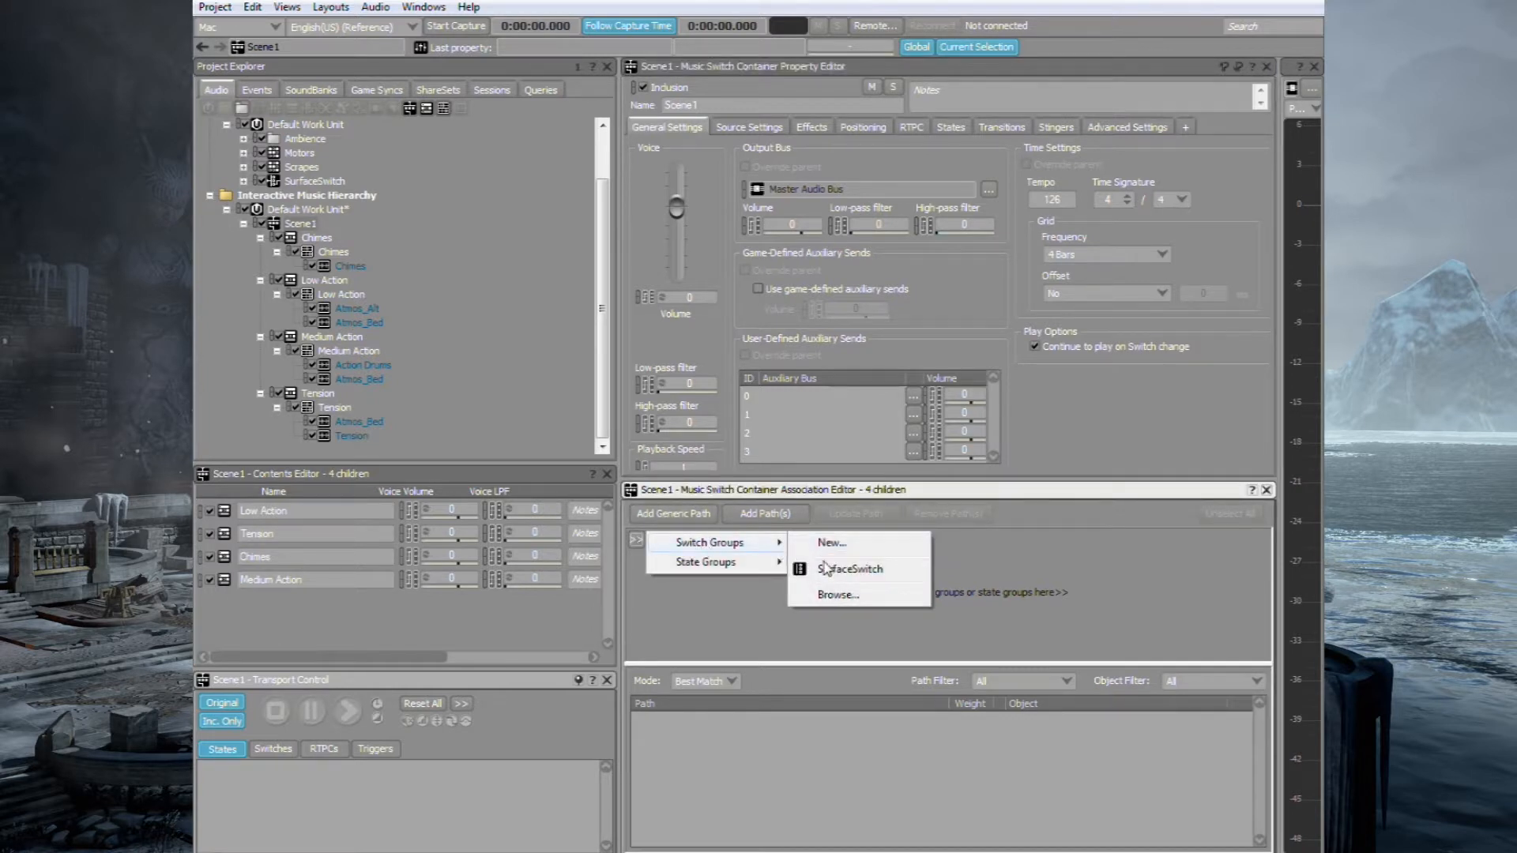
{"action": "mouse_move", "coordinate": [736, 569]}
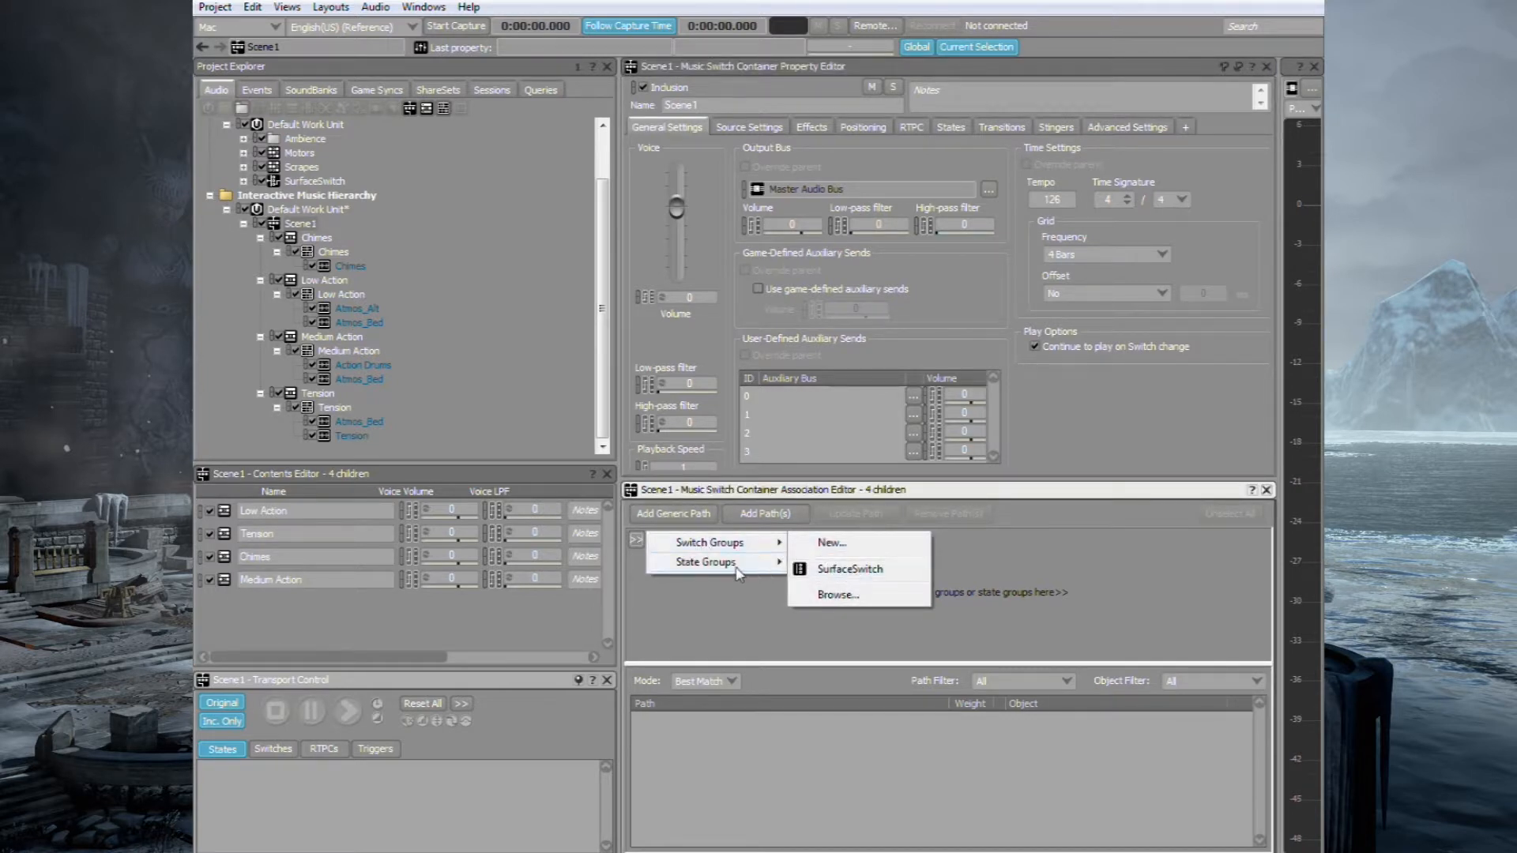
{"action": "left_click", "coordinate": [849, 568]}
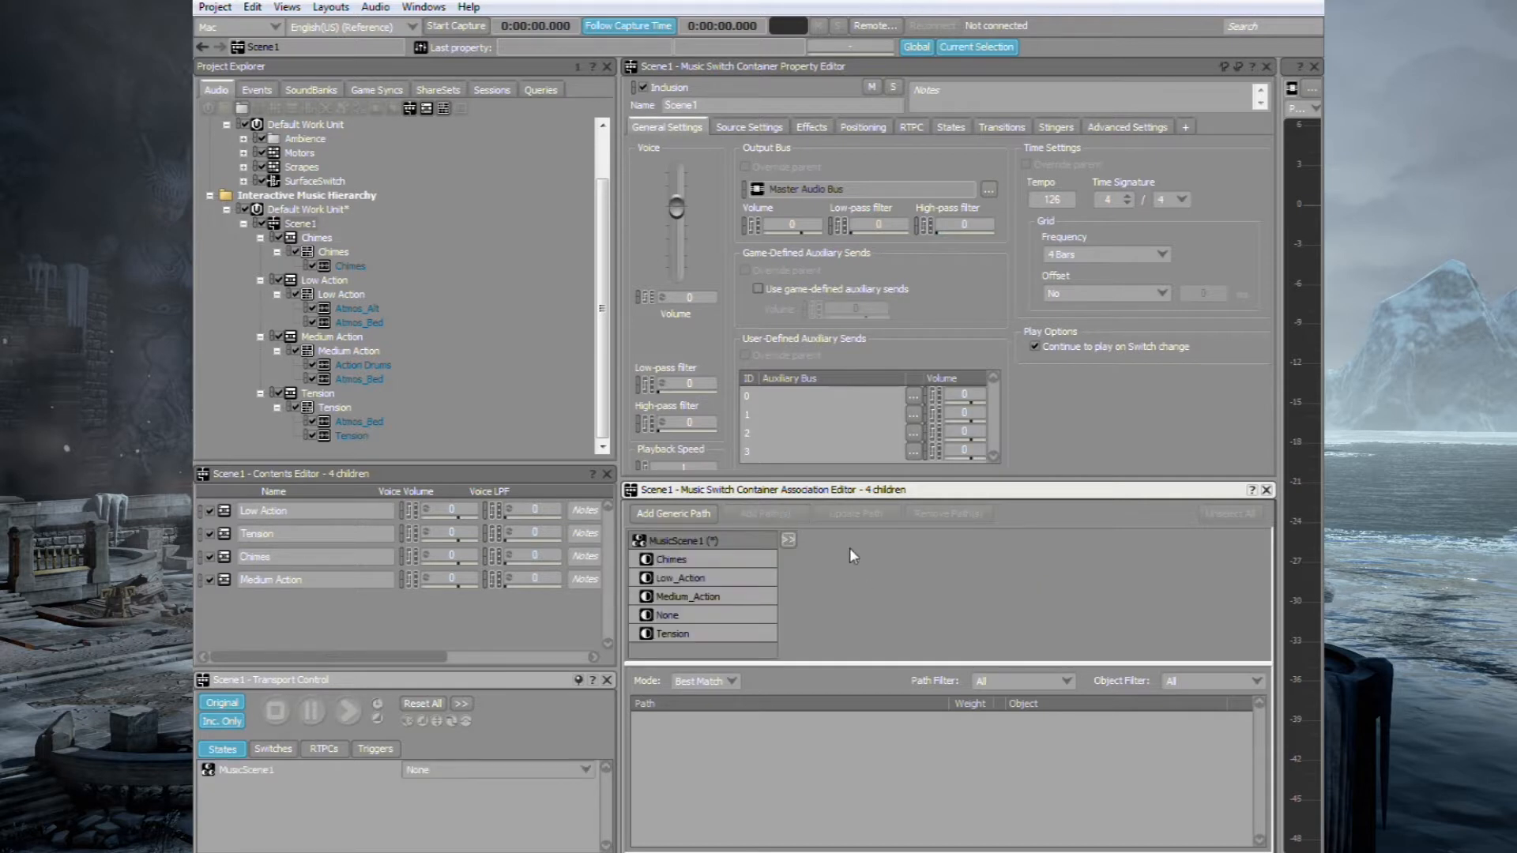
{"action": "mouse_move", "coordinate": [896, 629]}
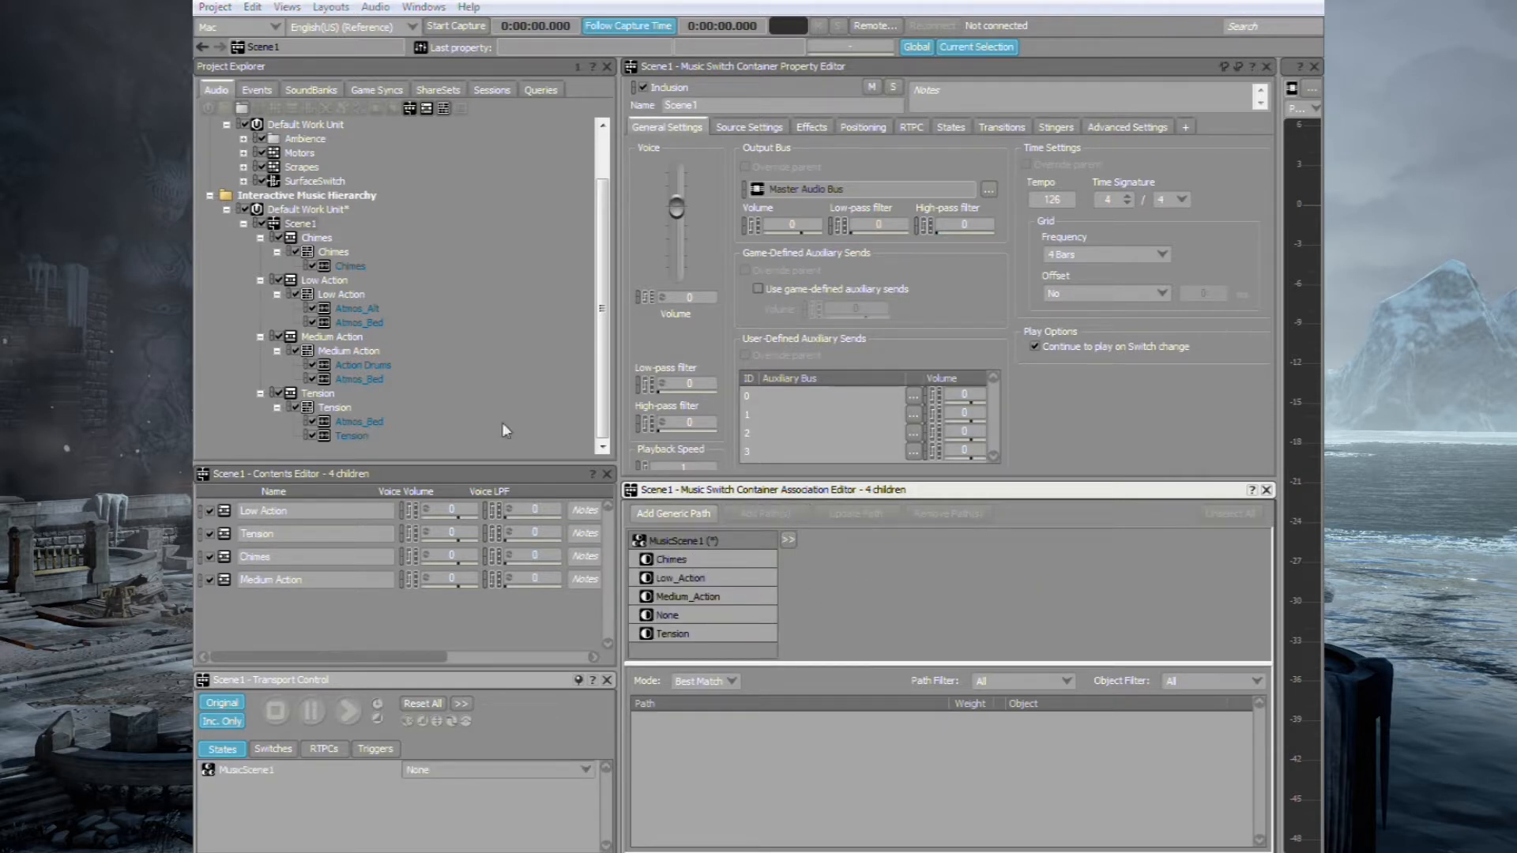
{"action": "left_click", "coordinate": [316, 238]}
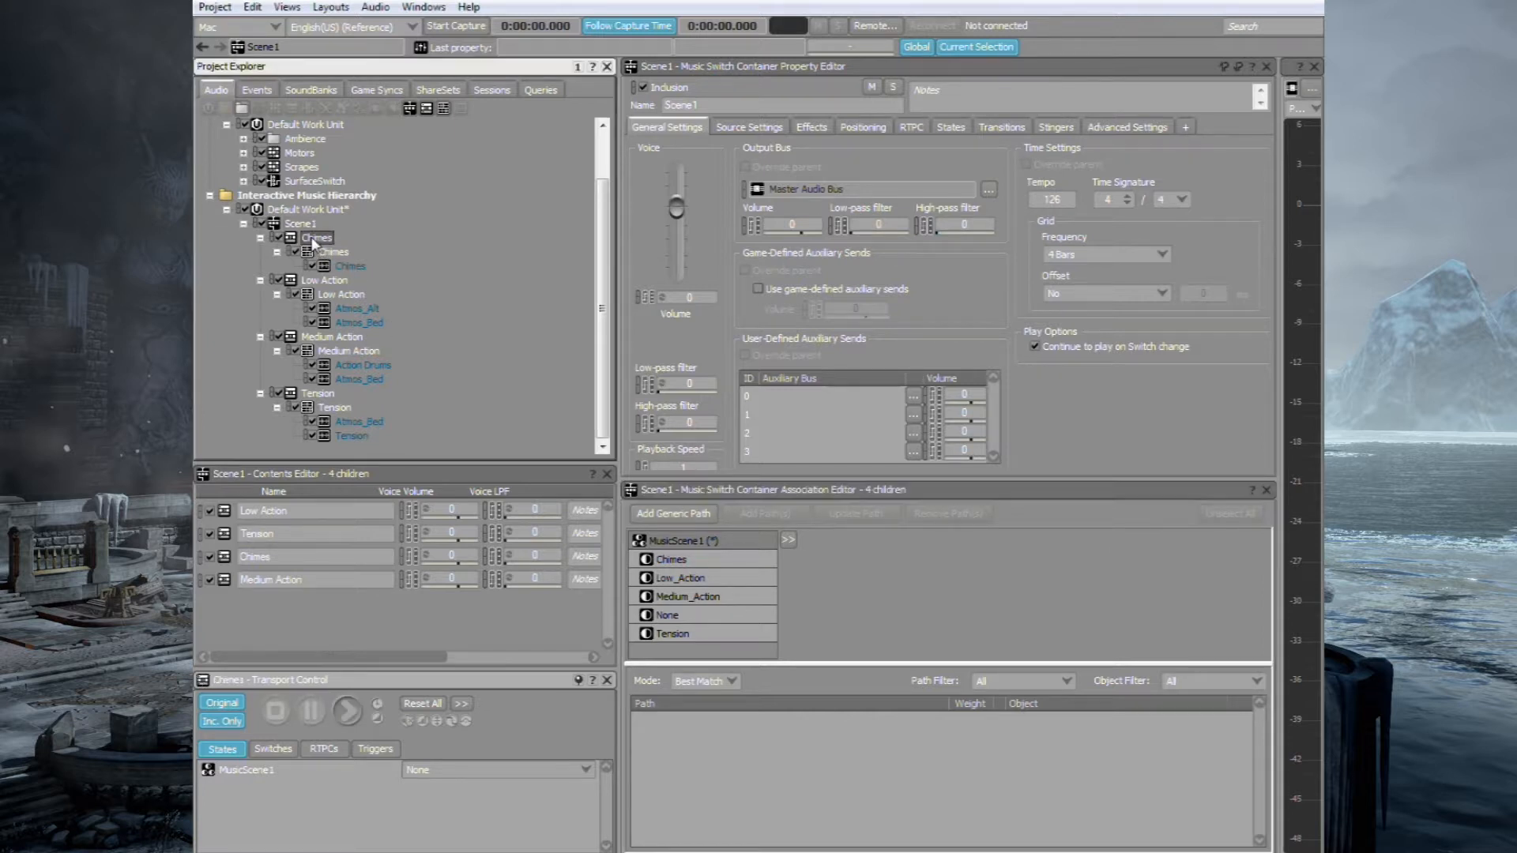
{"action": "left_click", "coordinate": [671, 559]}
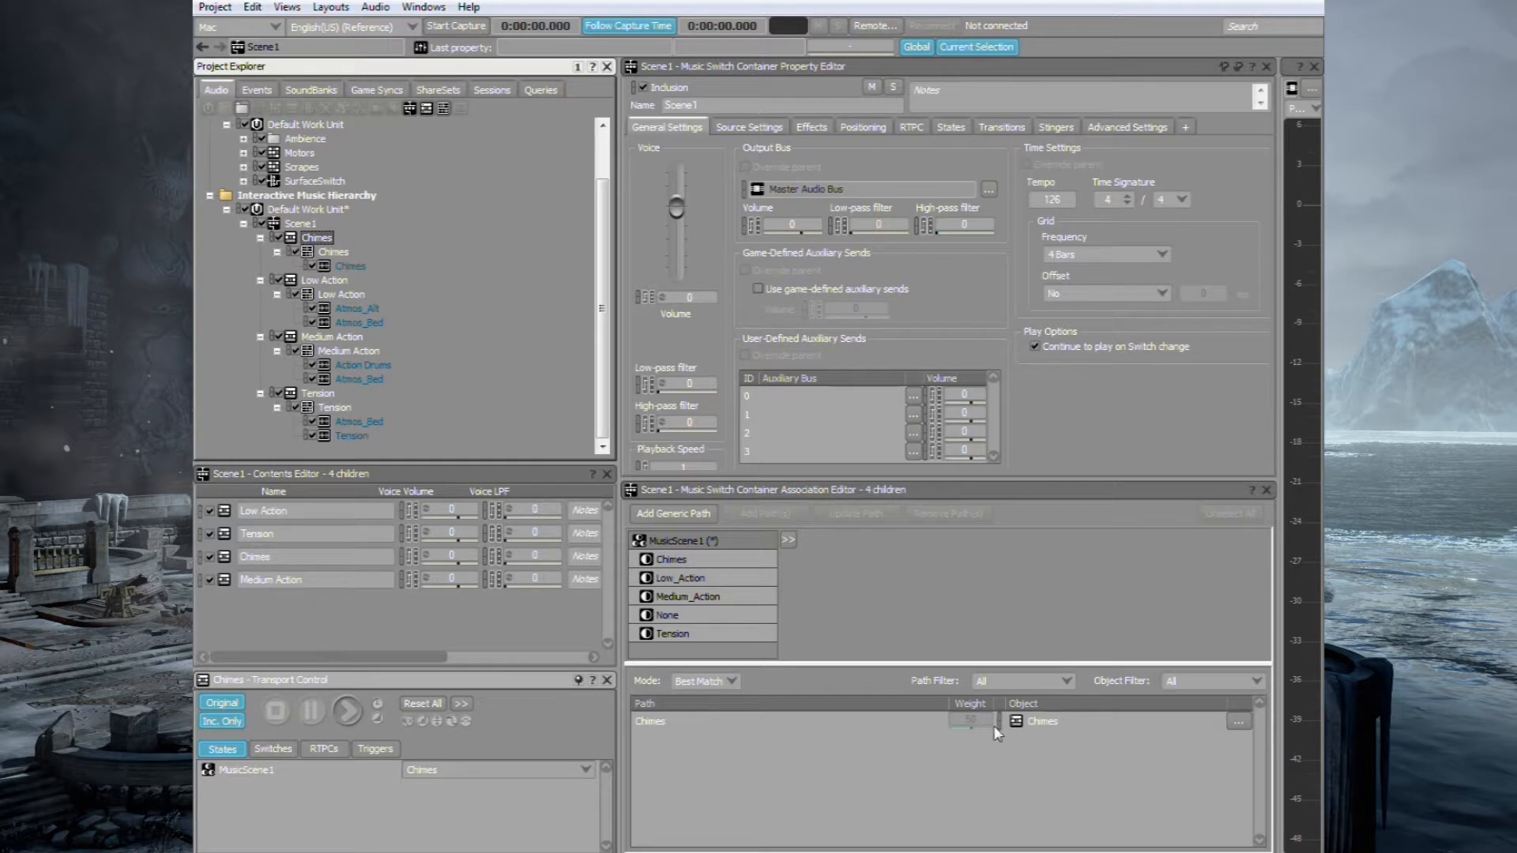
{"action": "mouse_move", "coordinate": [338, 307]}
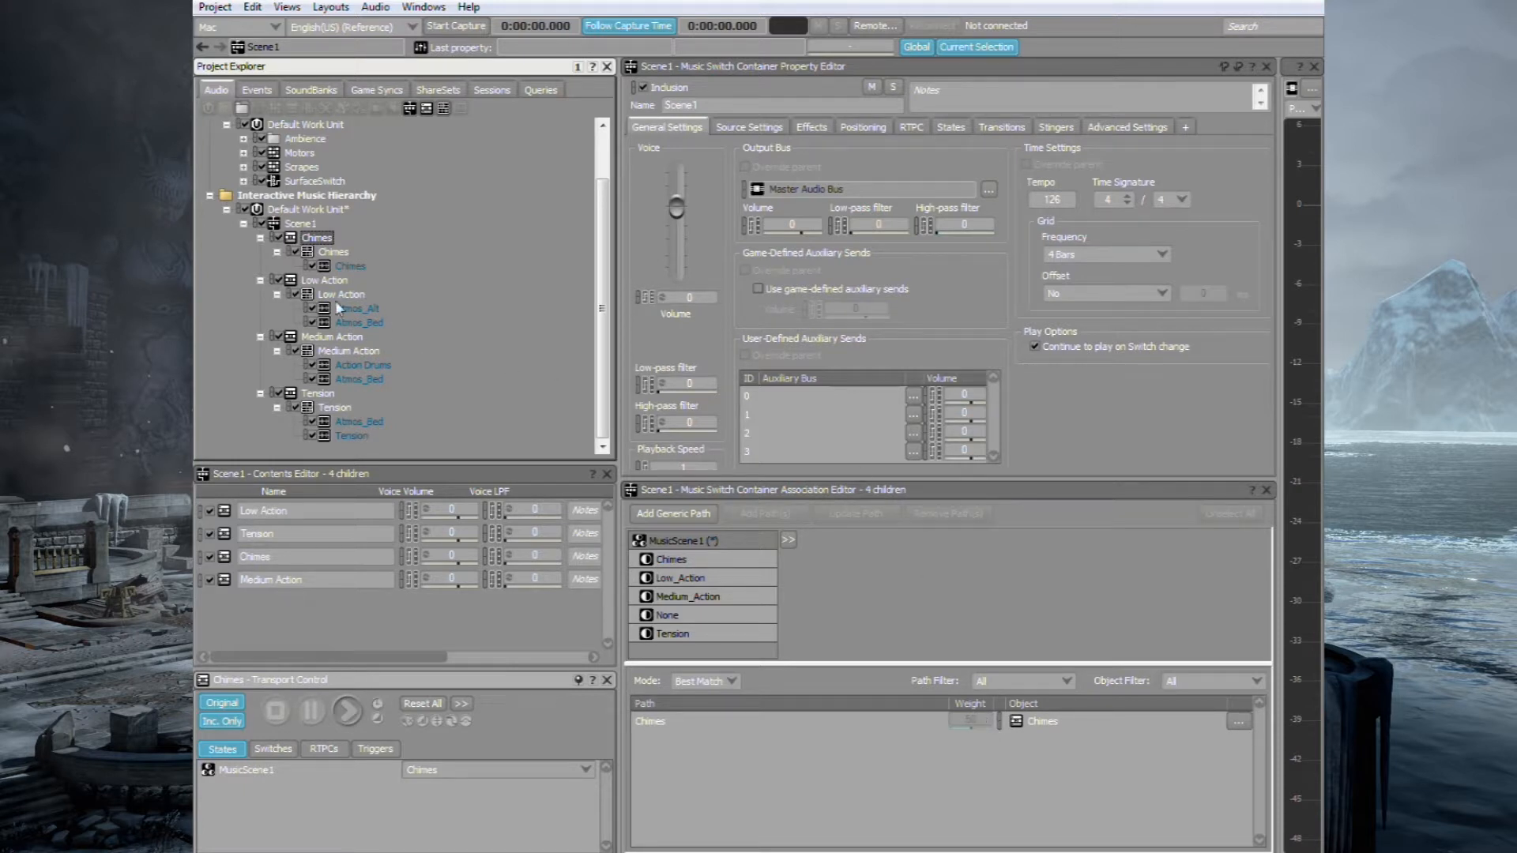
{"action": "left_click", "coordinate": [324, 279]}
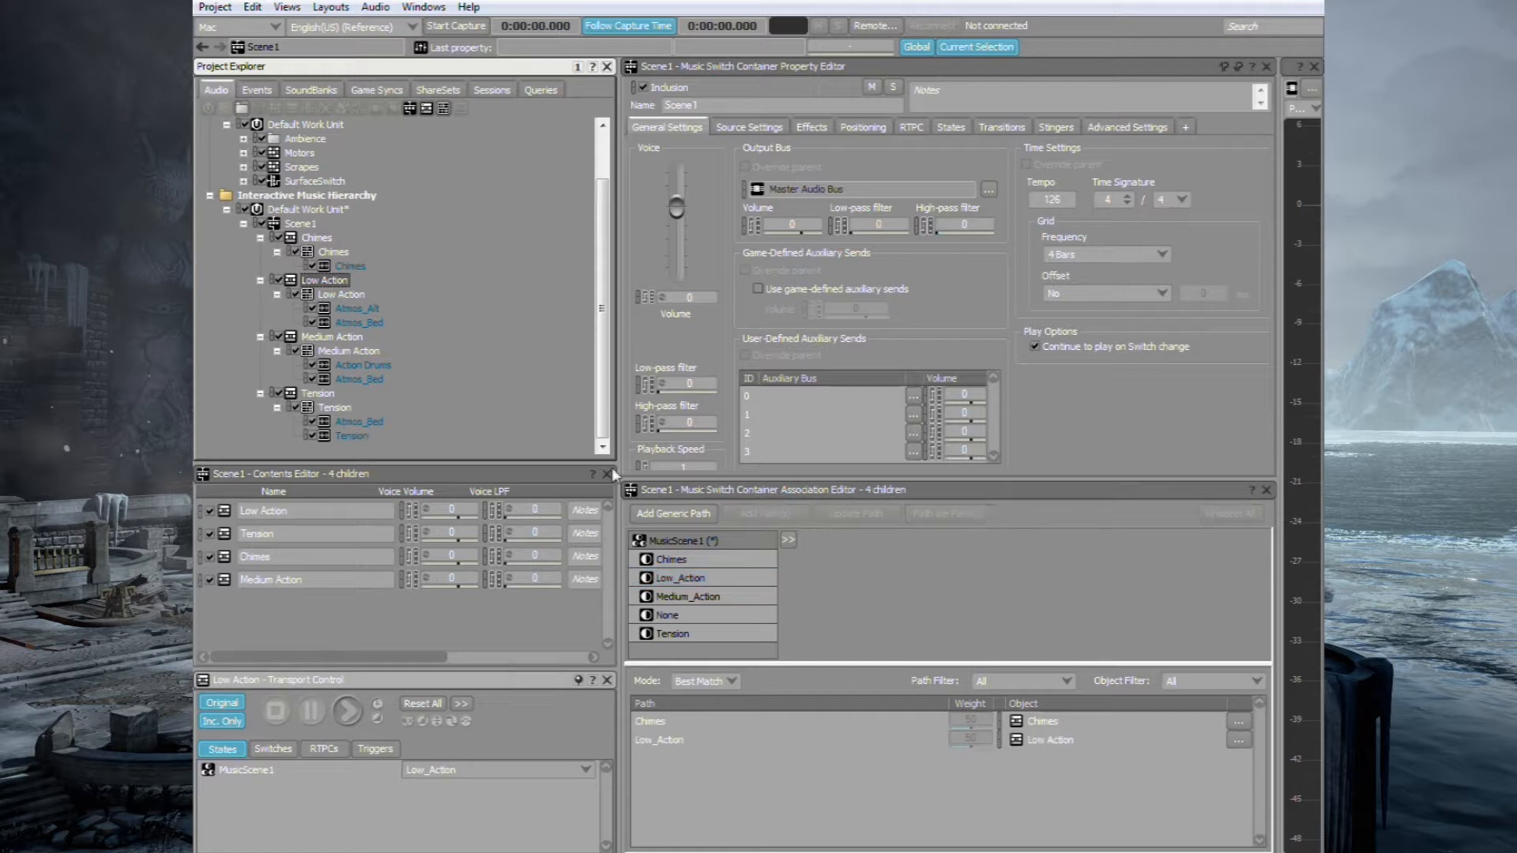
{"action": "left_click", "coordinate": [681, 578]}
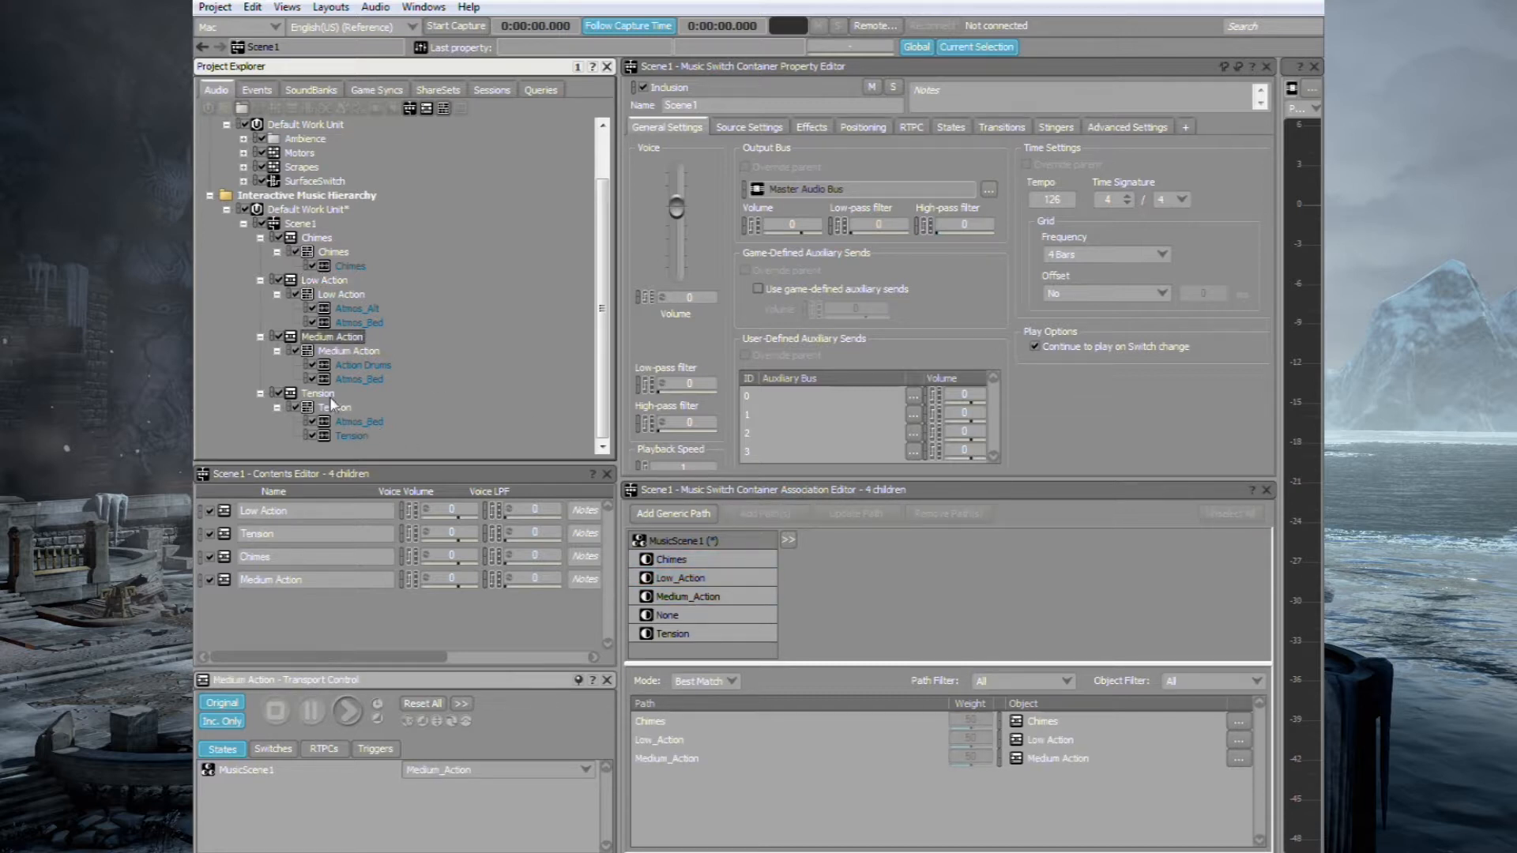
{"action": "left_click", "coordinate": [671, 634]}
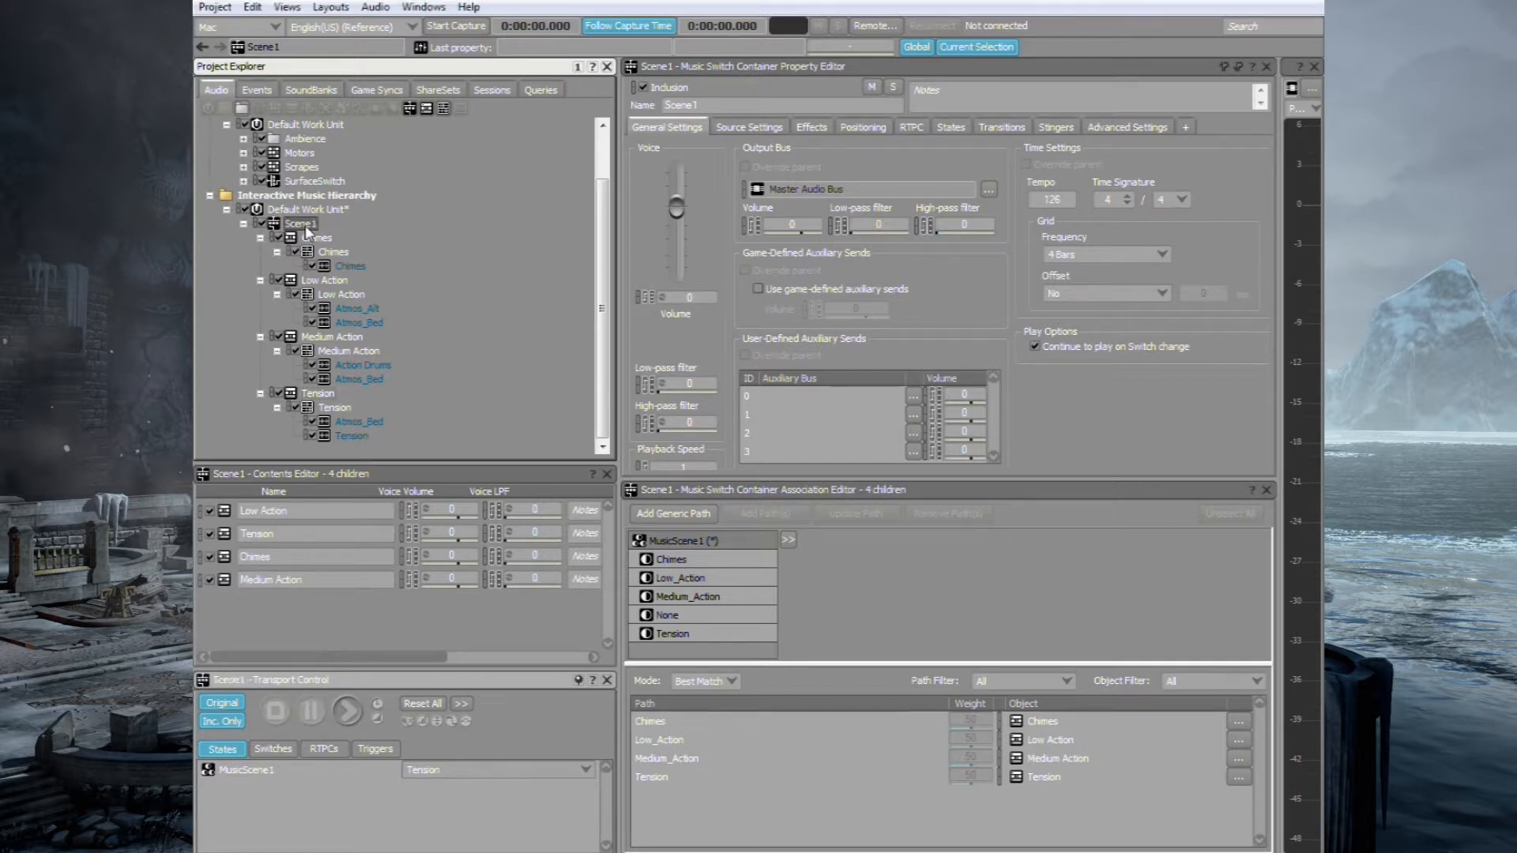
- Enable source fade-out and destination fade-in on Scene1's transition and set both fade lengths
{"action": "left_click", "coordinate": [314, 237]}
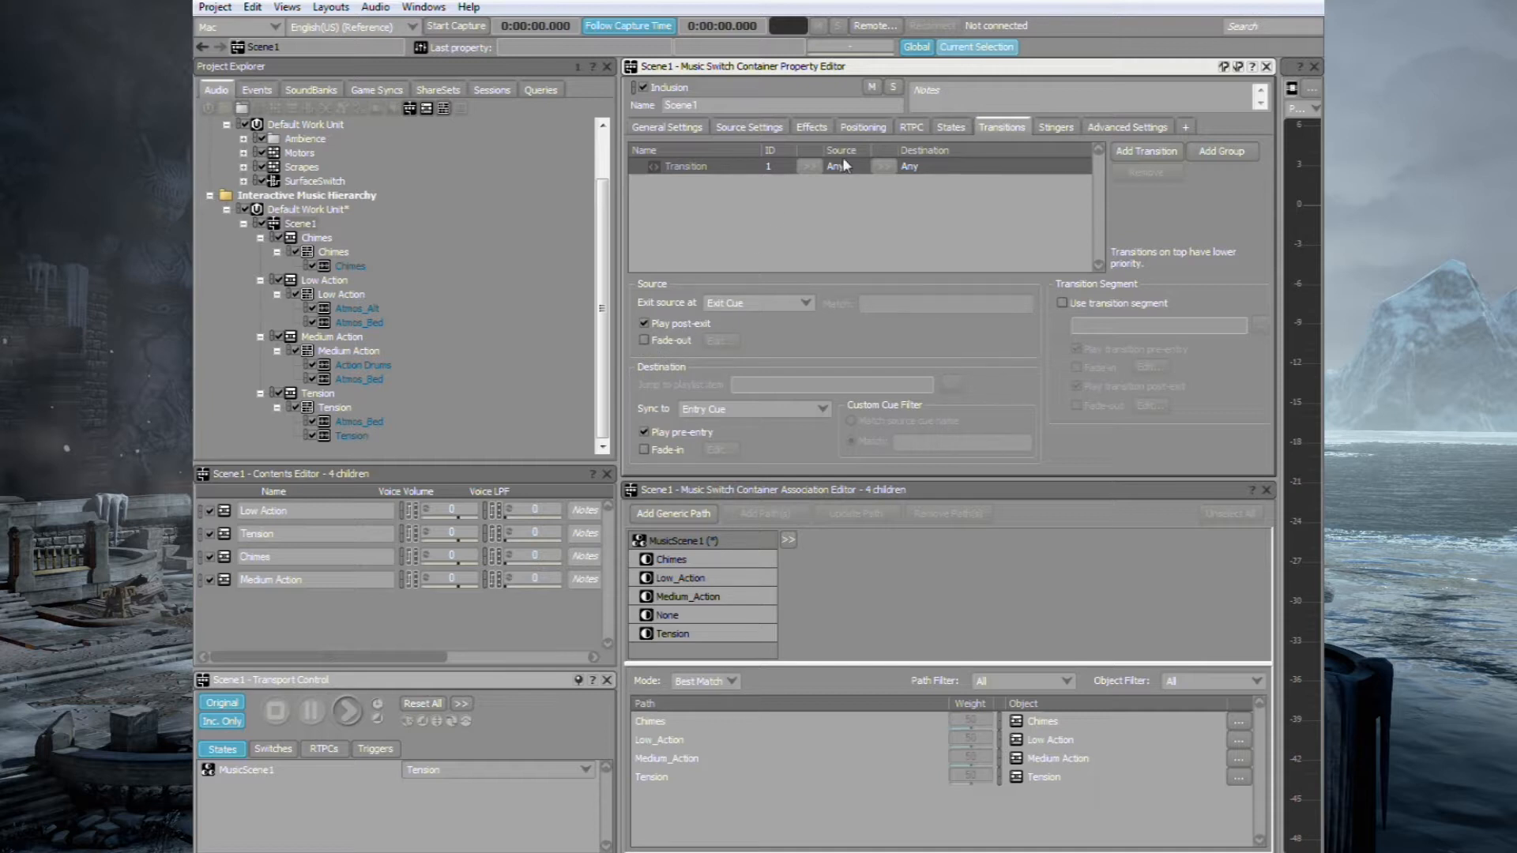
{"action": "left_click", "coordinate": [643, 339]}
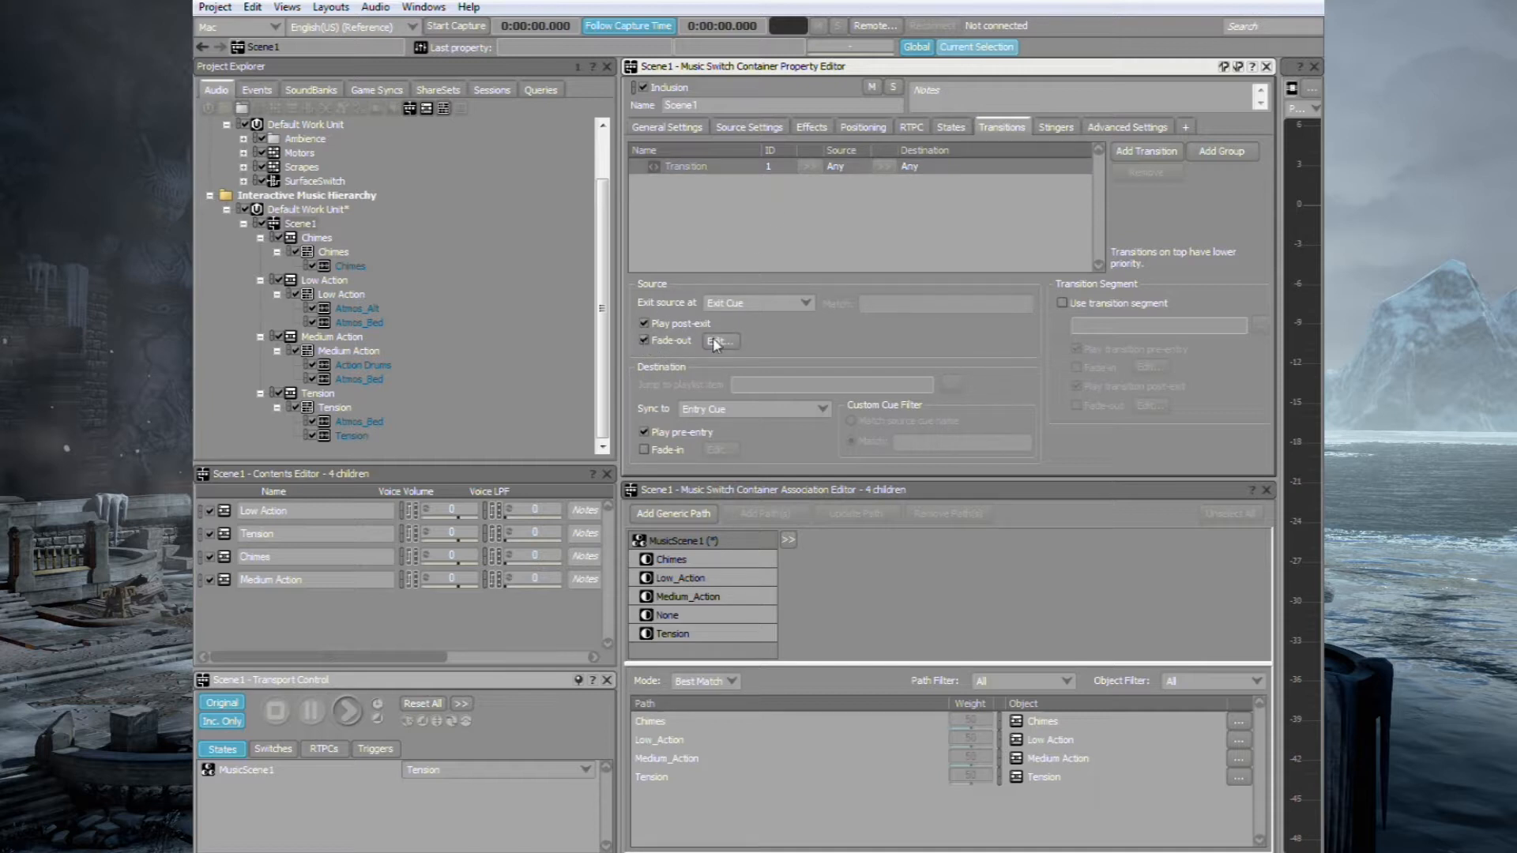
{"action": "left_click", "coordinate": [719, 341]}
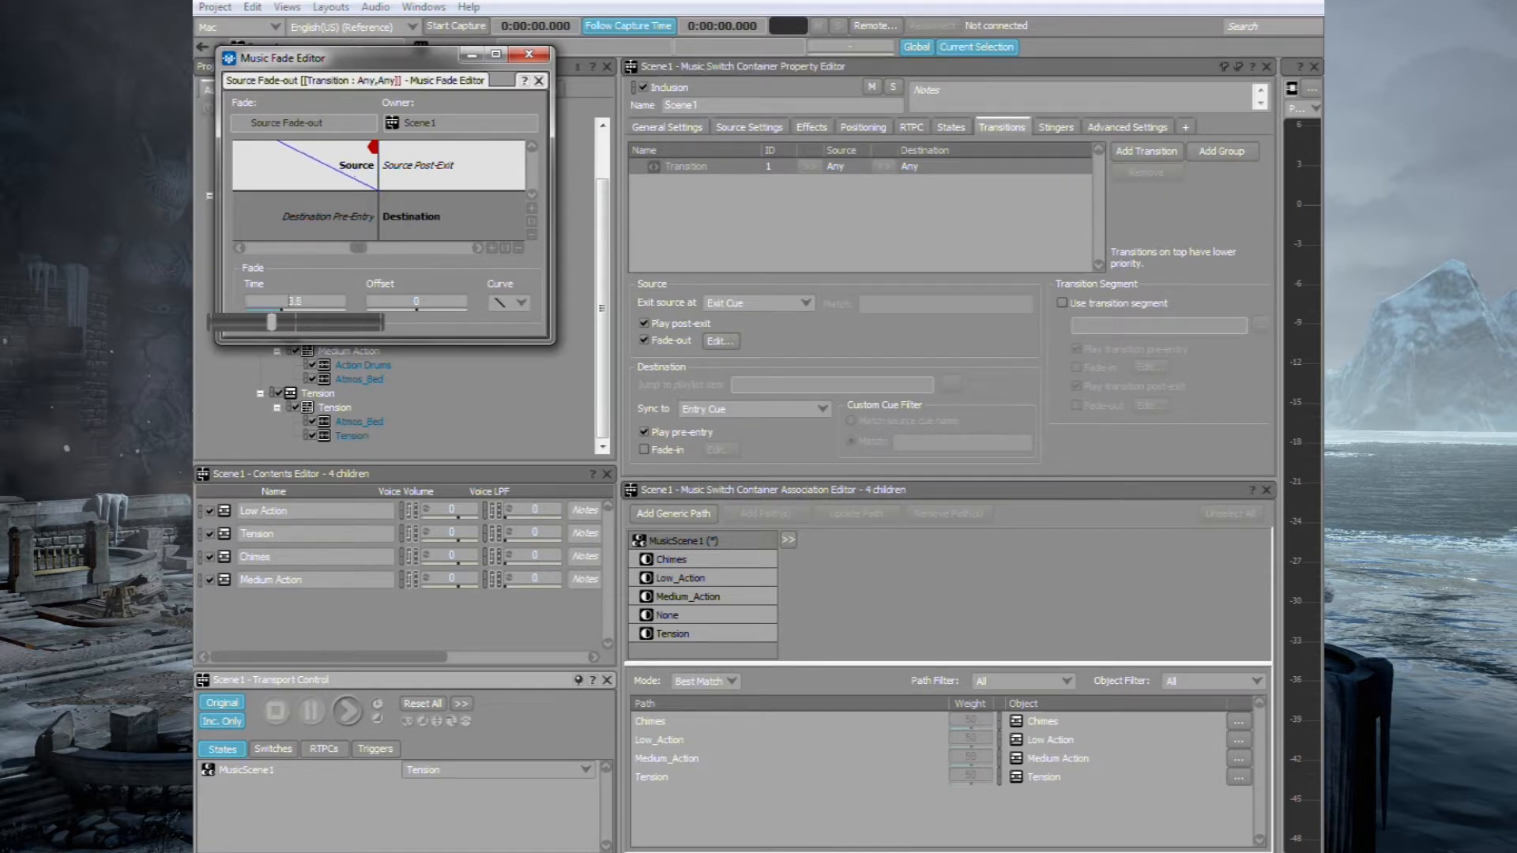
{"action": "left_click_drag", "start_coordinate": [272, 321], "coordinate": [293, 322]}
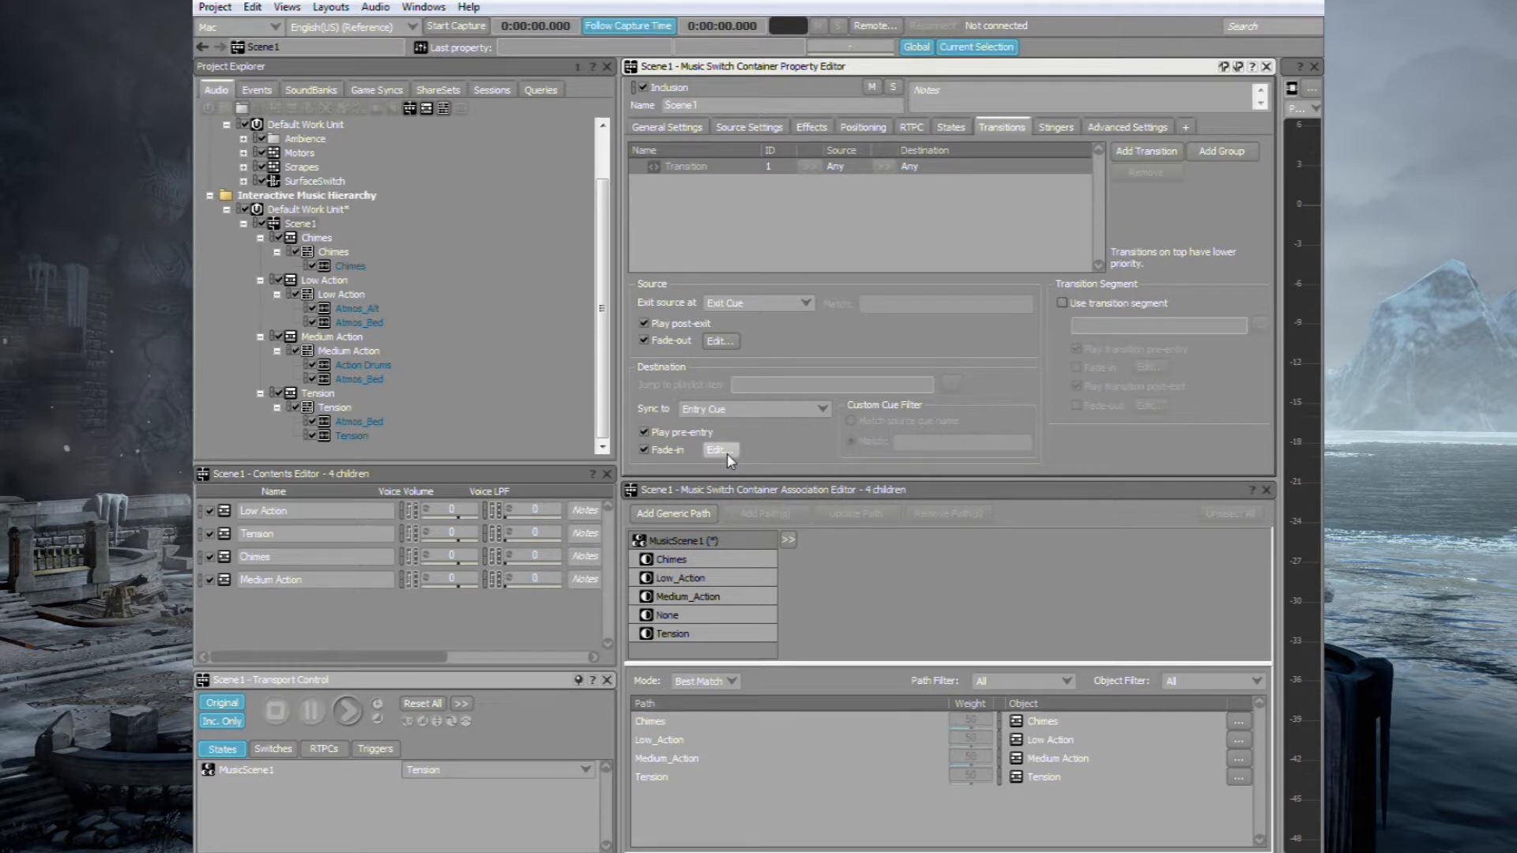
{"action": "left_click", "coordinate": [719, 449]}
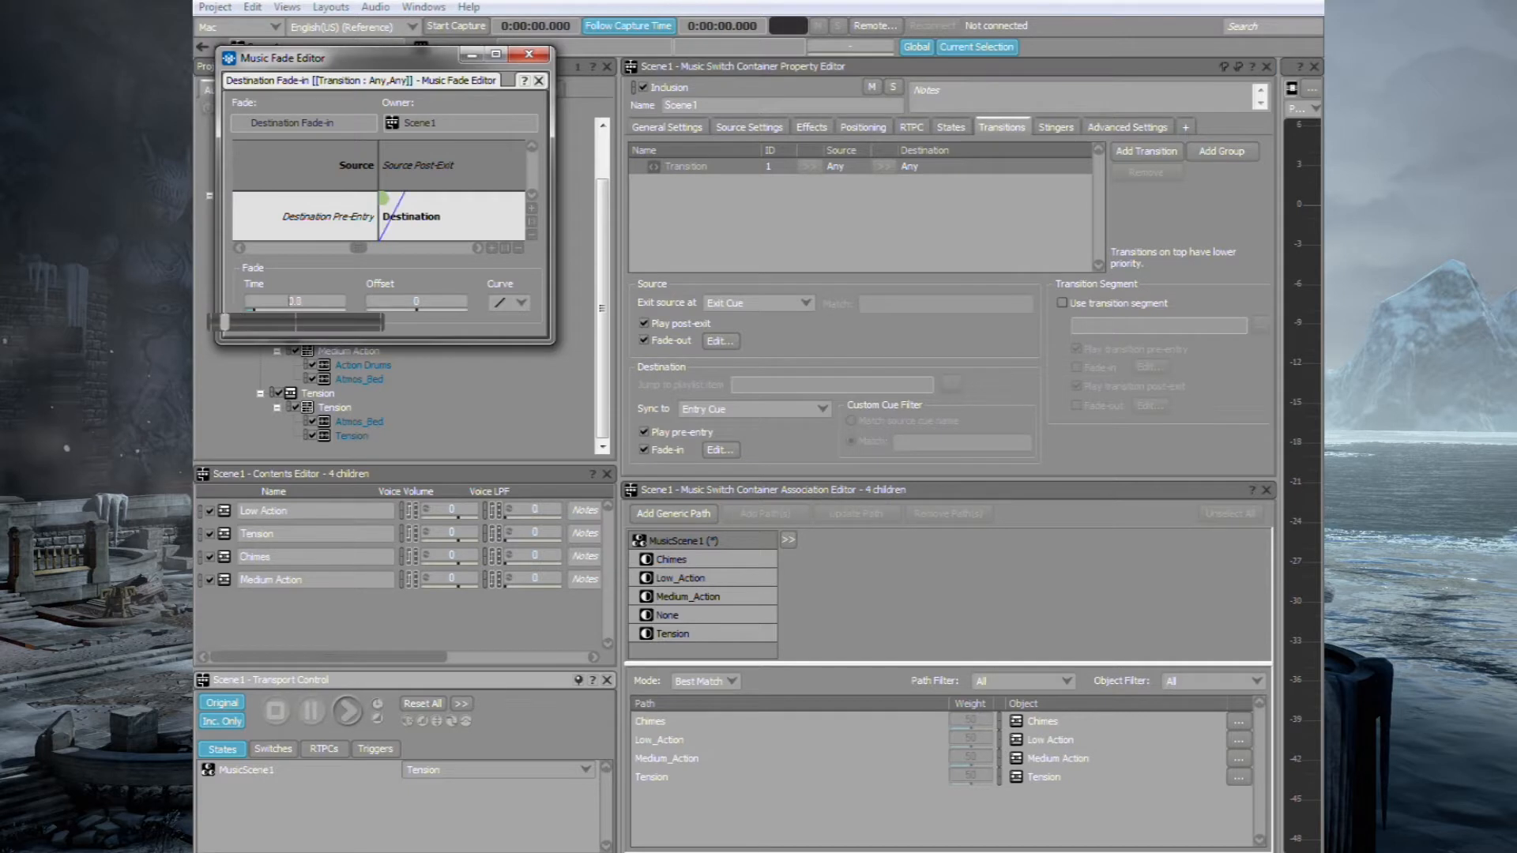
{"action": "left_click_drag", "start_coordinate": [224, 320], "coordinate": [290, 320]}
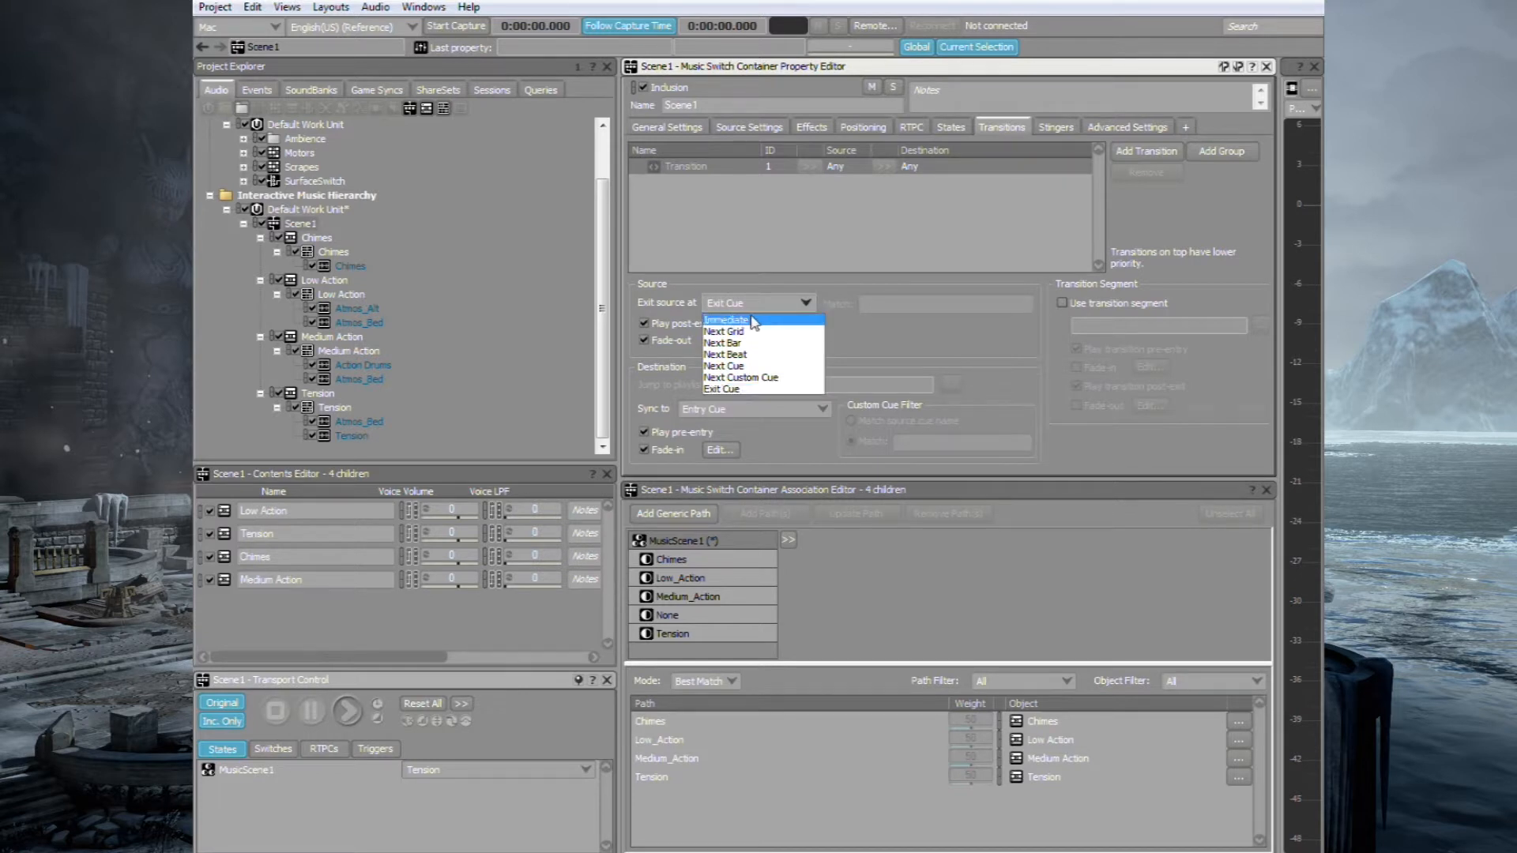
- Set Scene1's transition to exit the source music immediately
{"action": "left_click", "coordinate": [727, 320]}
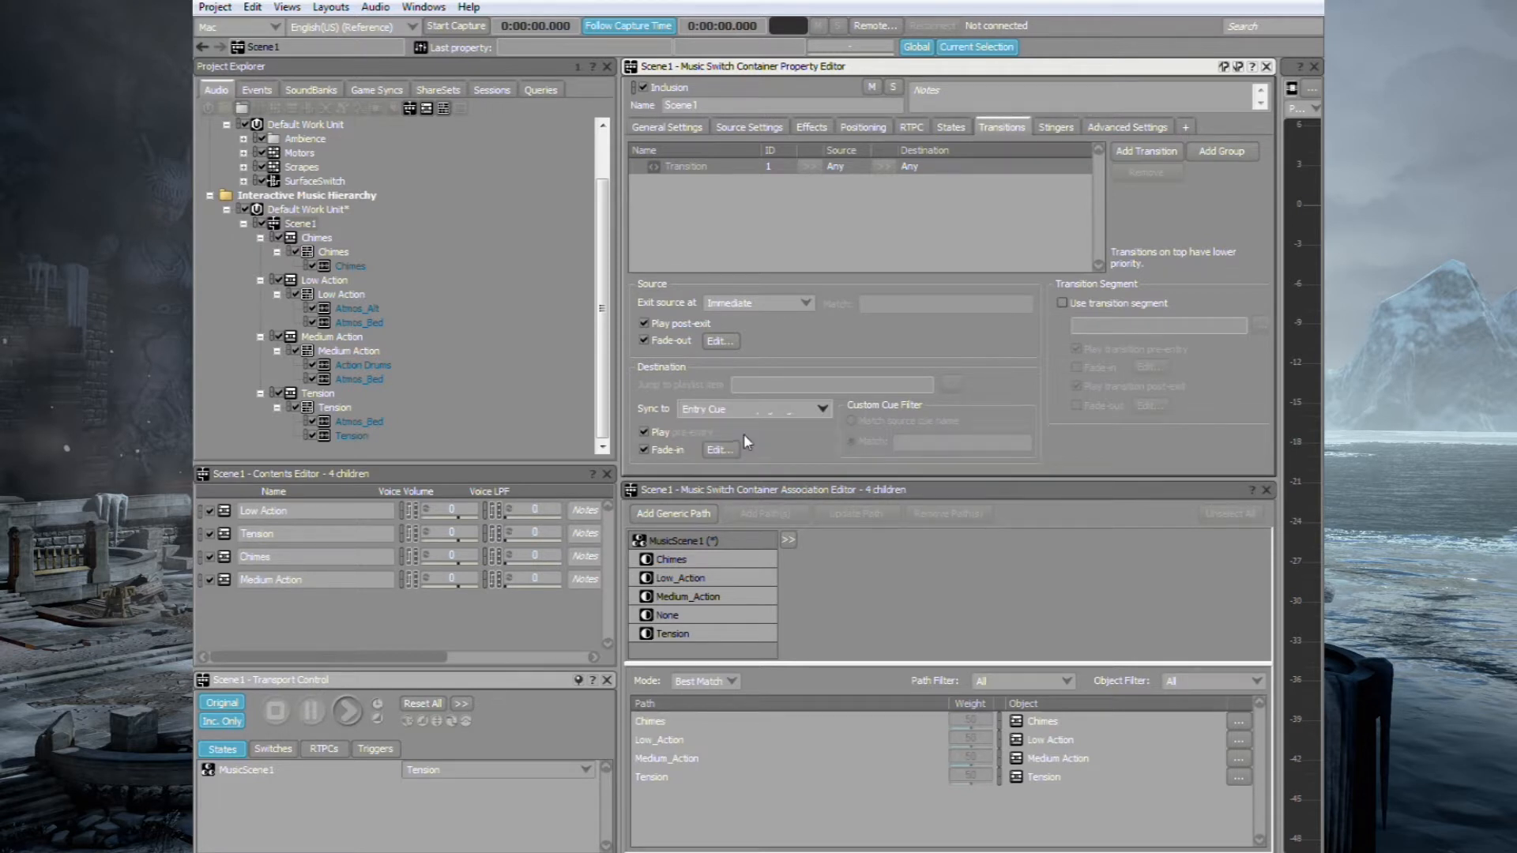
{"action": "left_click", "coordinate": [753, 407]}
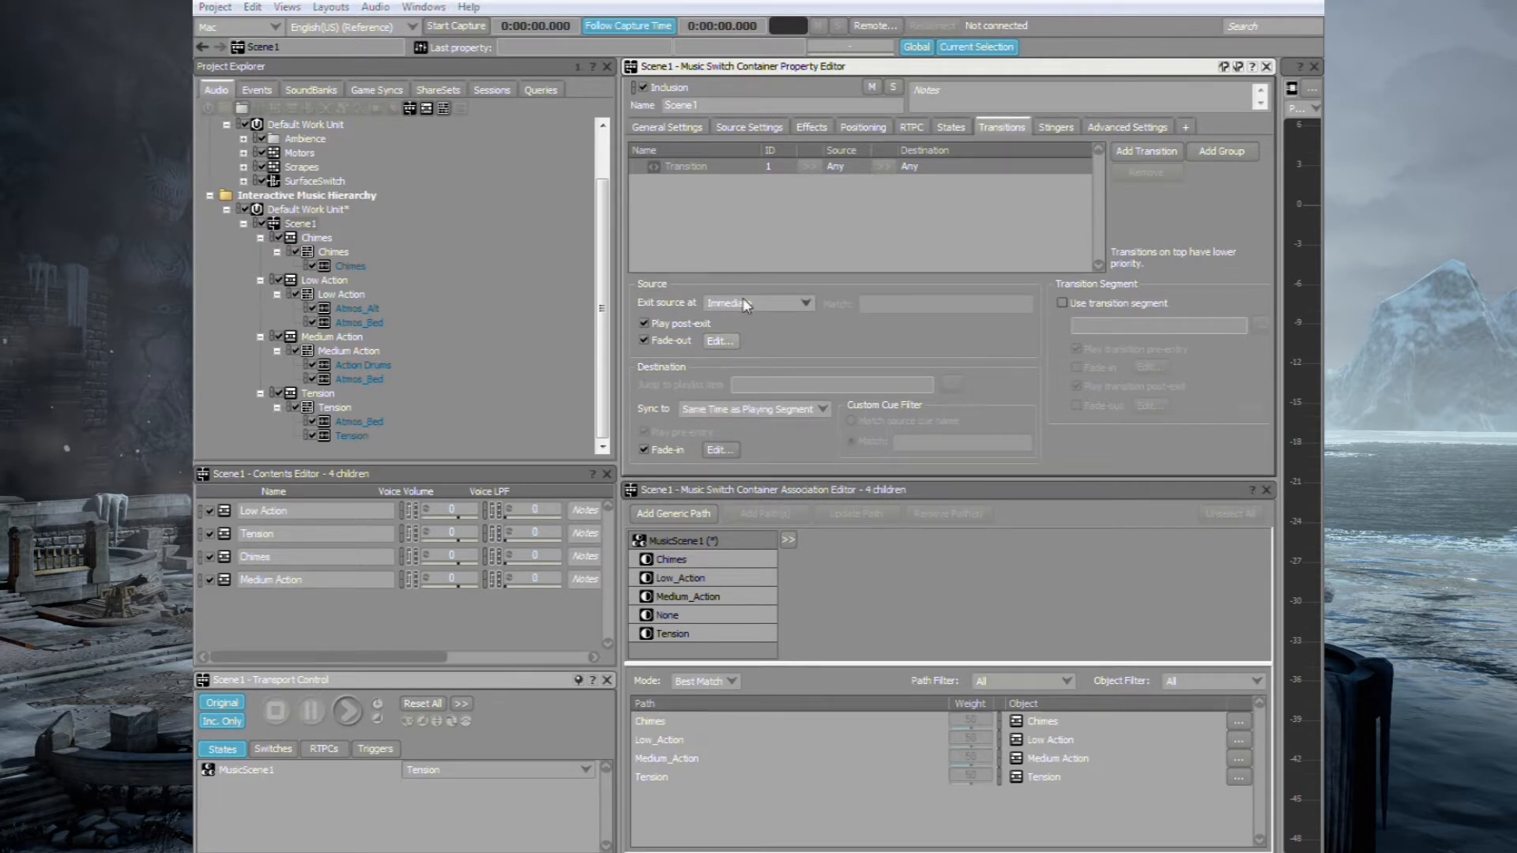
{"action": "left_click", "coordinate": [350, 265]}
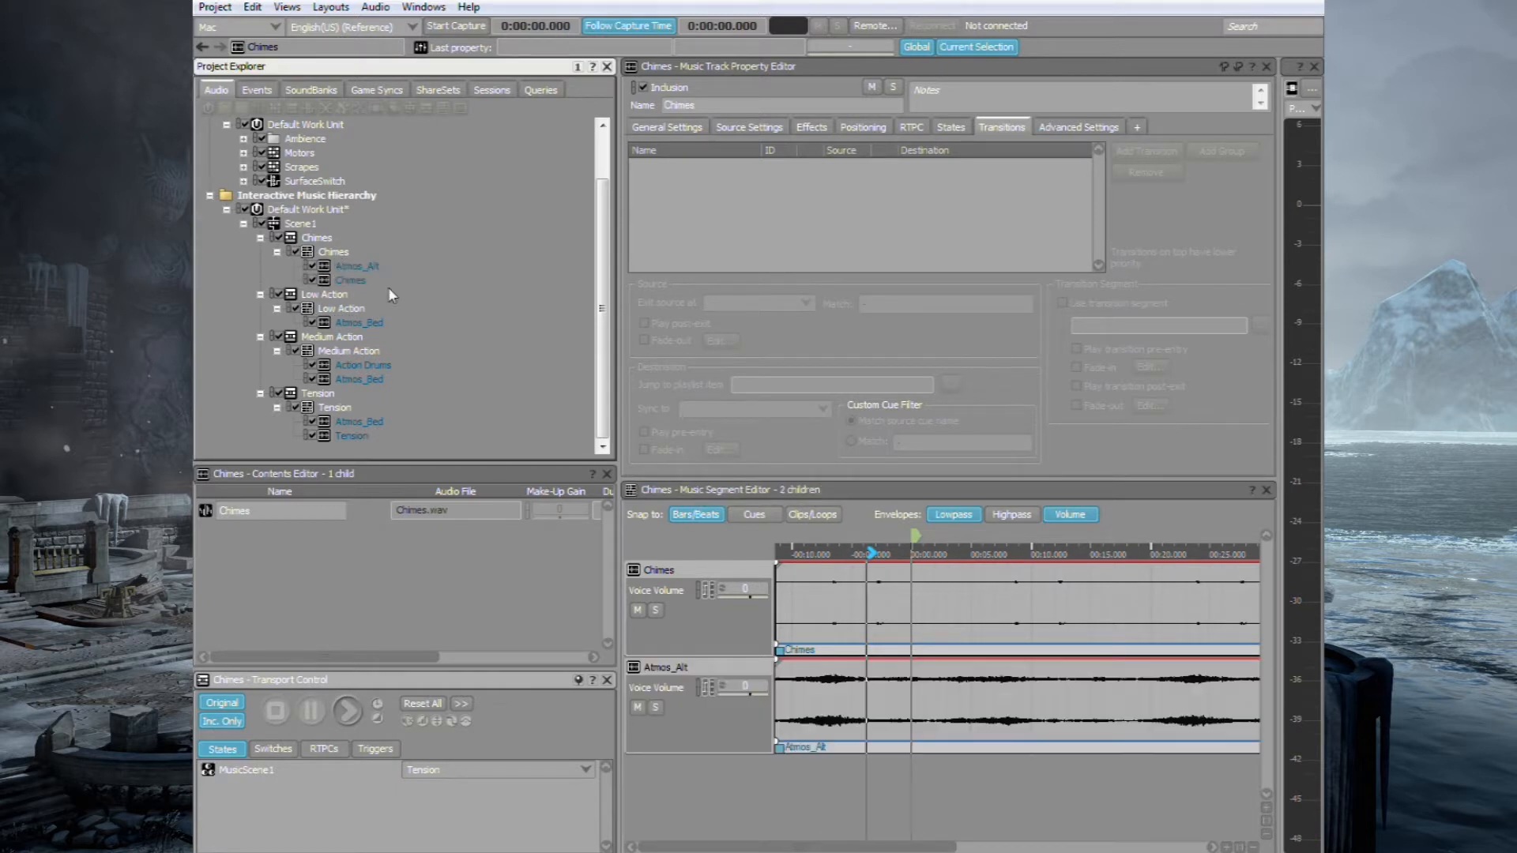
{"action": "mouse_move", "coordinate": [816, 703]}
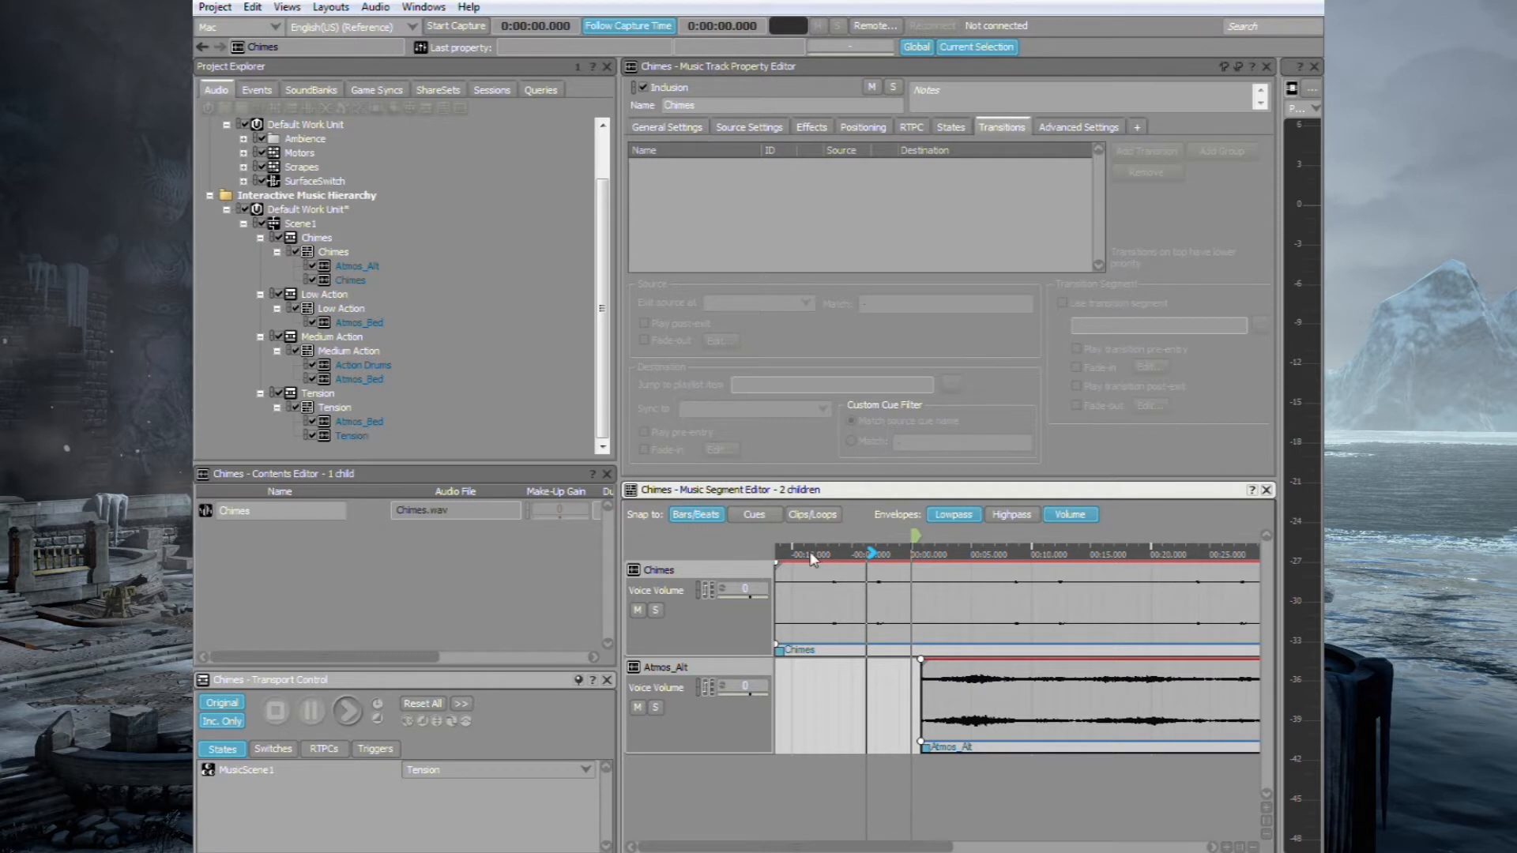
- Adjust the Atmos_Alt clip's volume envelope near its end and shorten the clip
{"action": "left_click", "coordinate": [345, 710]}
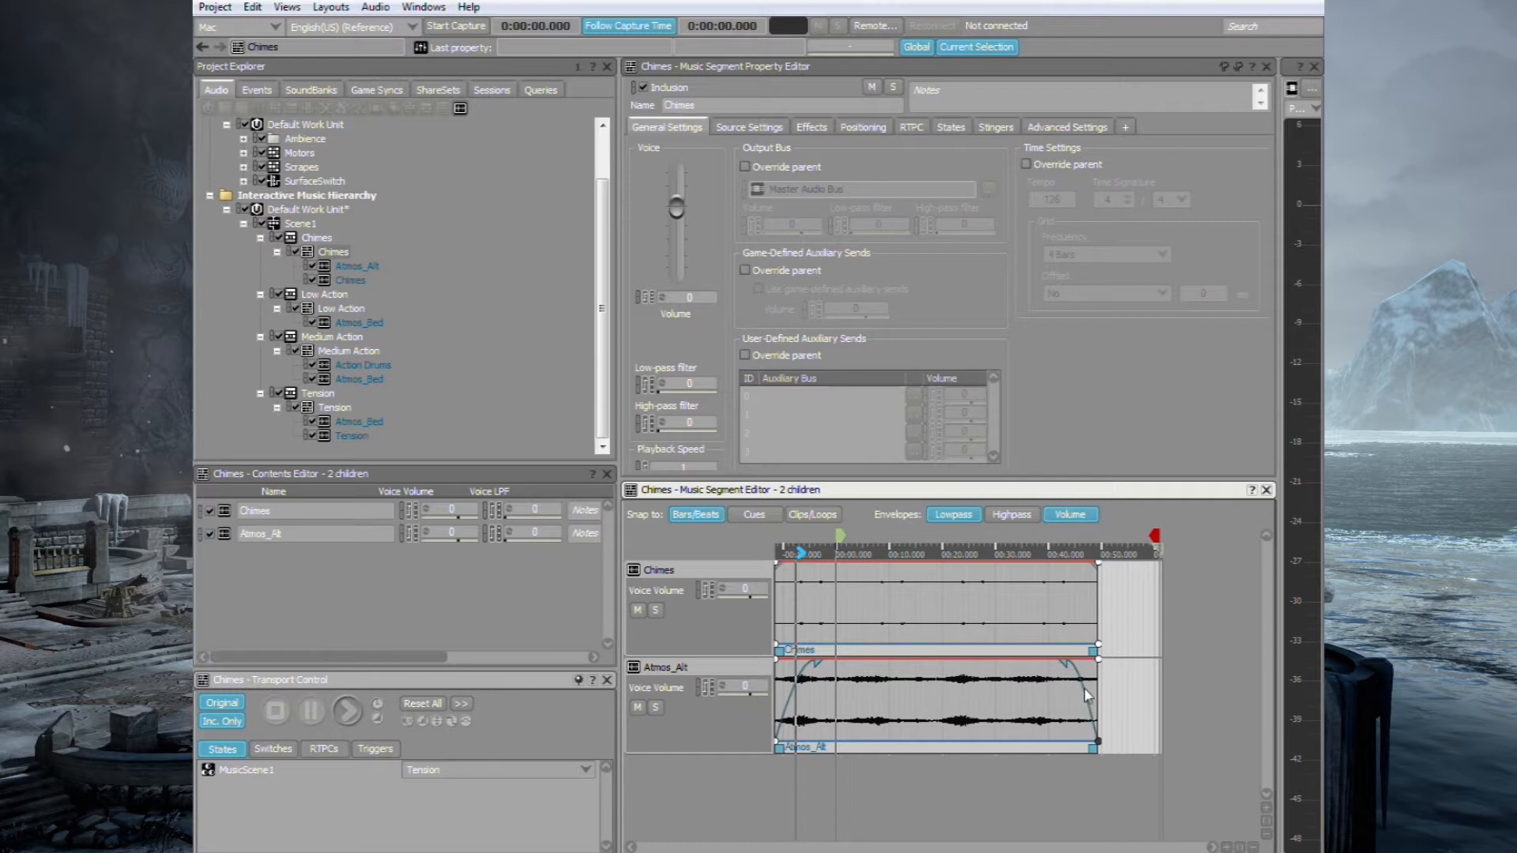
{"action": "left_click_drag", "start_coordinate": [1087, 694], "coordinate": [1091, 668]}
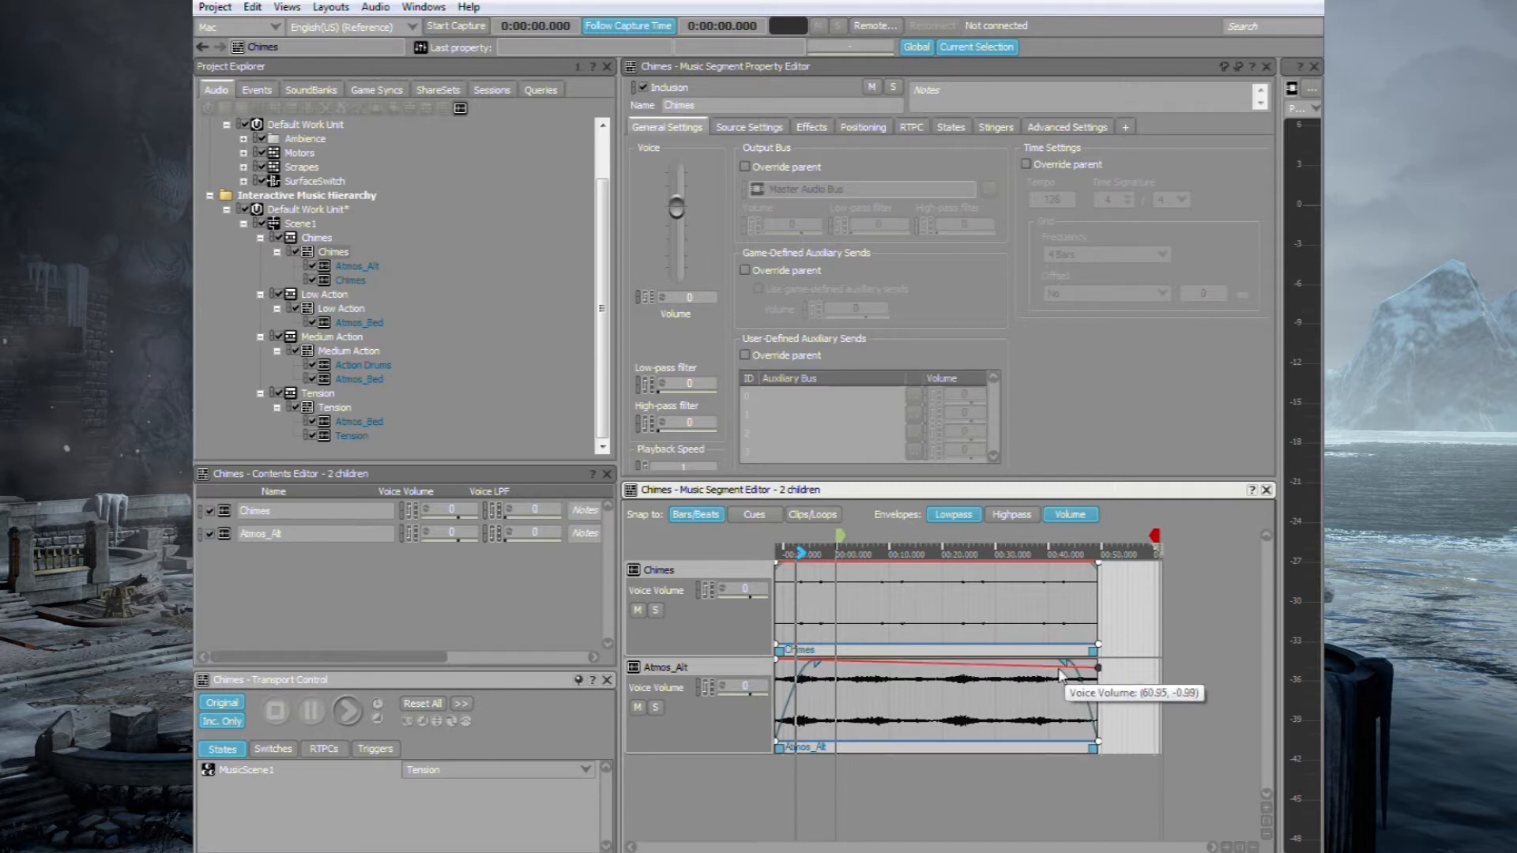
{"action": "left_click_drag", "start_coordinate": [1059, 674], "coordinate": [1099, 663]}
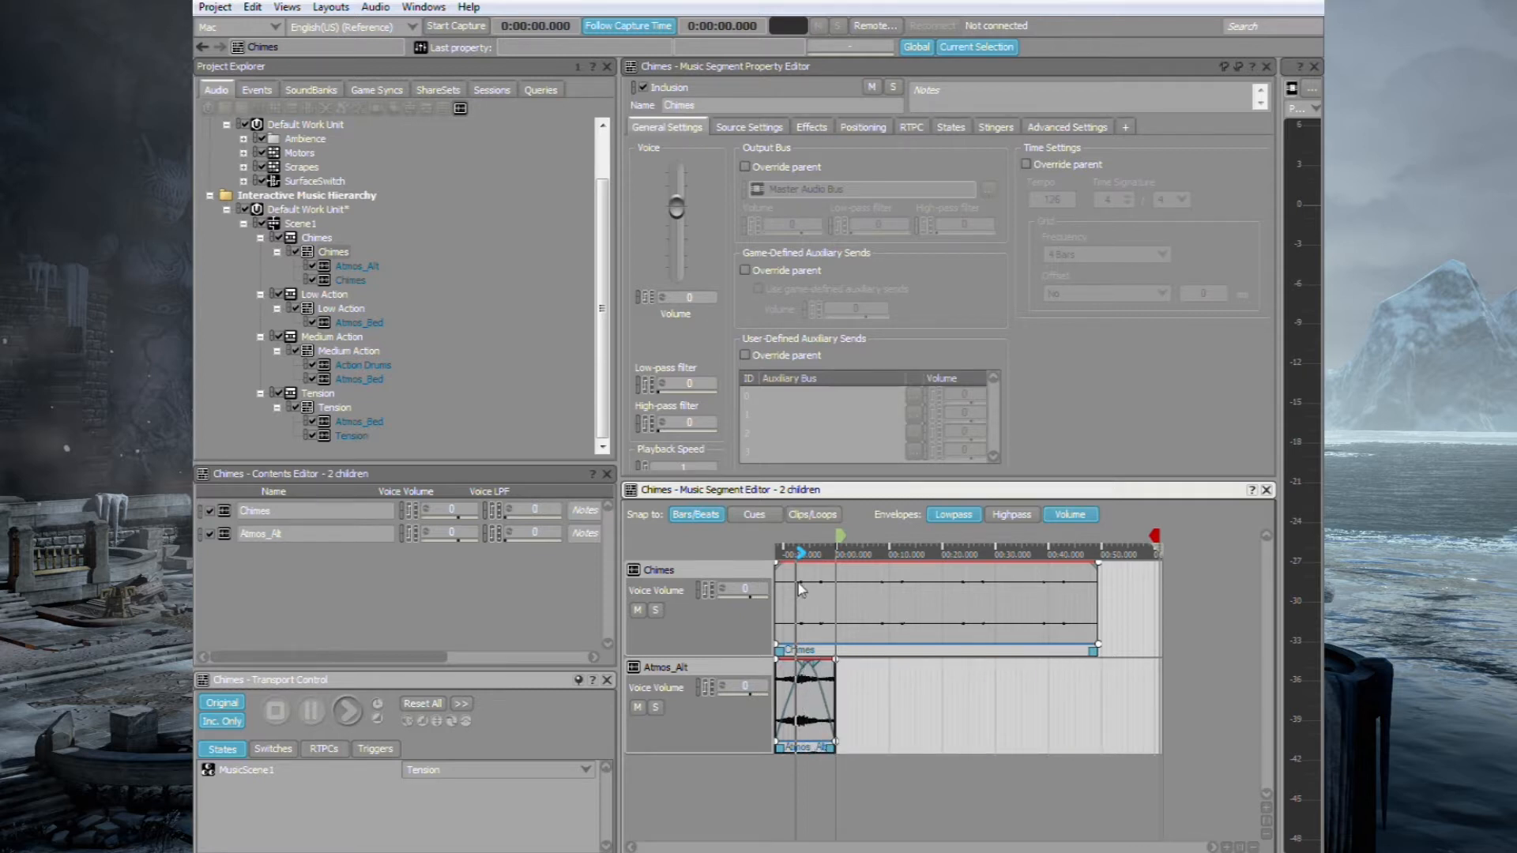
{"action": "left_click", "coordinate": [346, 710]}
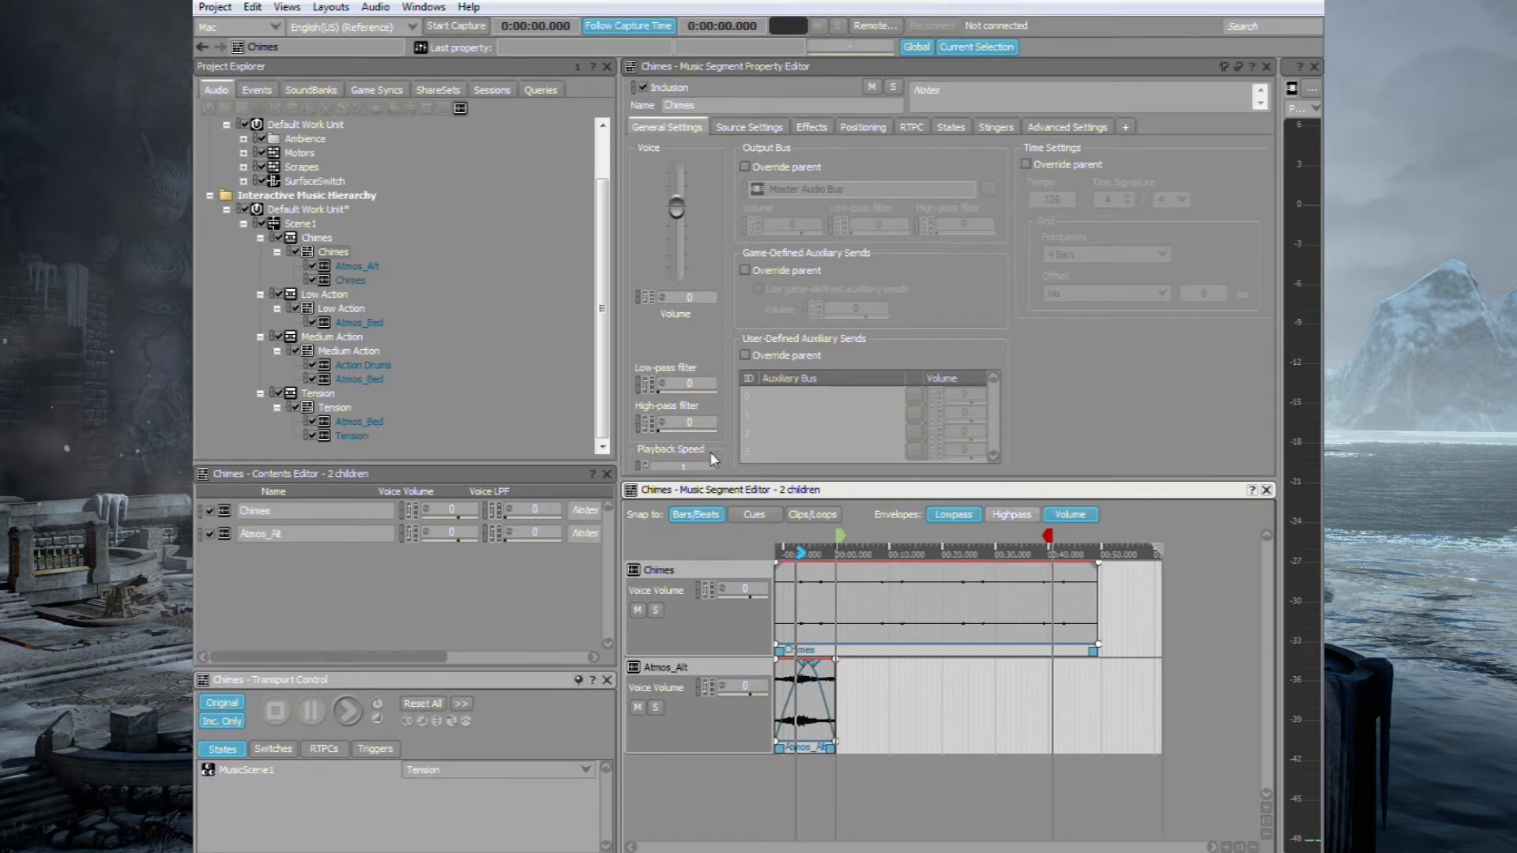
{"action": "mouse_move", "coordinate": [421, 312]}
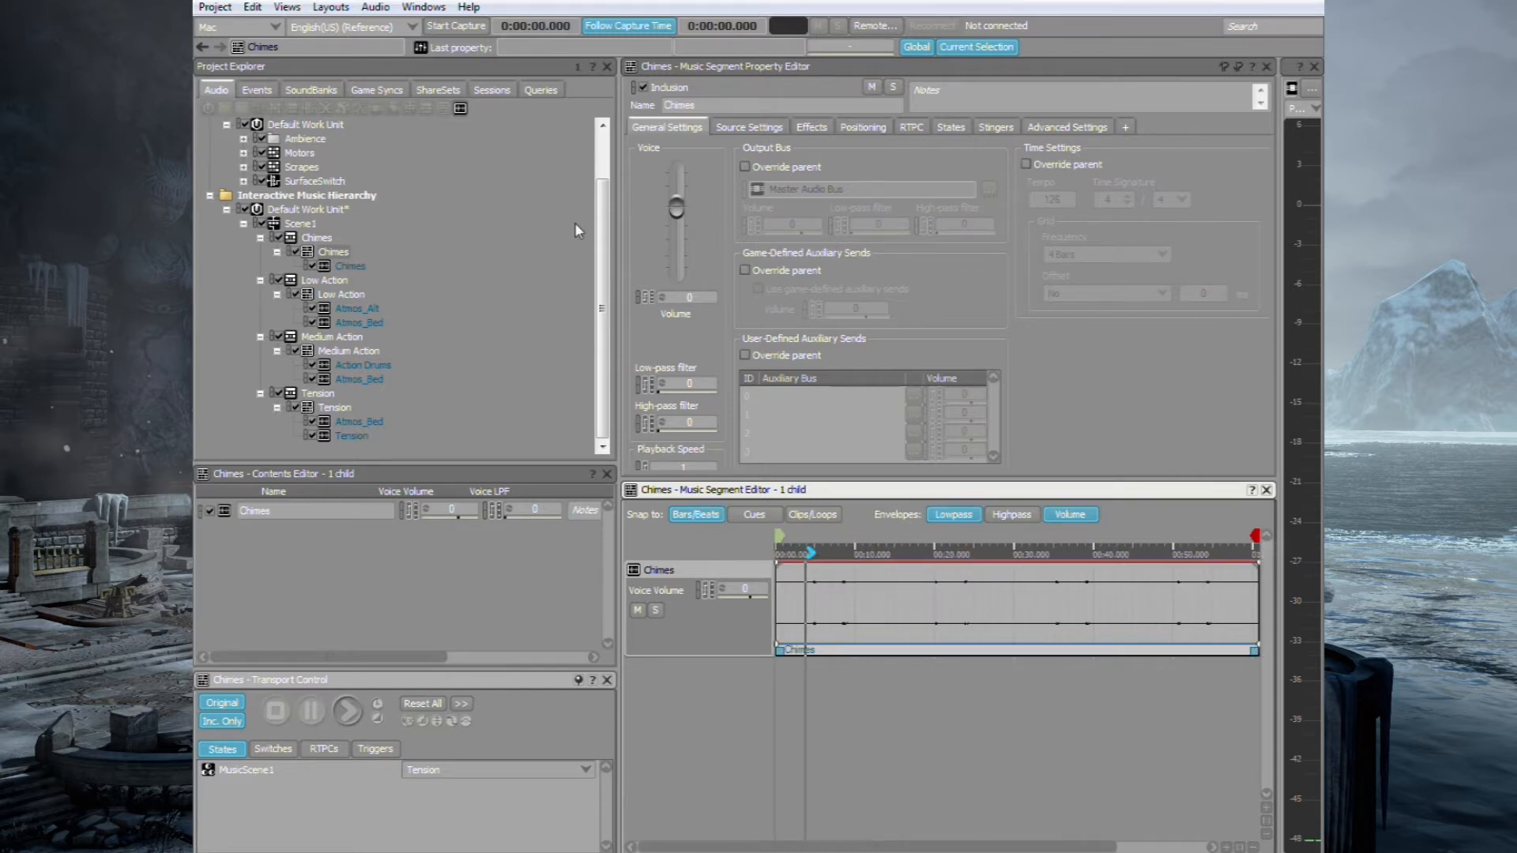
- Check the Chimes, Atmos_Alt, Atmos_Bed and Action Drums tracks, then reselect Scene1
{"action": "left_click", "coordinate": [350, 266]}
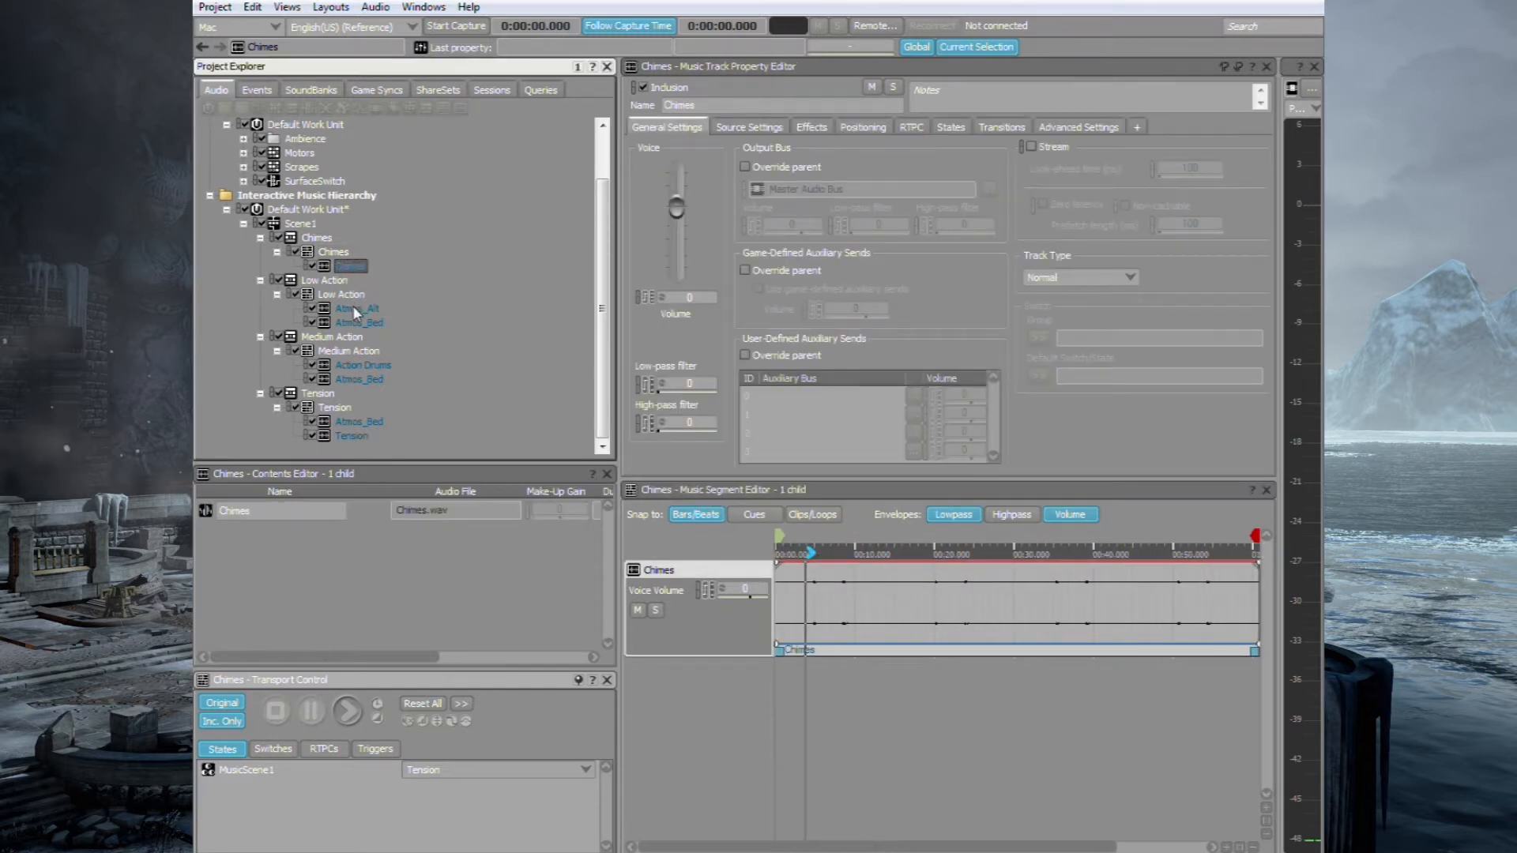
{"action": "left_click", "coordinate": [354, 307]}
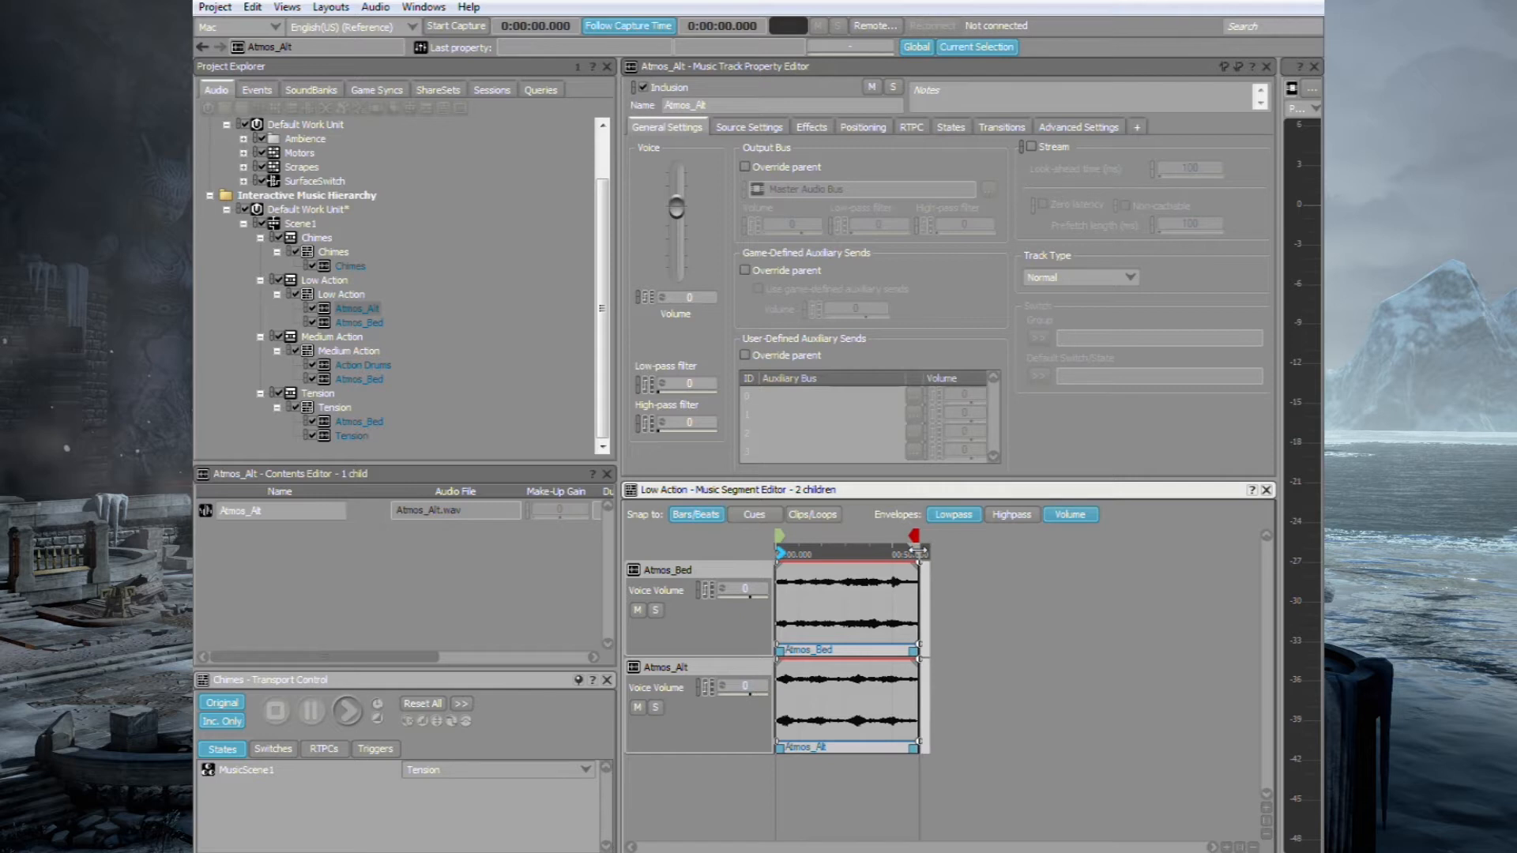
{"action": "left_click", "coordinate": [360, 322]}
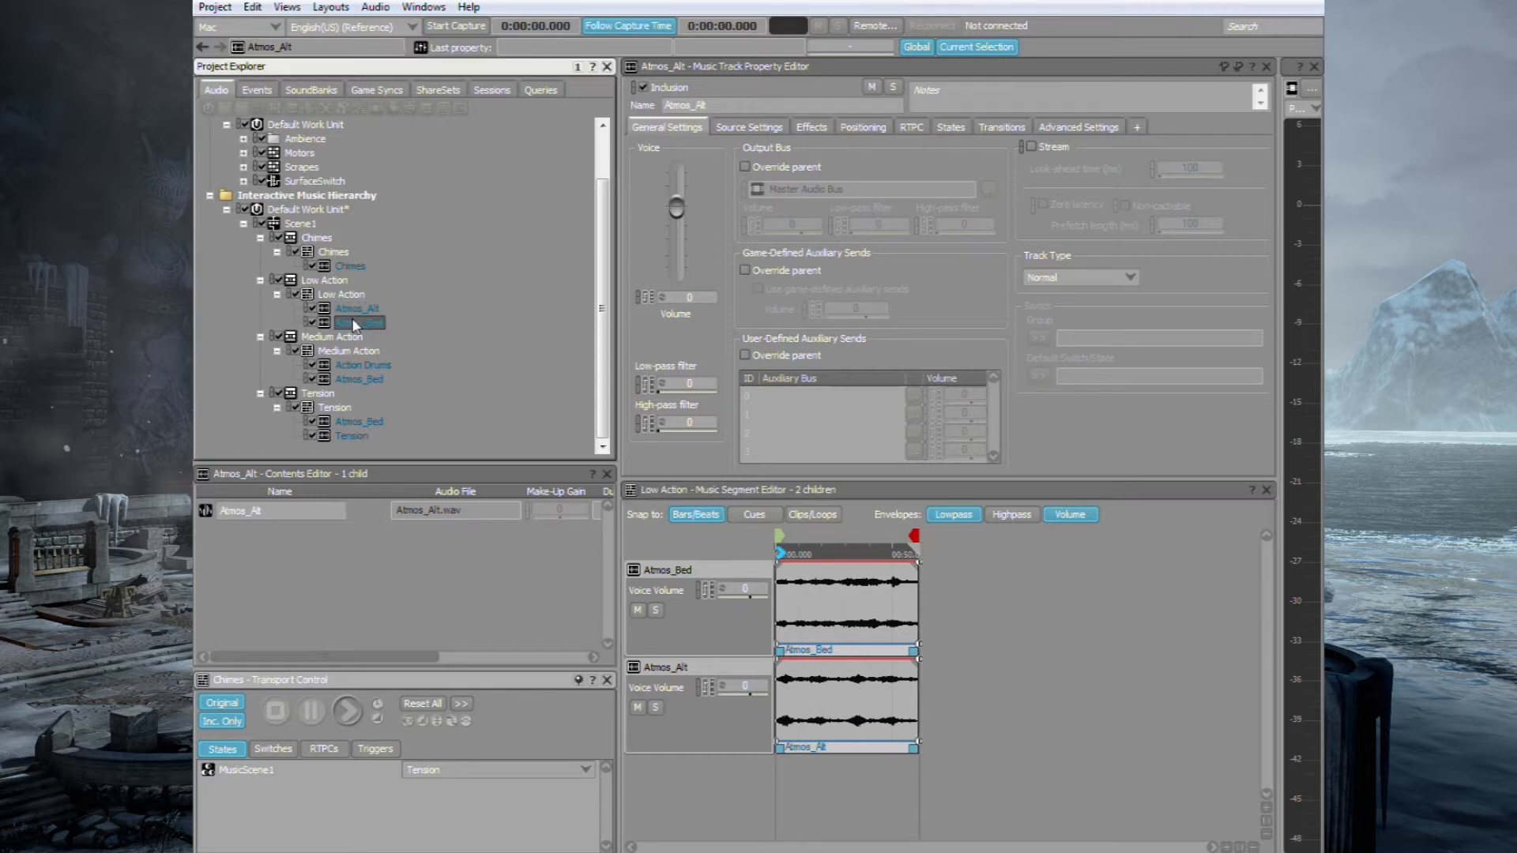
{"action": "left_click", "coordinate": [362, 365]}
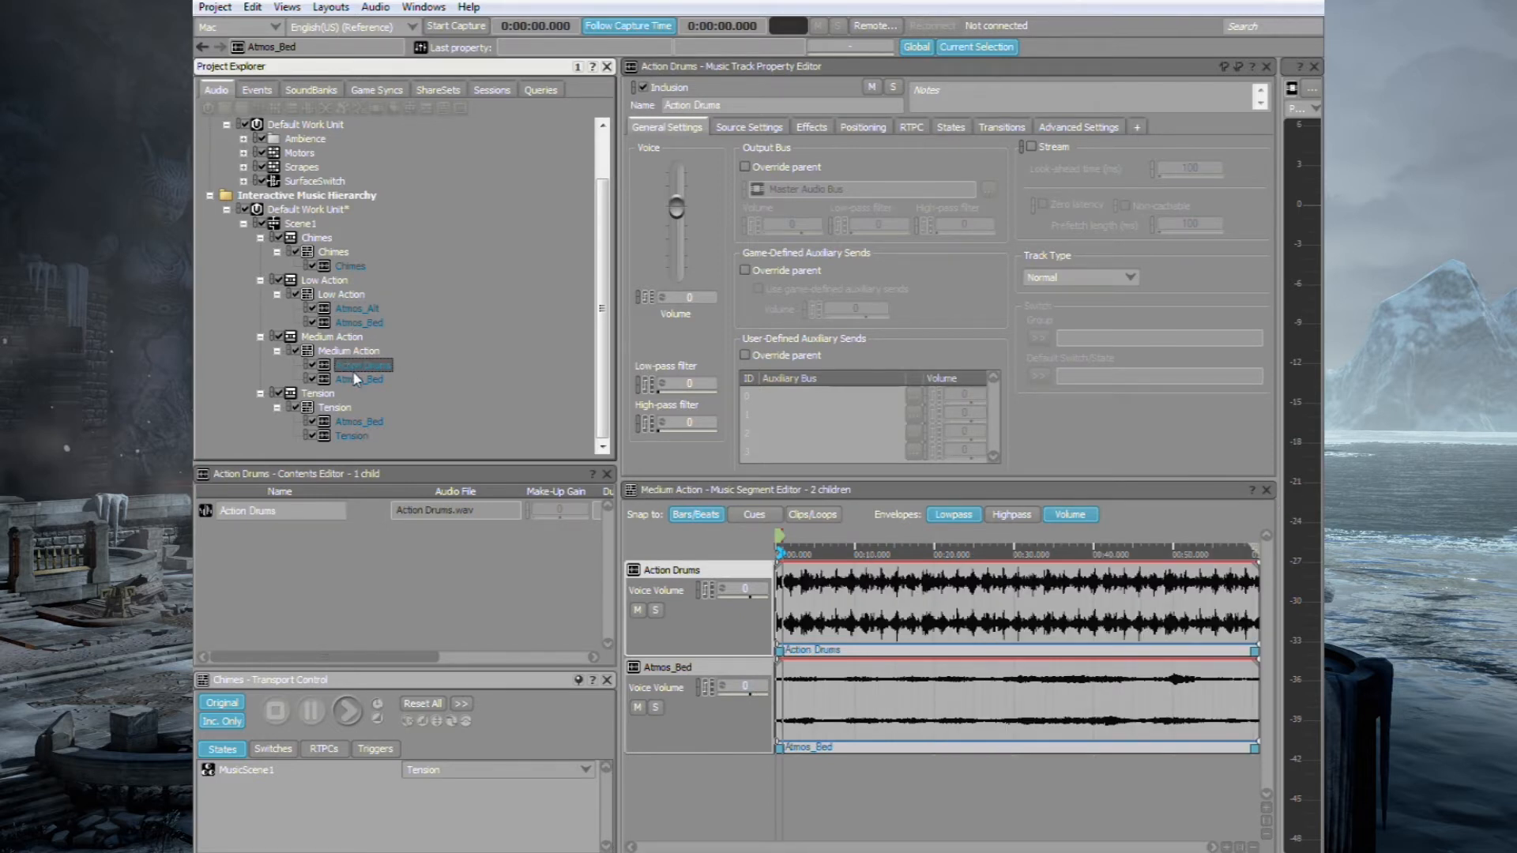
{"action": "left_click", "coordinate": [362, 365]}
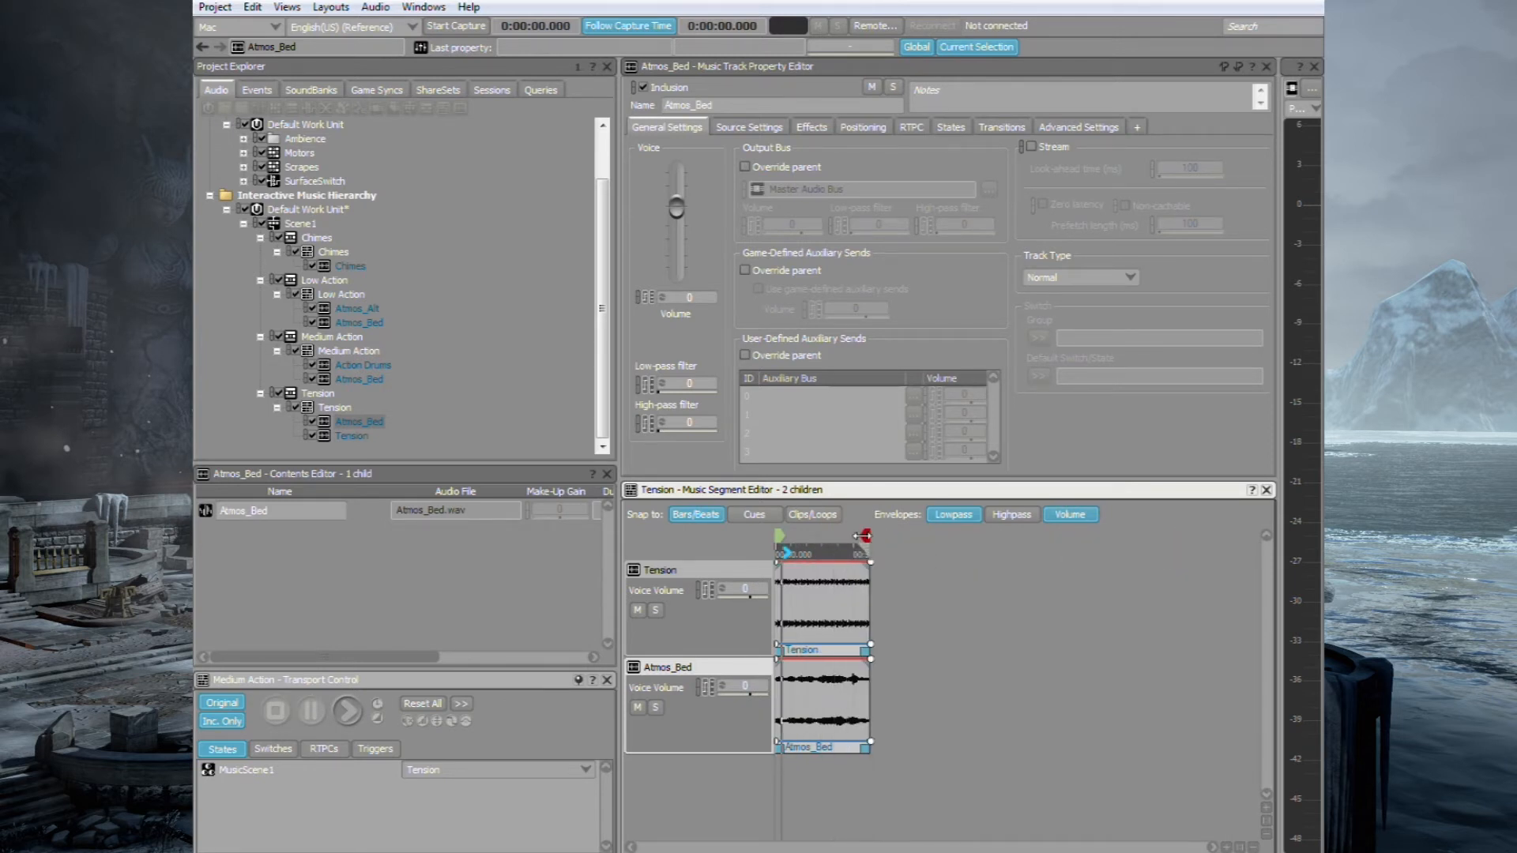
{"action": "left_click", "coordinate": [302, 224]}
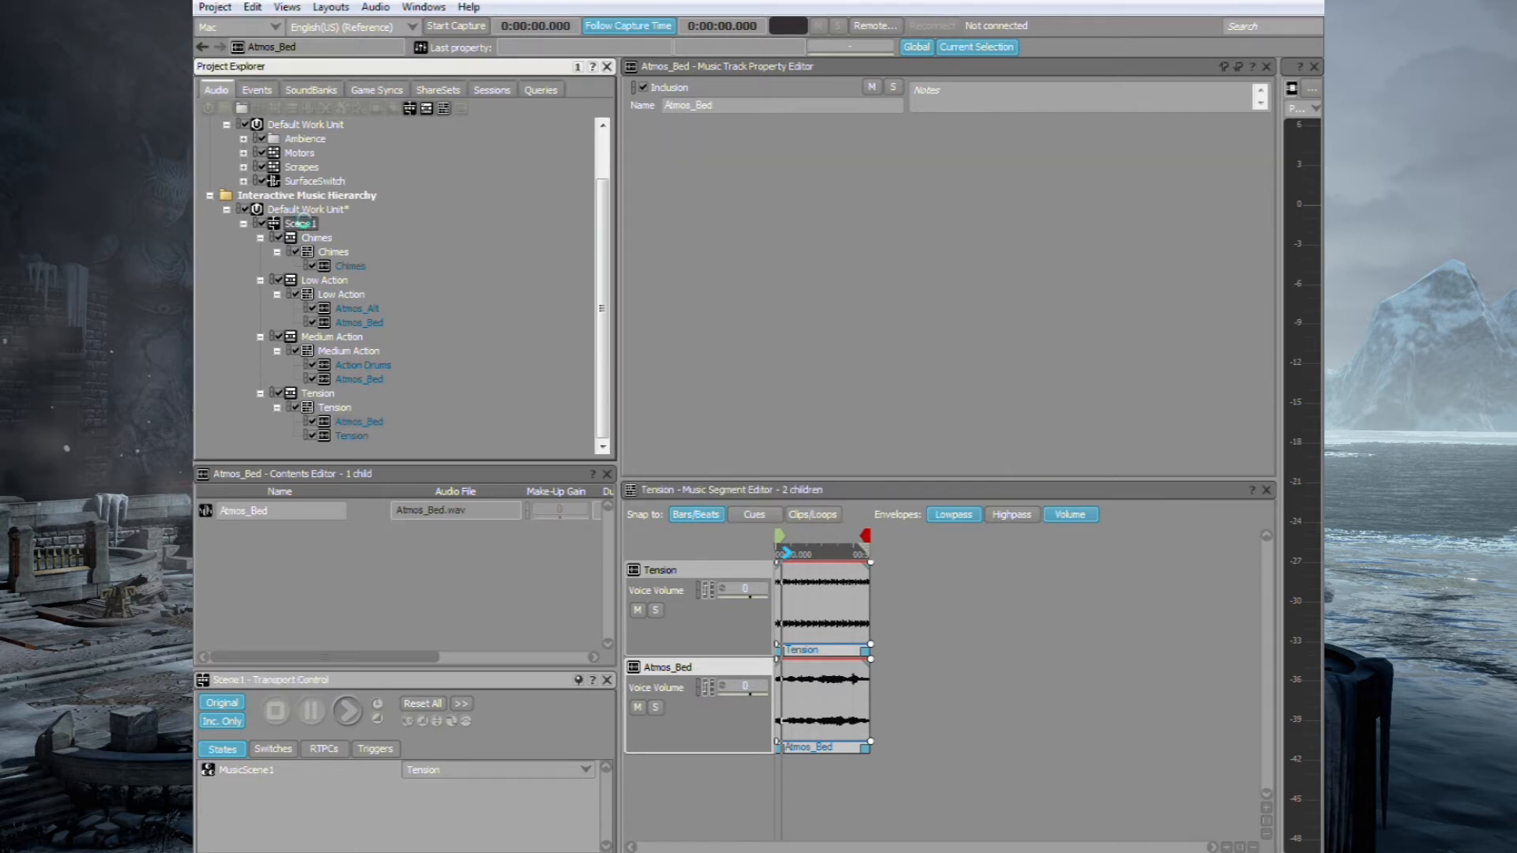
{"action": "left_click", "coordinate": [301, 224]}
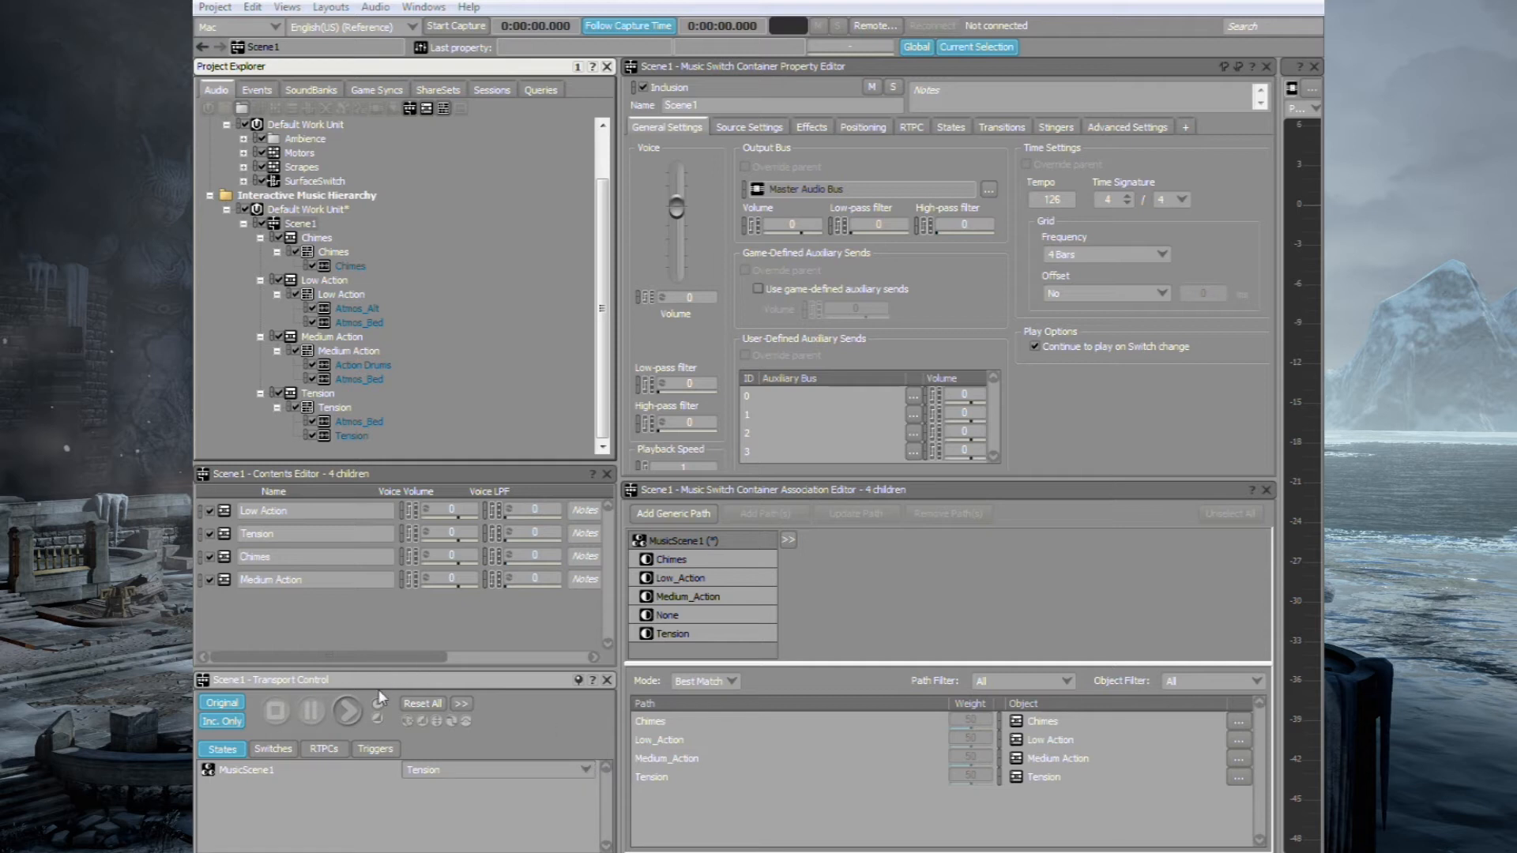
- Play Scene1 and change the MusicScene1 state to Low_Action, Medium_Action, Tension, then None
{"action": "left_click", "coordinate": [346, 711]}
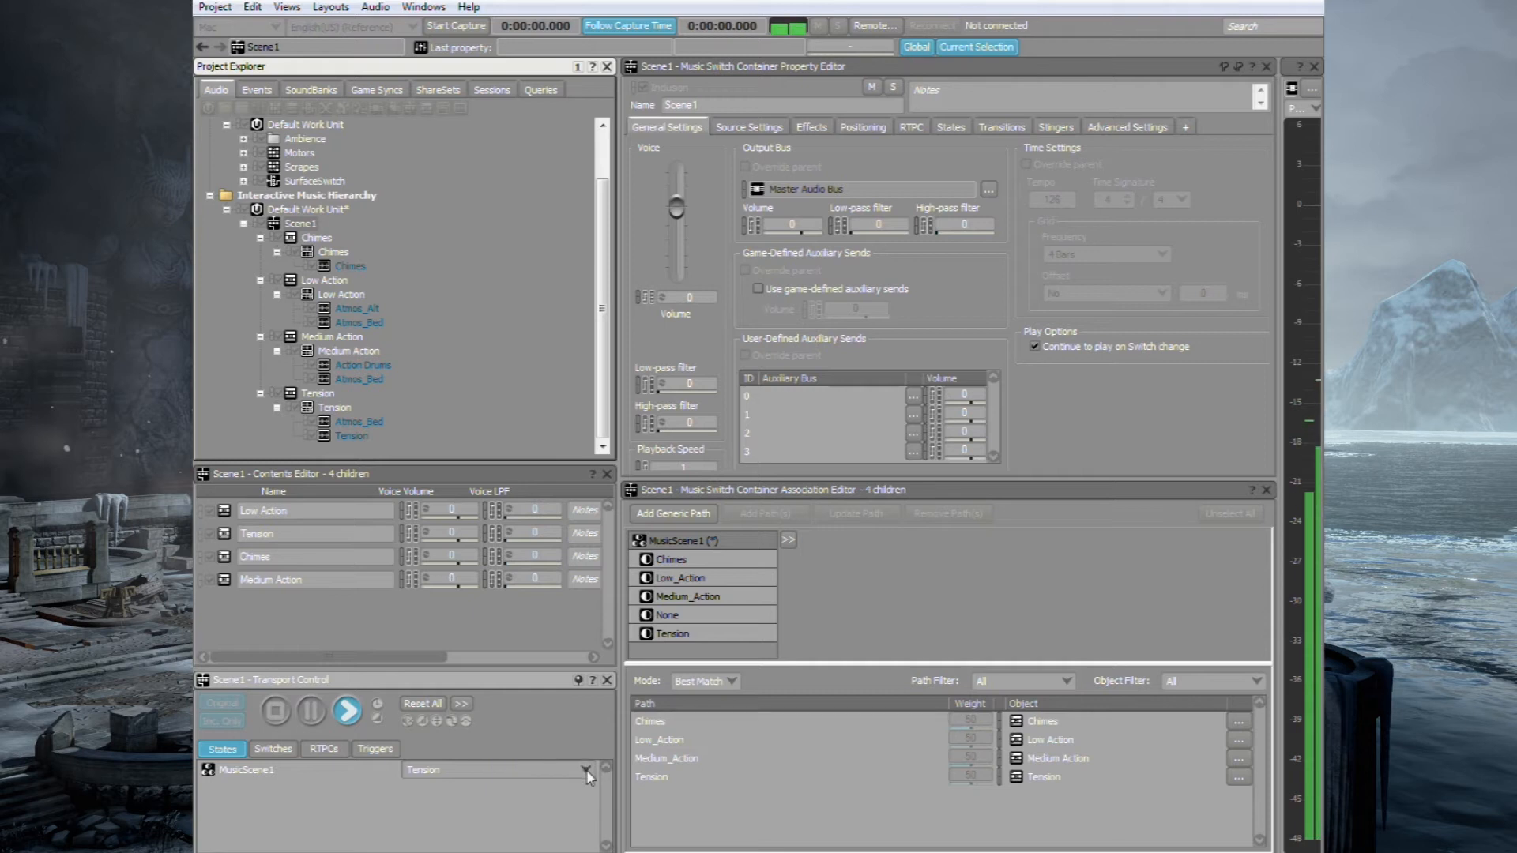
{"action": "left_click", "coordinate": [587, 771]}
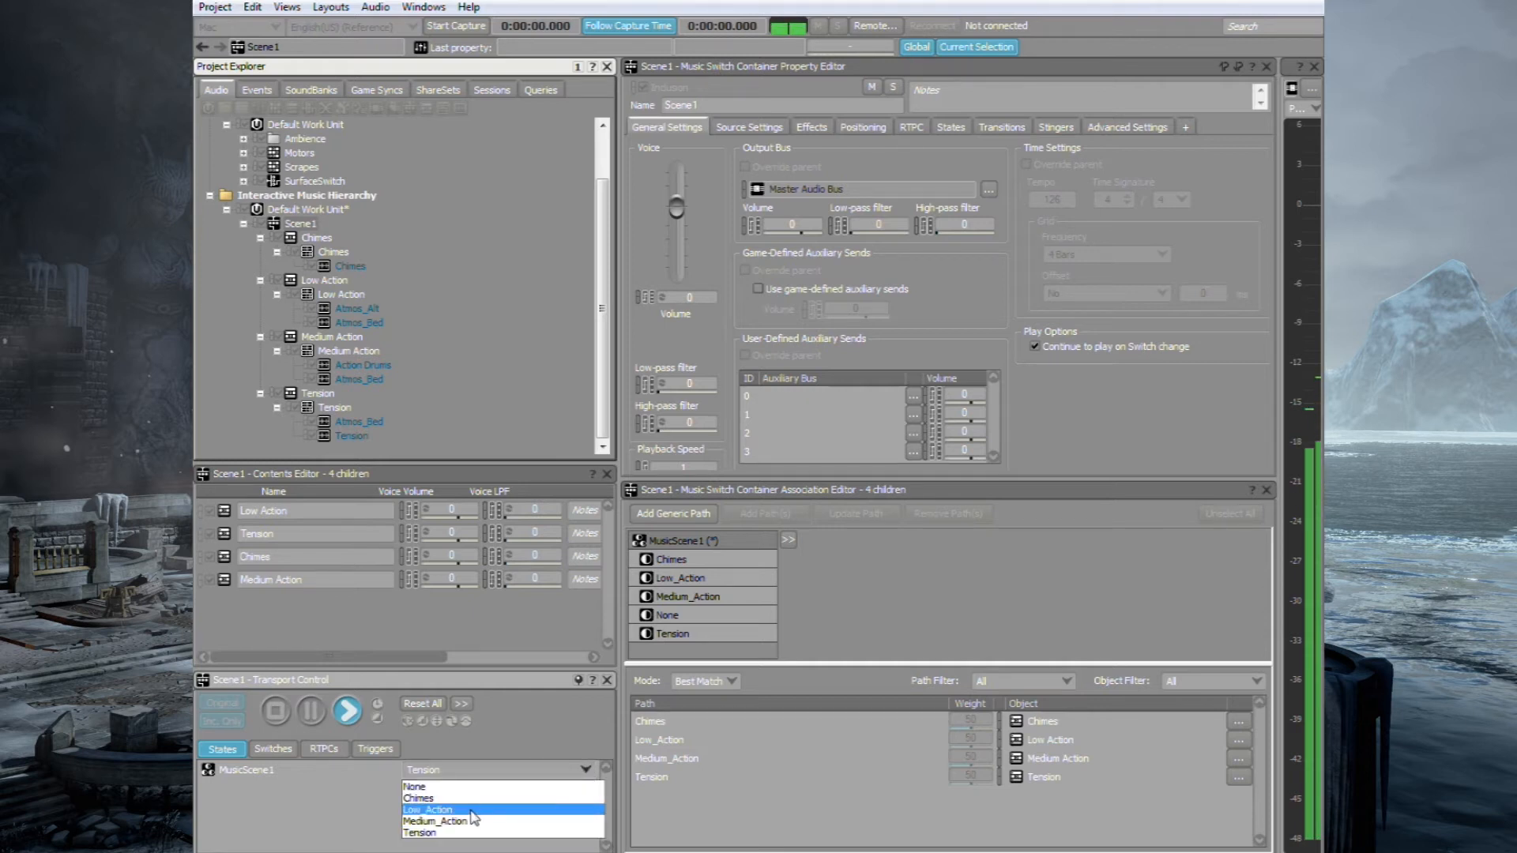
{"action": "left_click", "coordinate": [427, 810]}
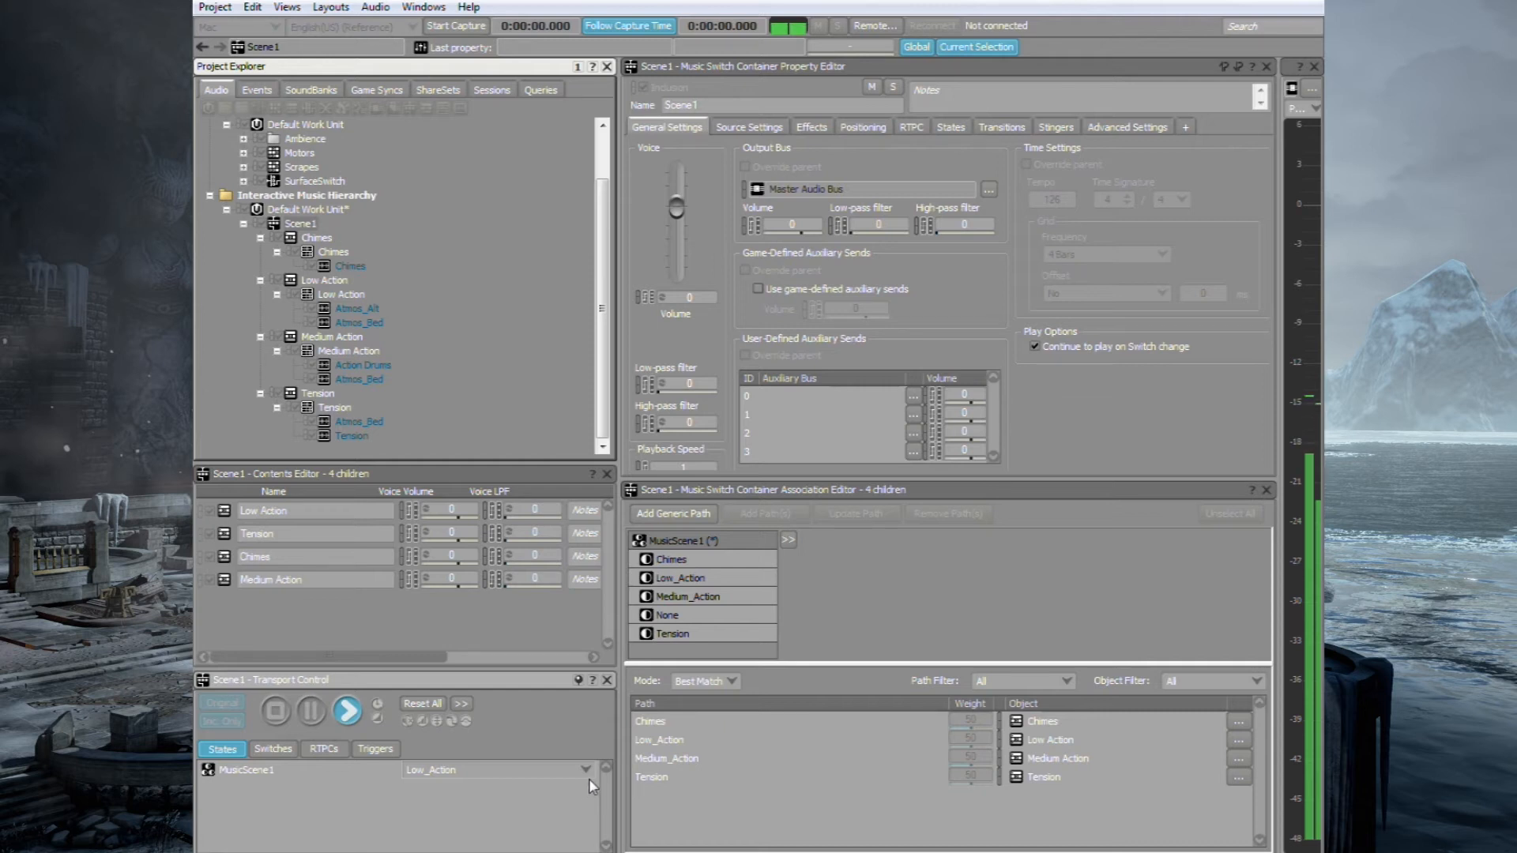
{"action": "left_click", "coordinate": [585, 769]}
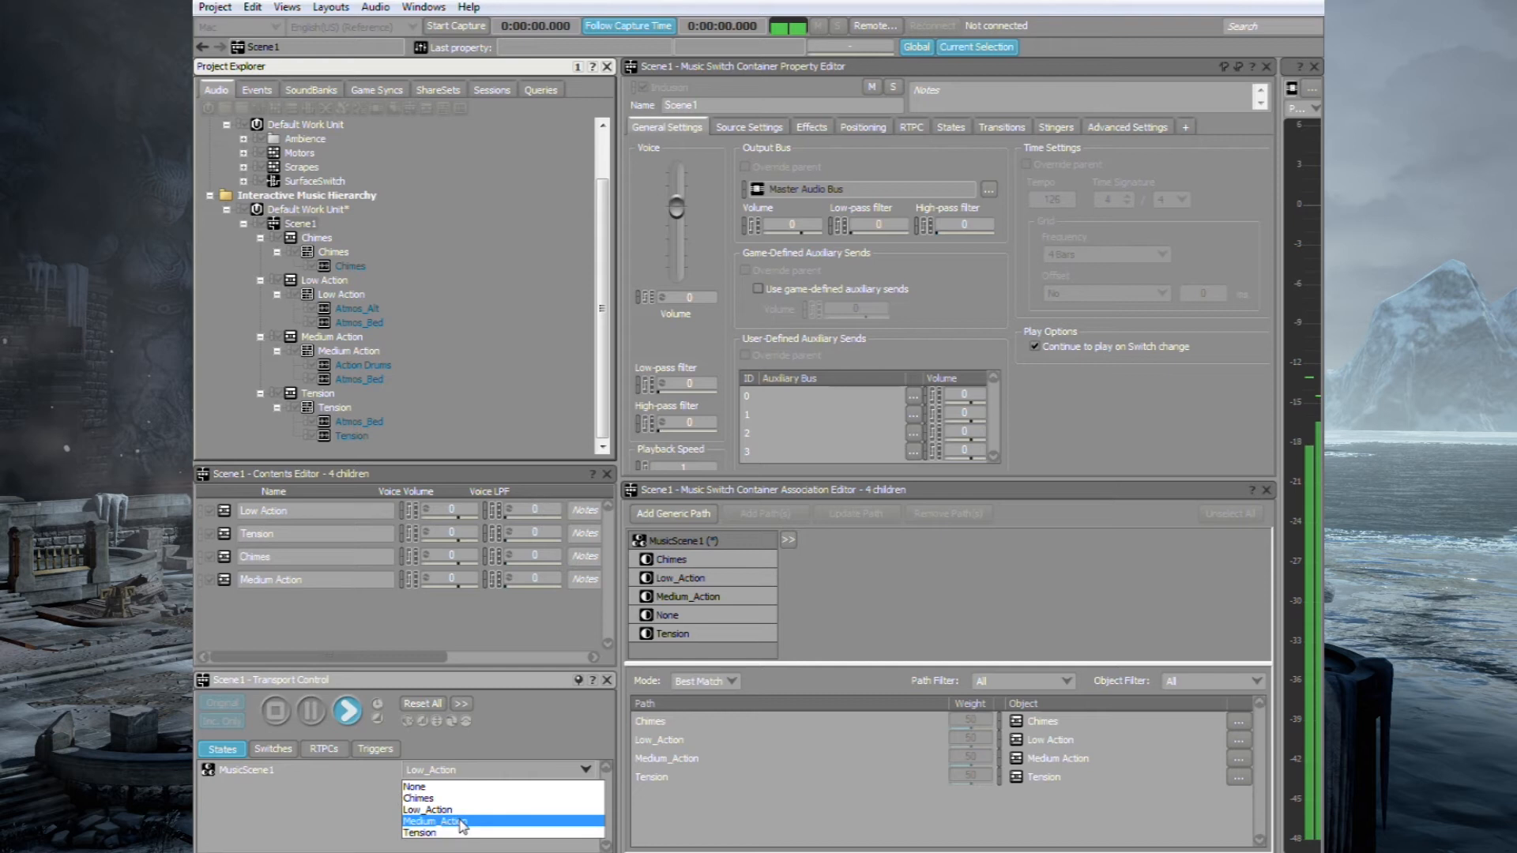
{"action": "left_click", "coordinate": [432, 821]}
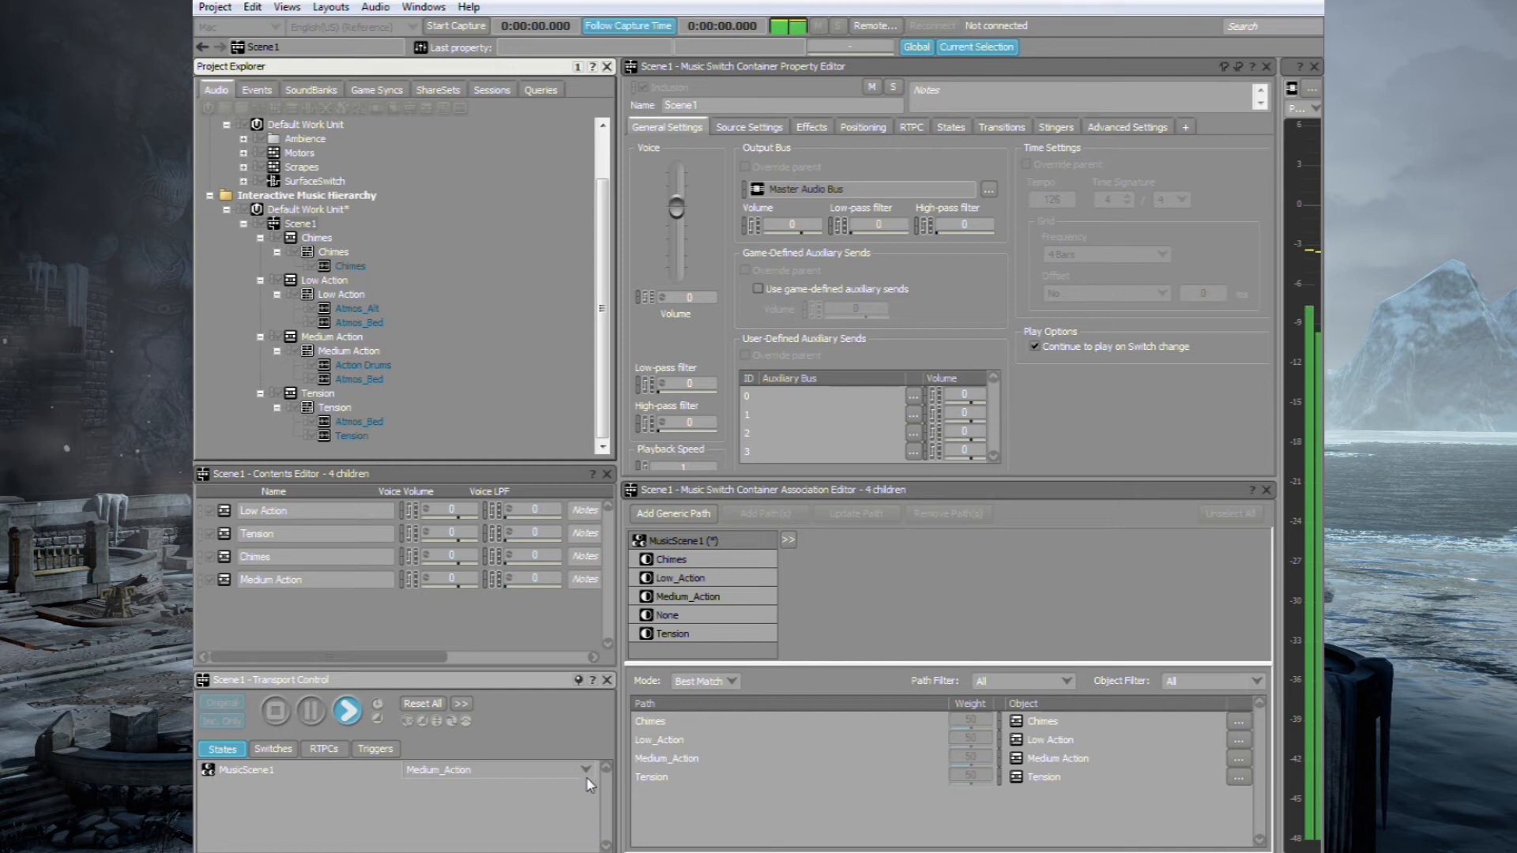
{"action": "left_click", "coordinate": [585, 769]}
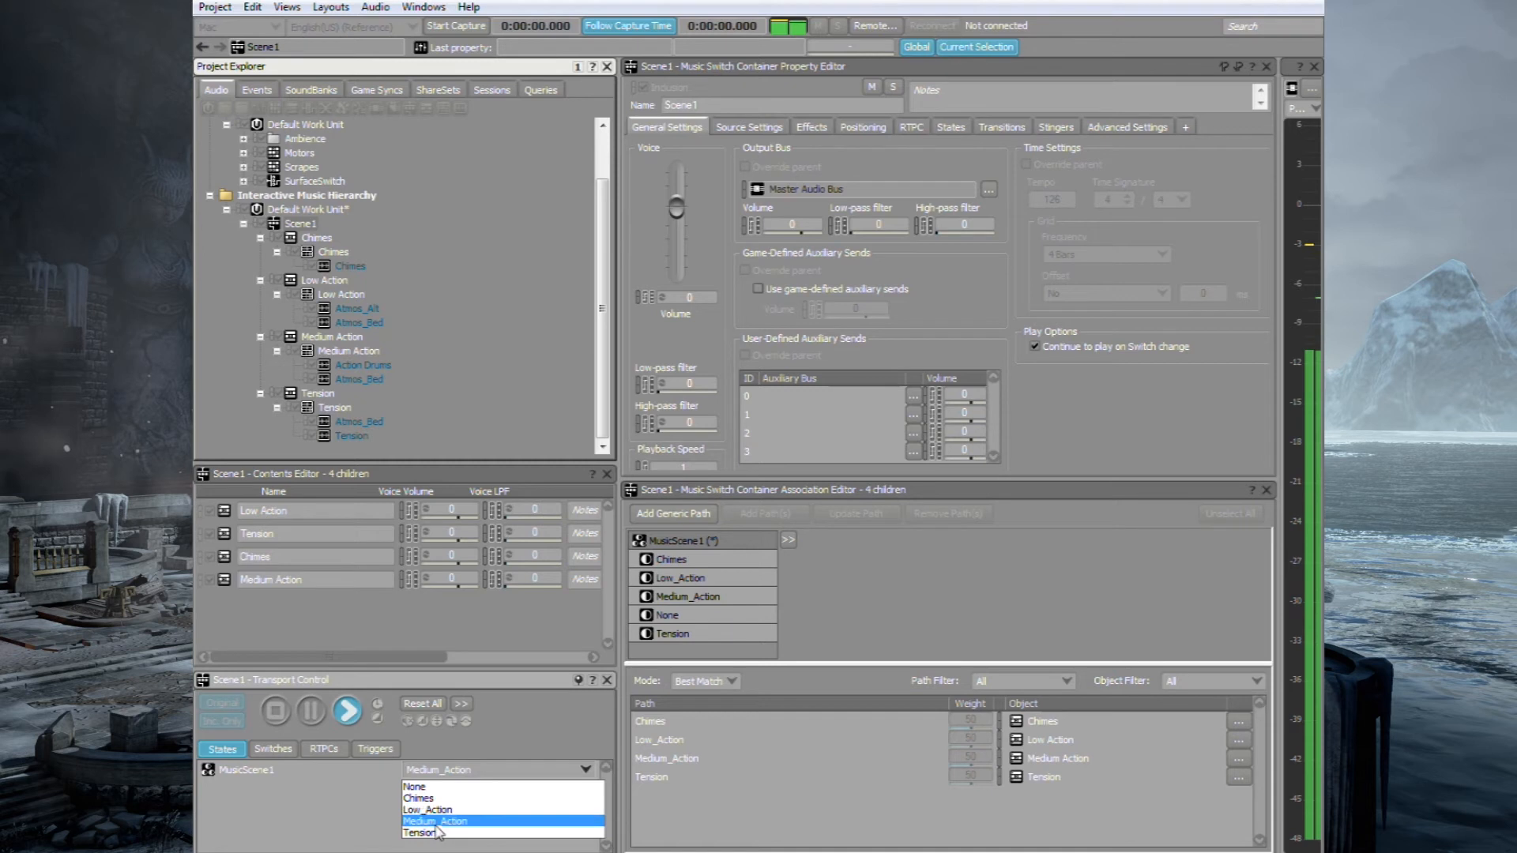
{"action": "left_click", "coordinate": [419, 833]}
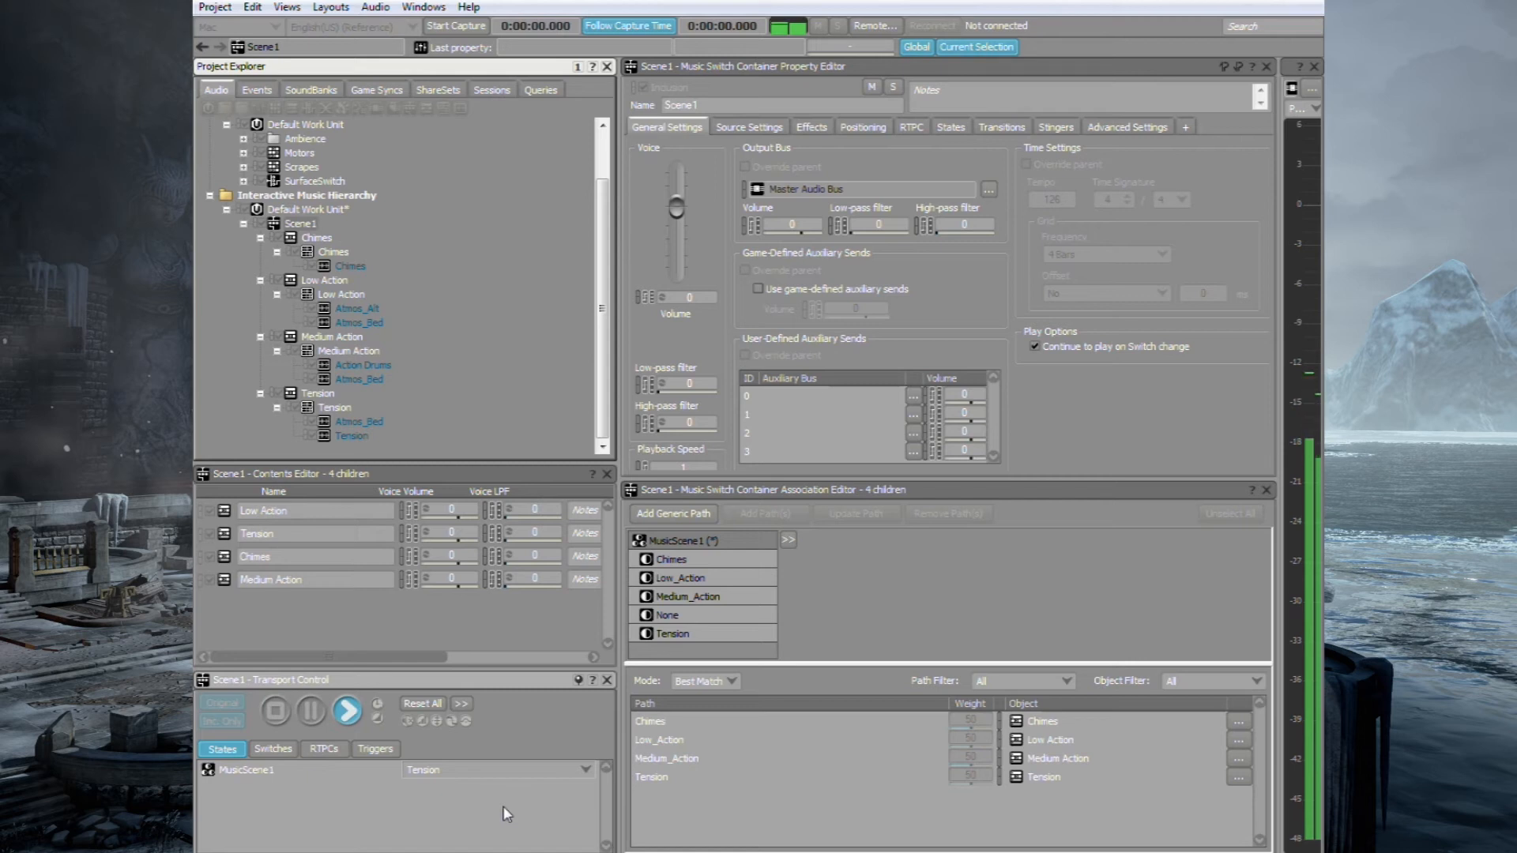
{"action": "mouse_move", "coordinate": [536, 802]}
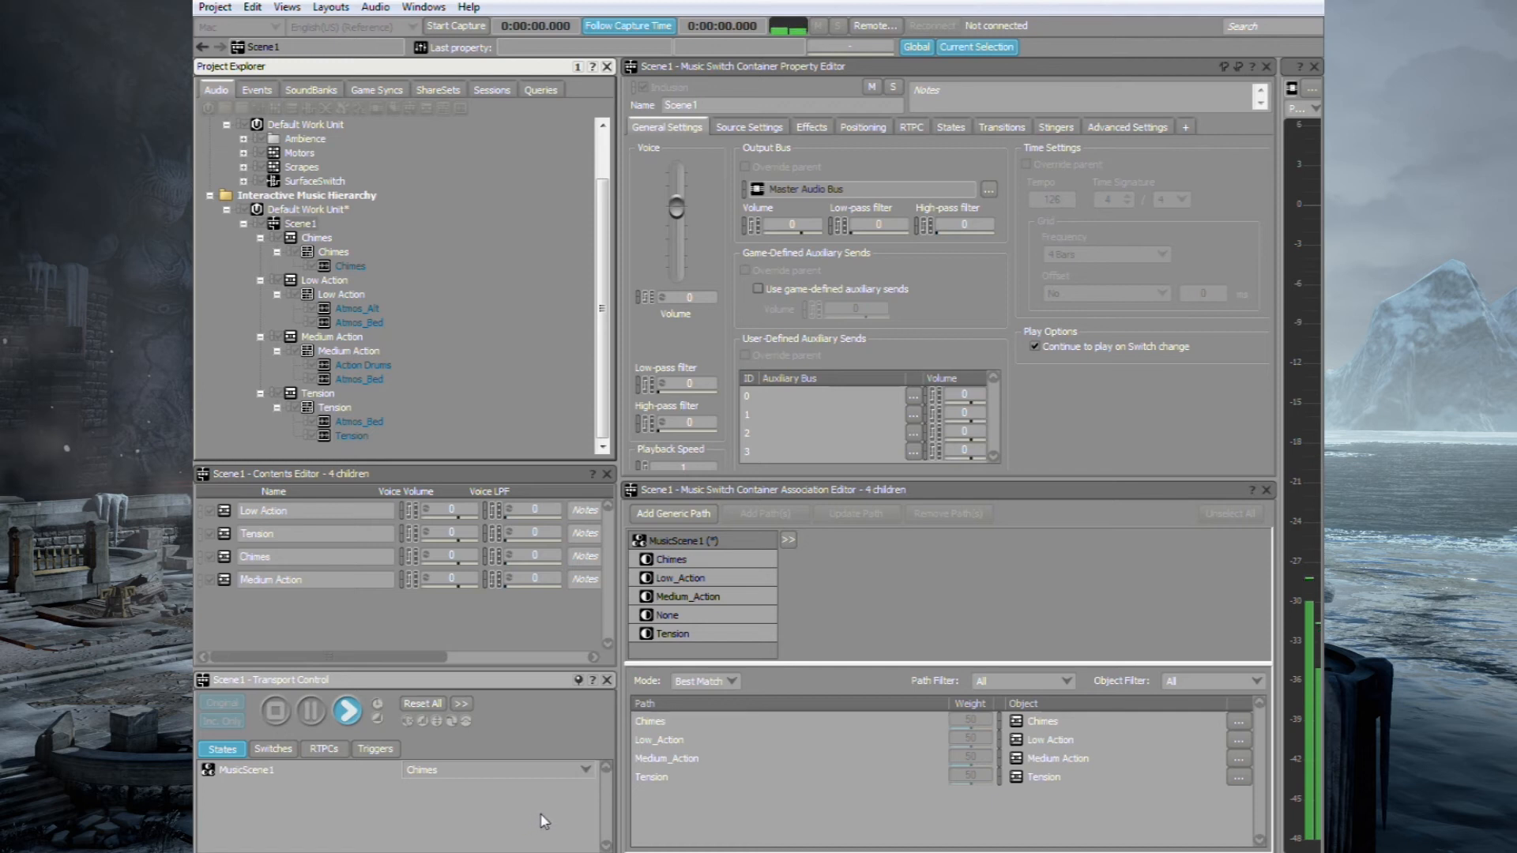
{"action": "left_click", "coordinate": [585, 768]}
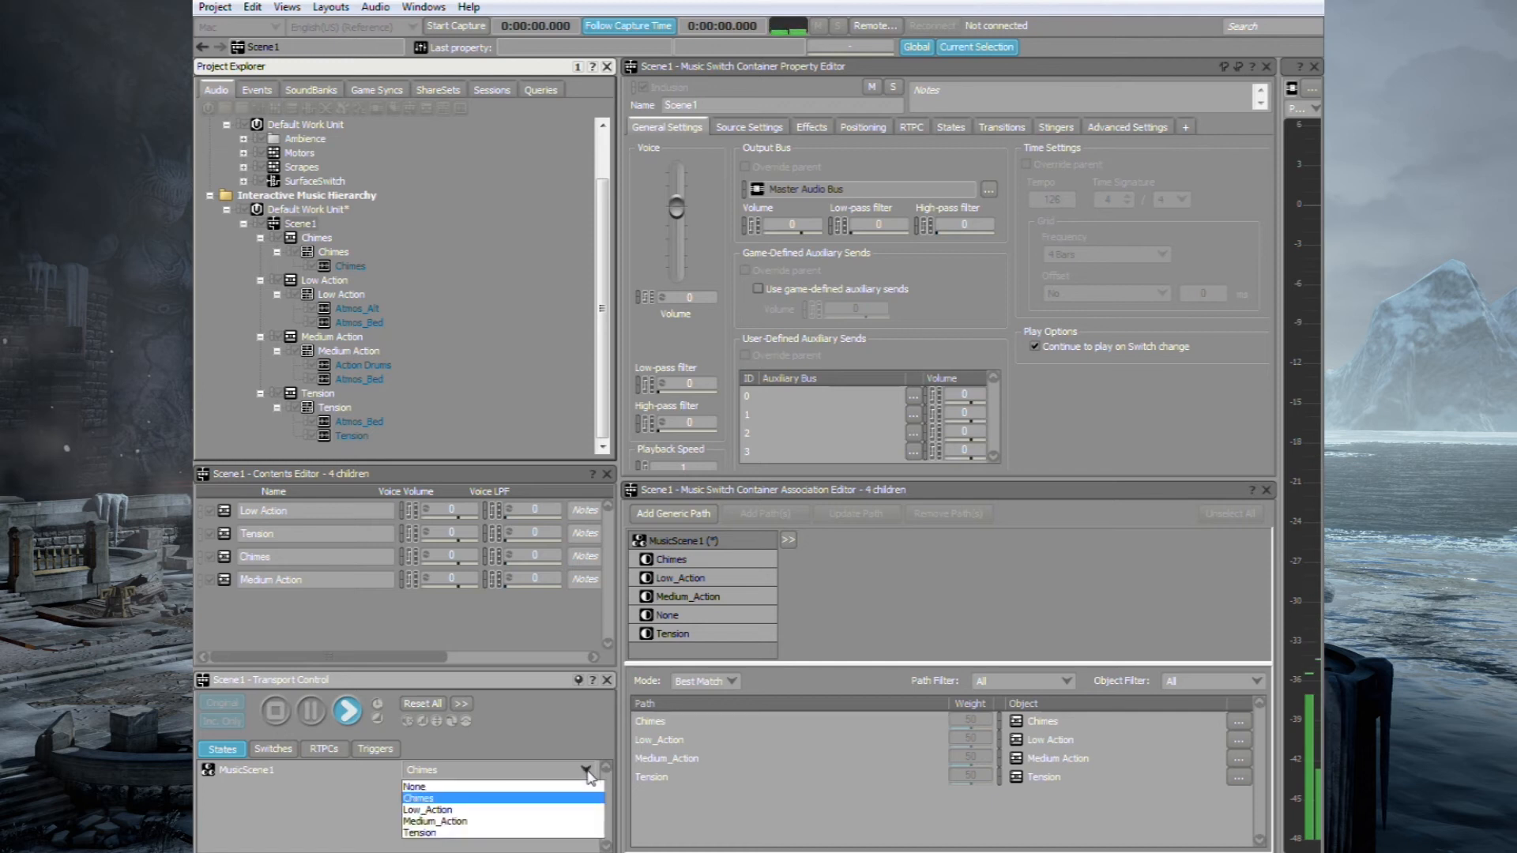
{"action": "left_click", "coordinate": [414, 786]}
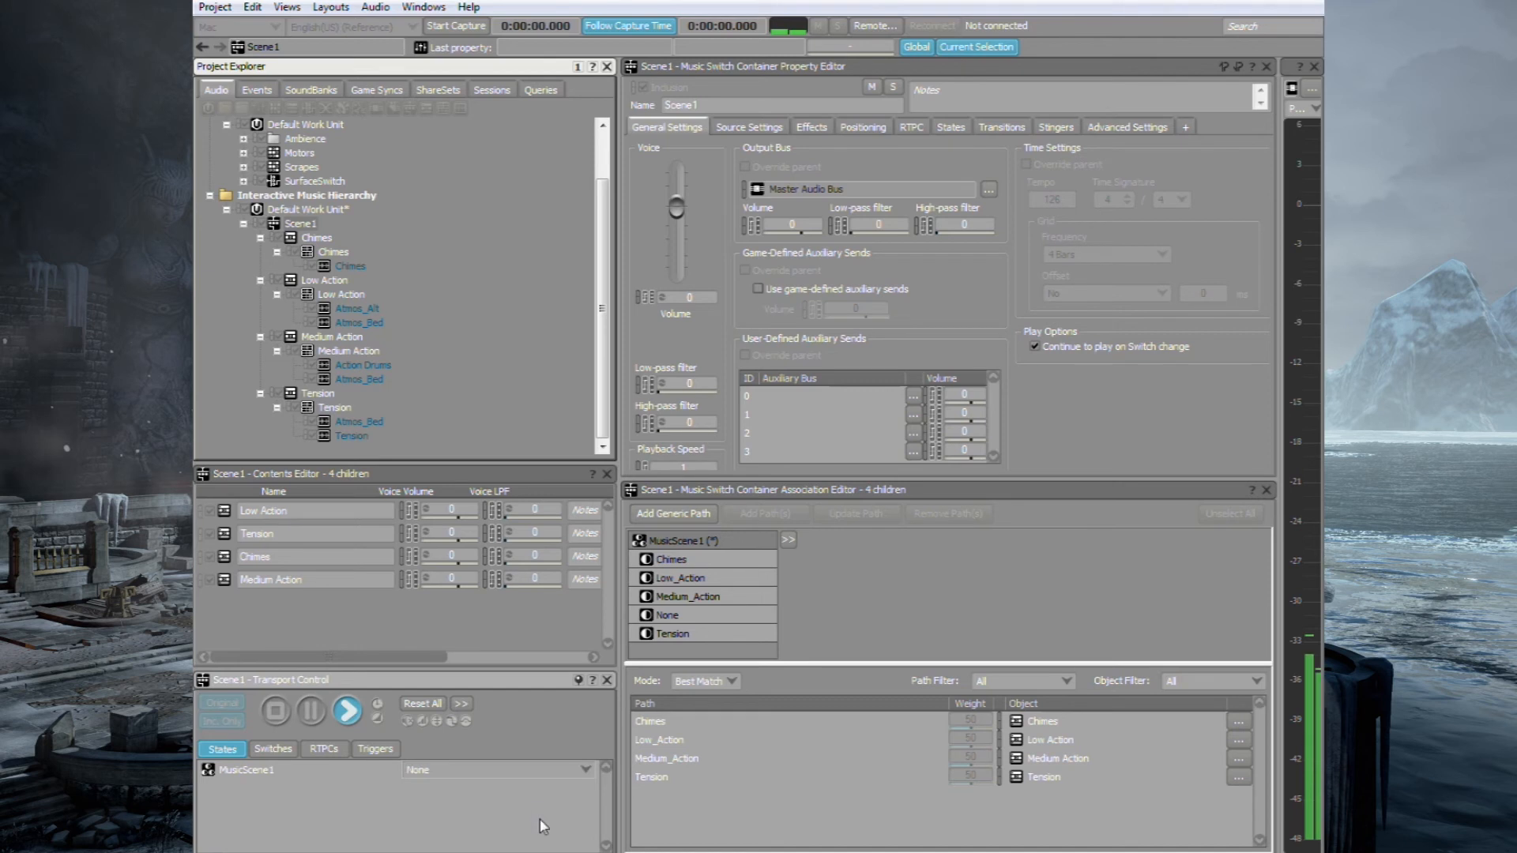